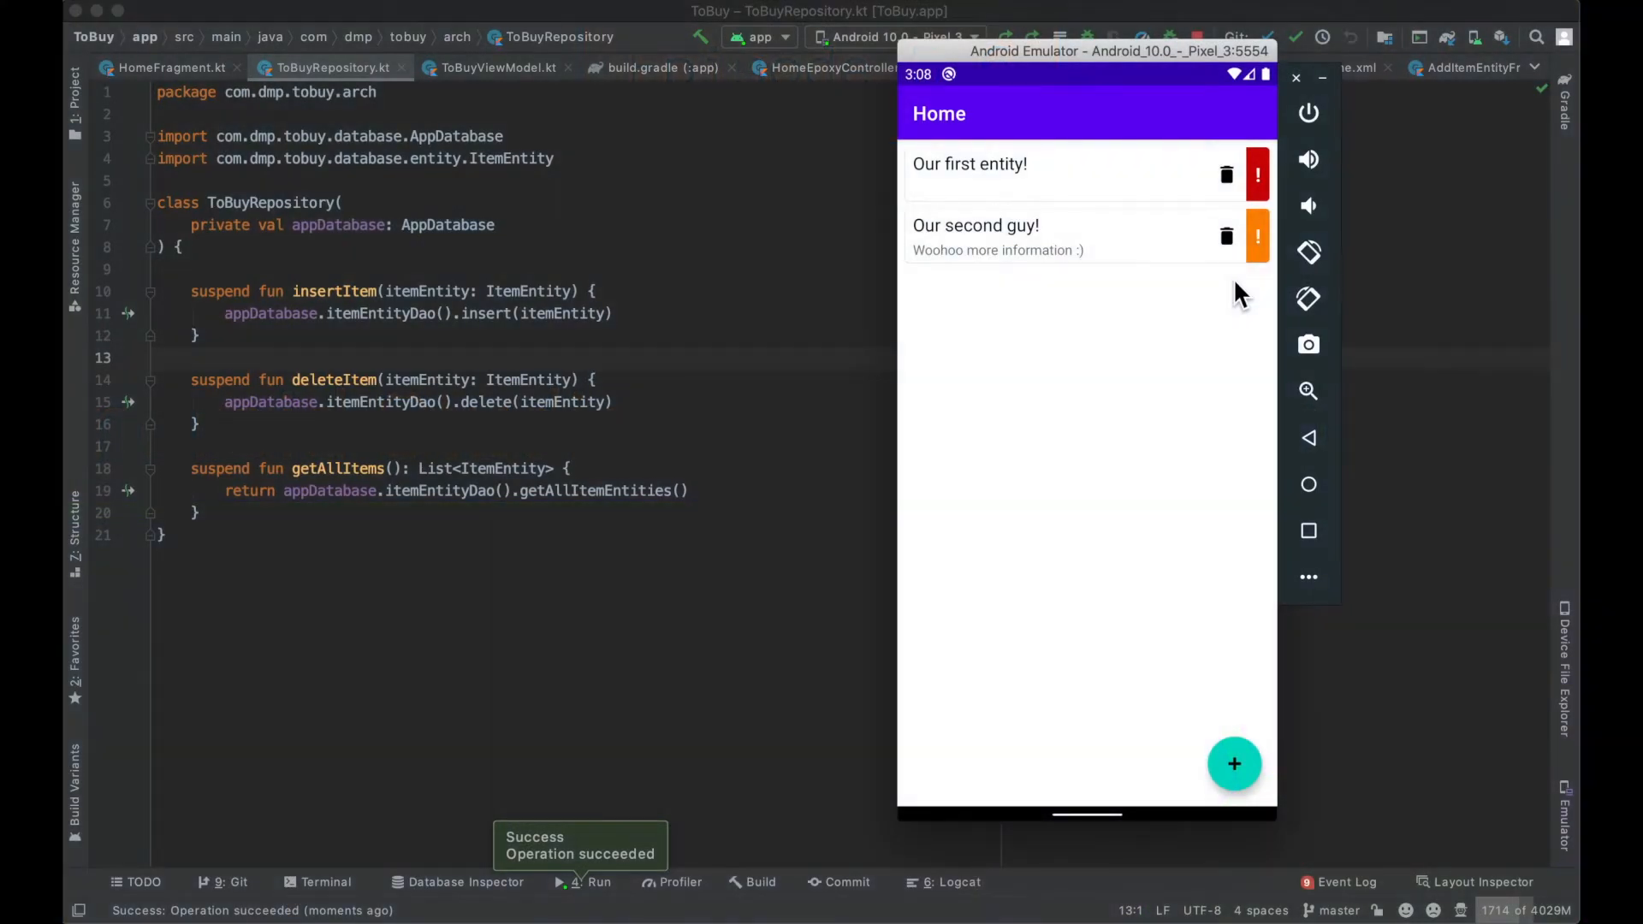
mouse_move(1215, 500)
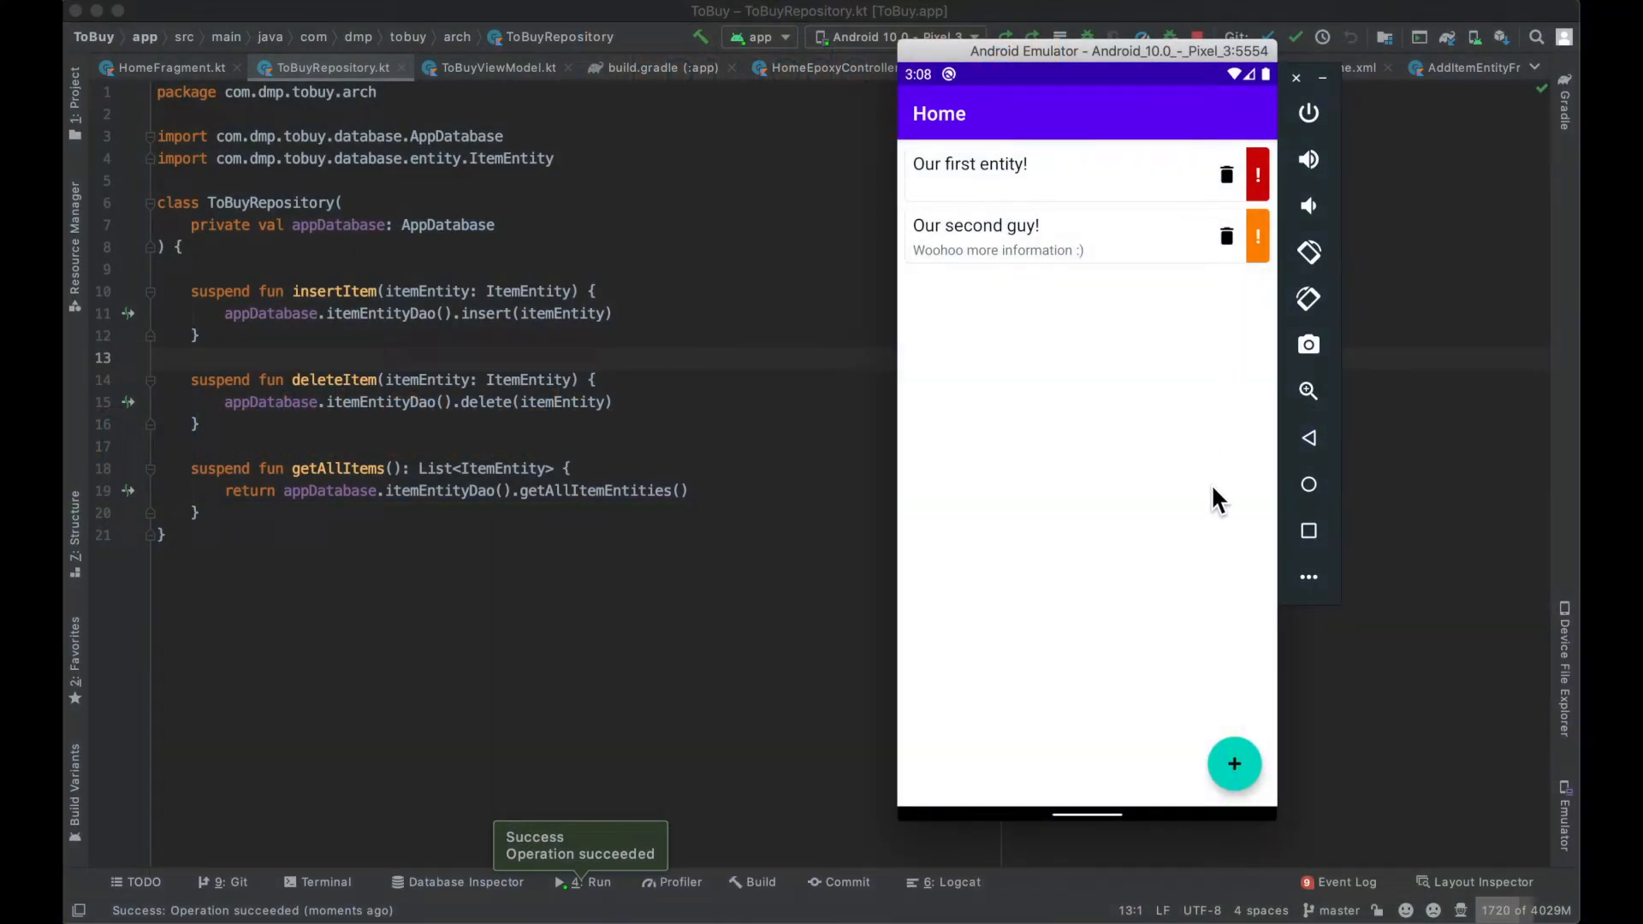
mouse_move(1194, 753)
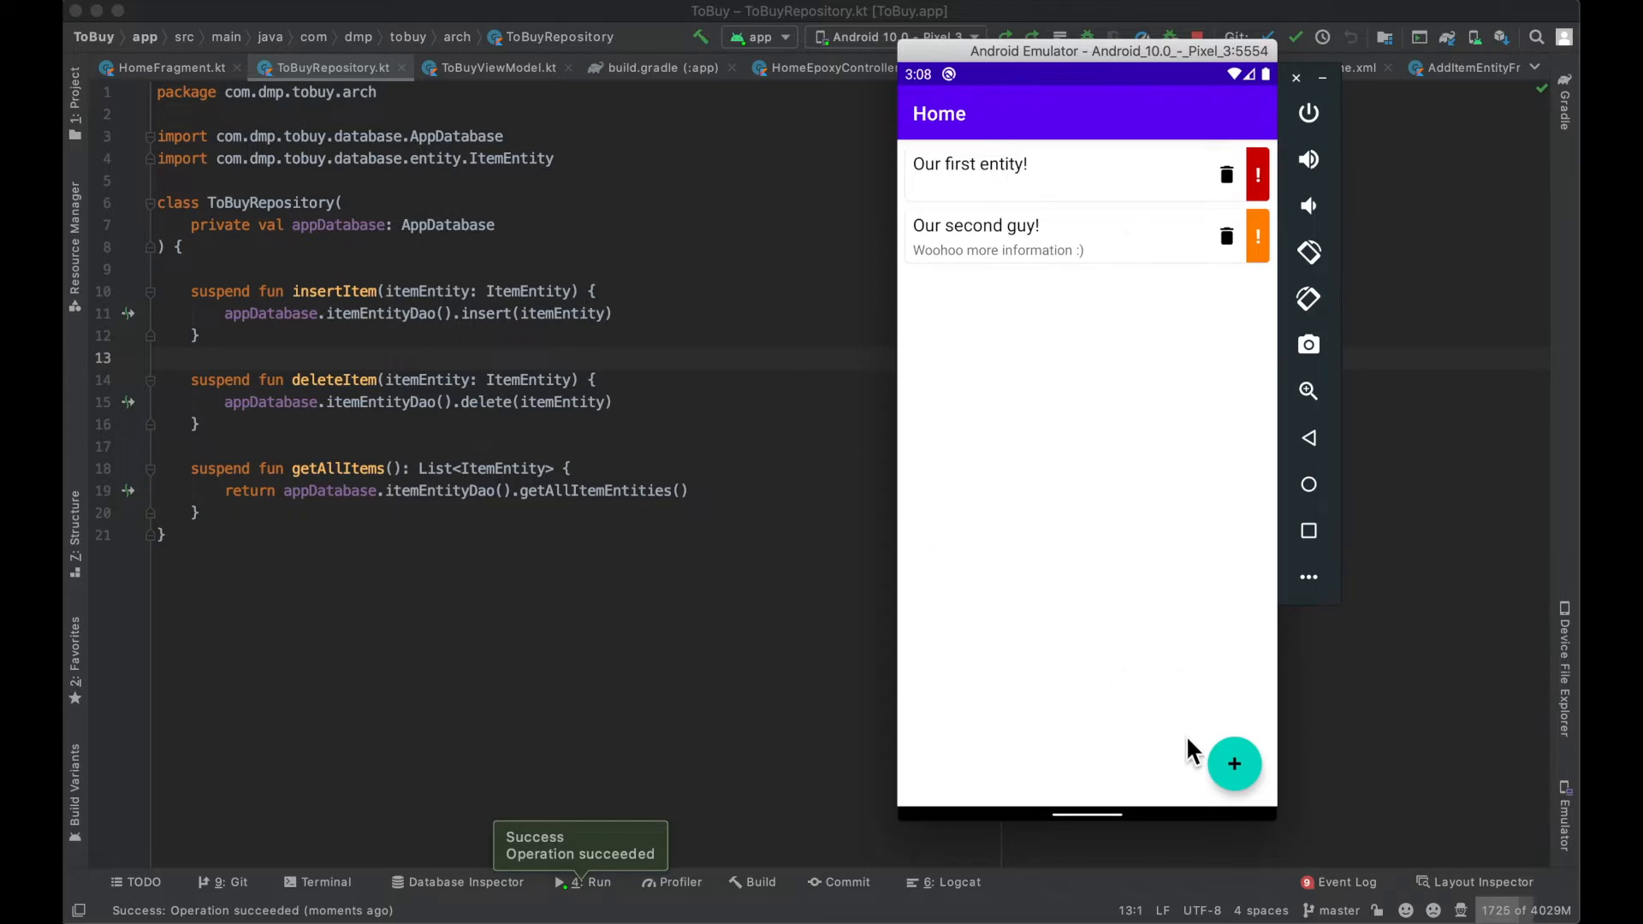
Step: Bring up the Database Inspector for the running ToBuy app
click(1234, 763)
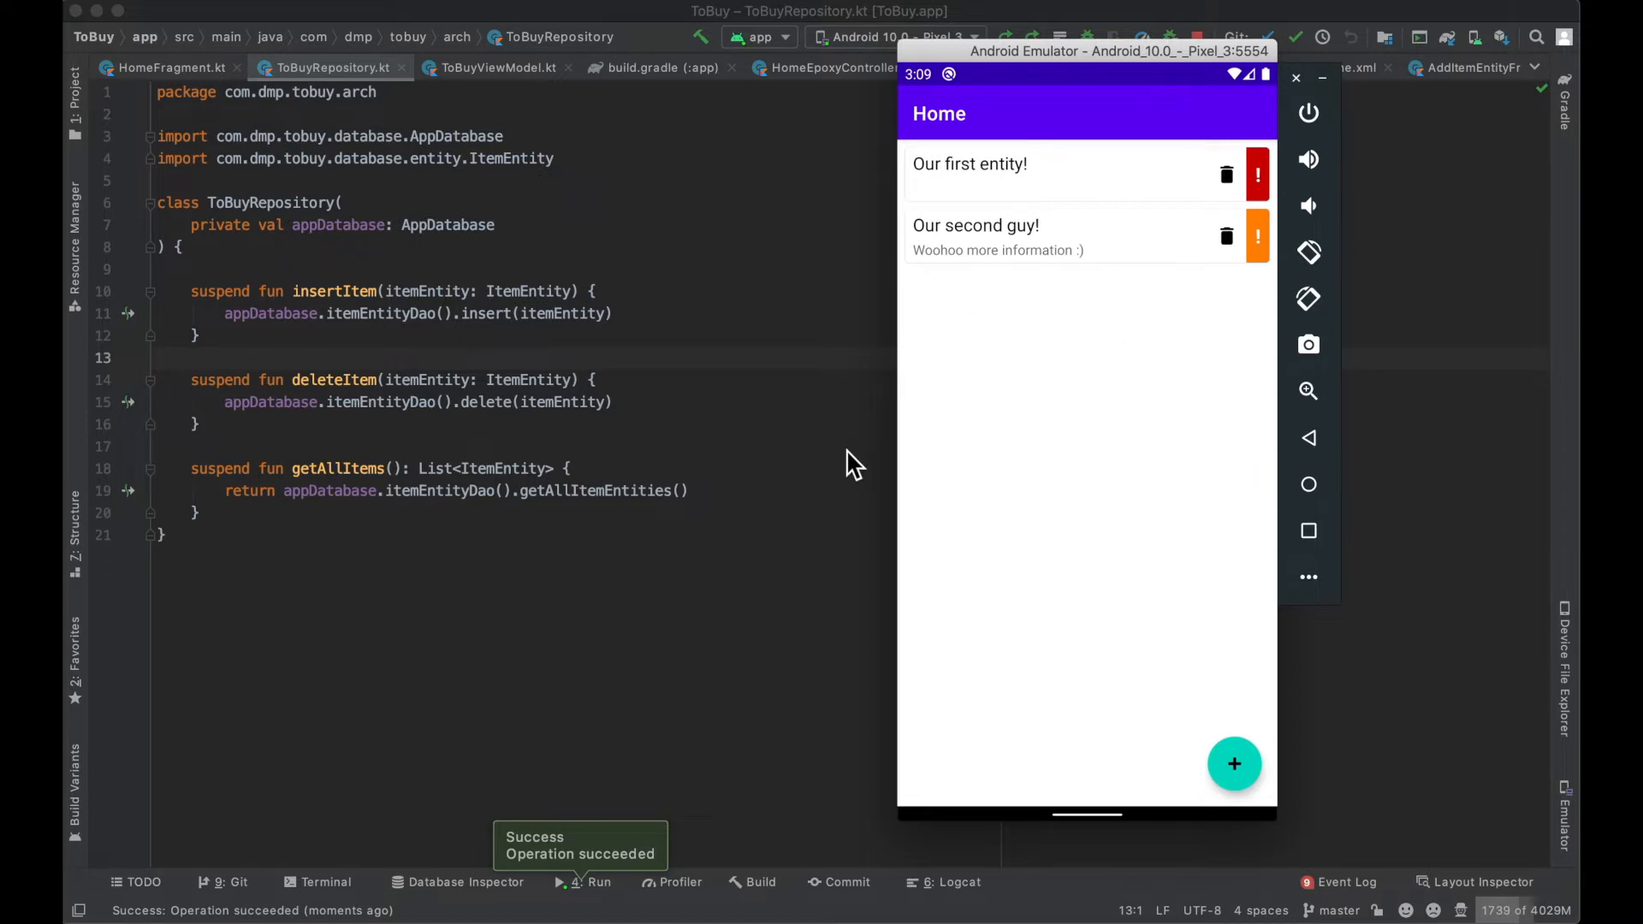
mouse_move(787, 558)
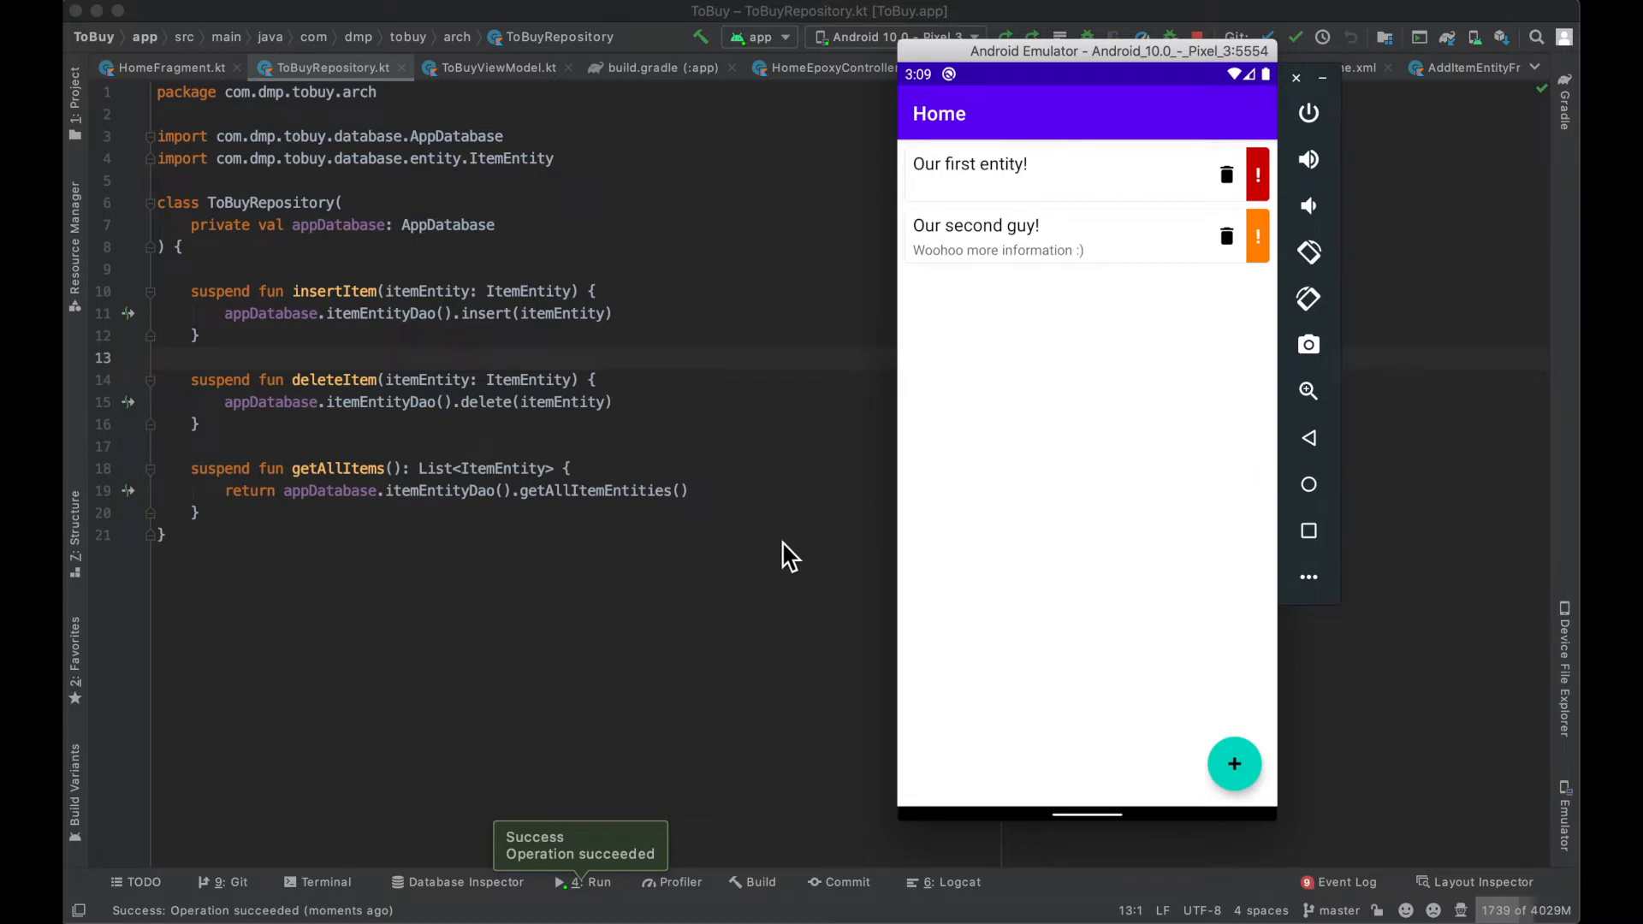
mouse_move(775, 561)
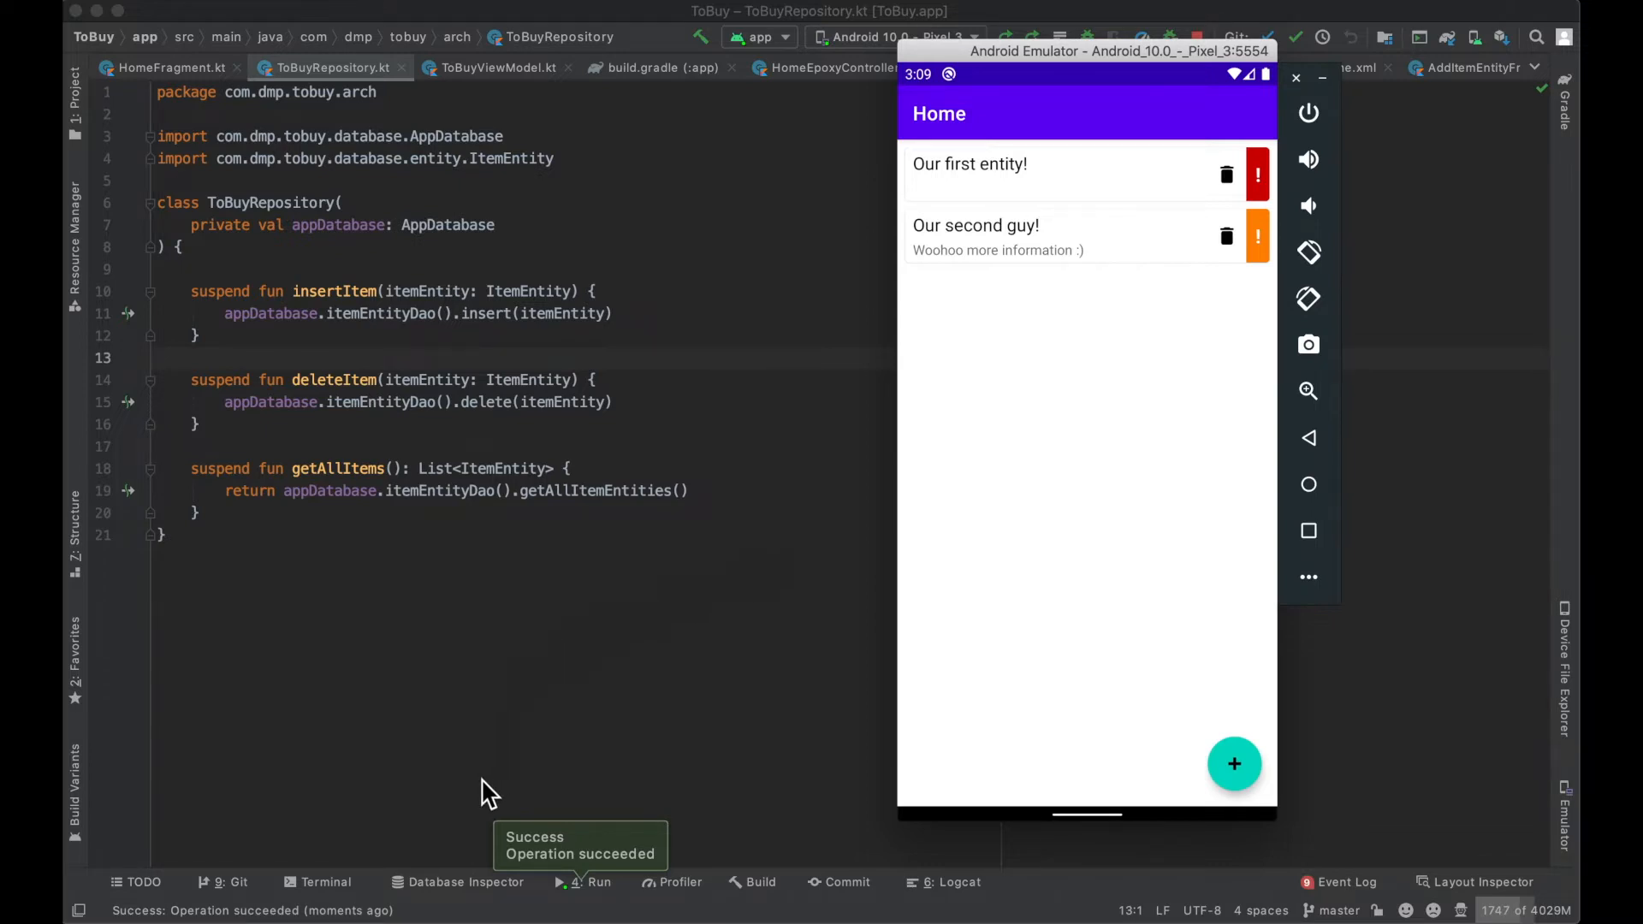
click(459, 881)
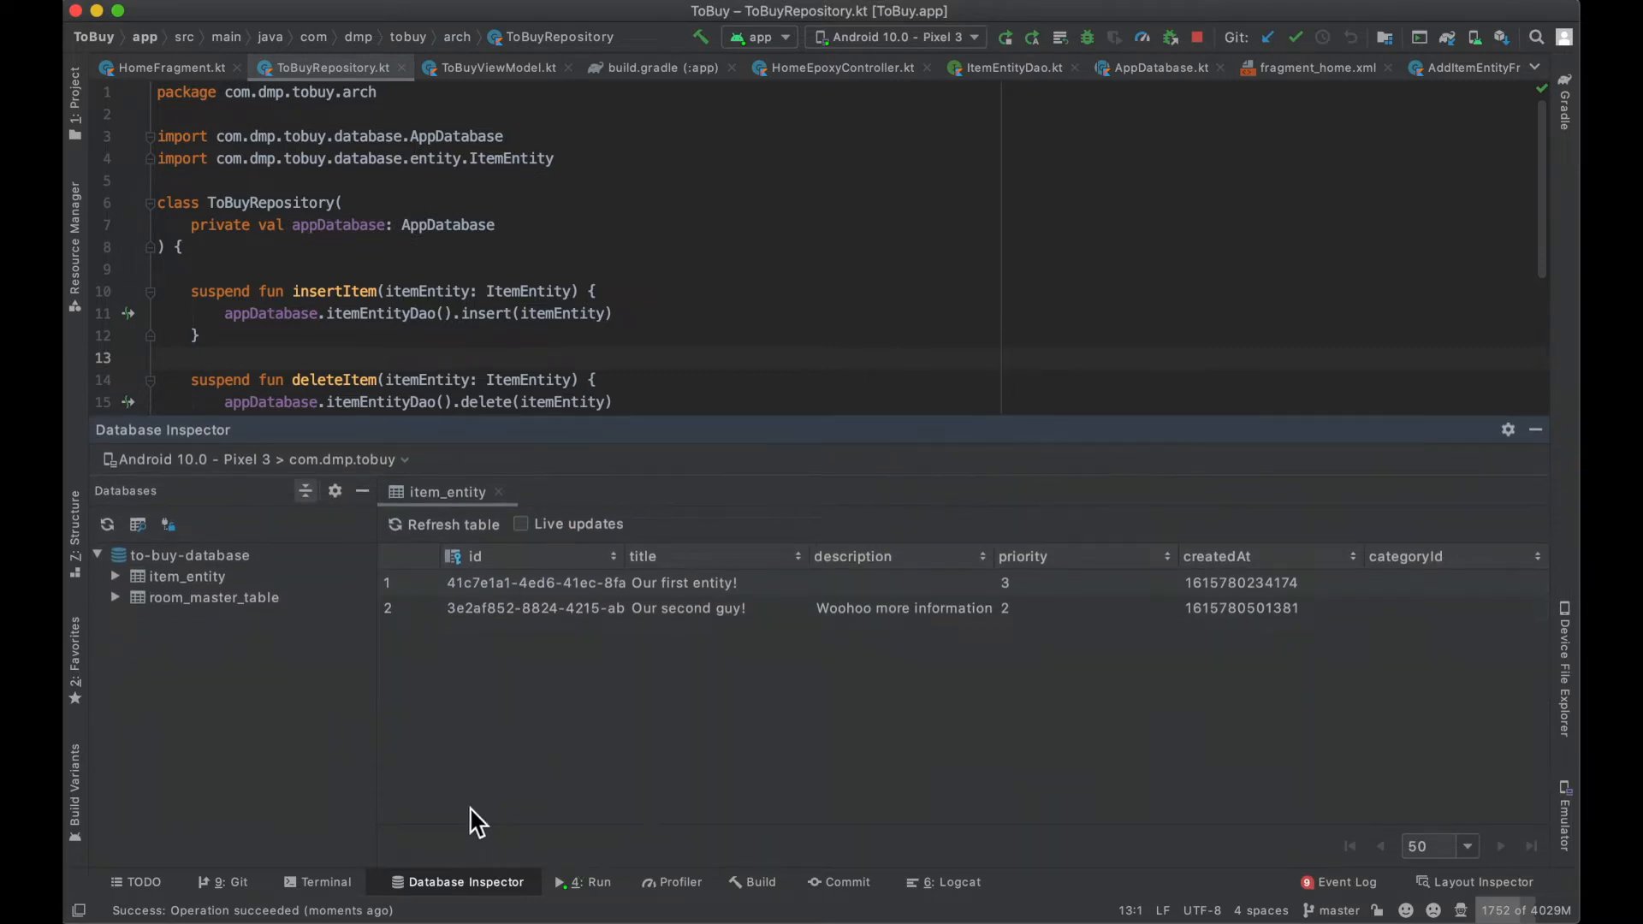
mouse_move(451, 864)
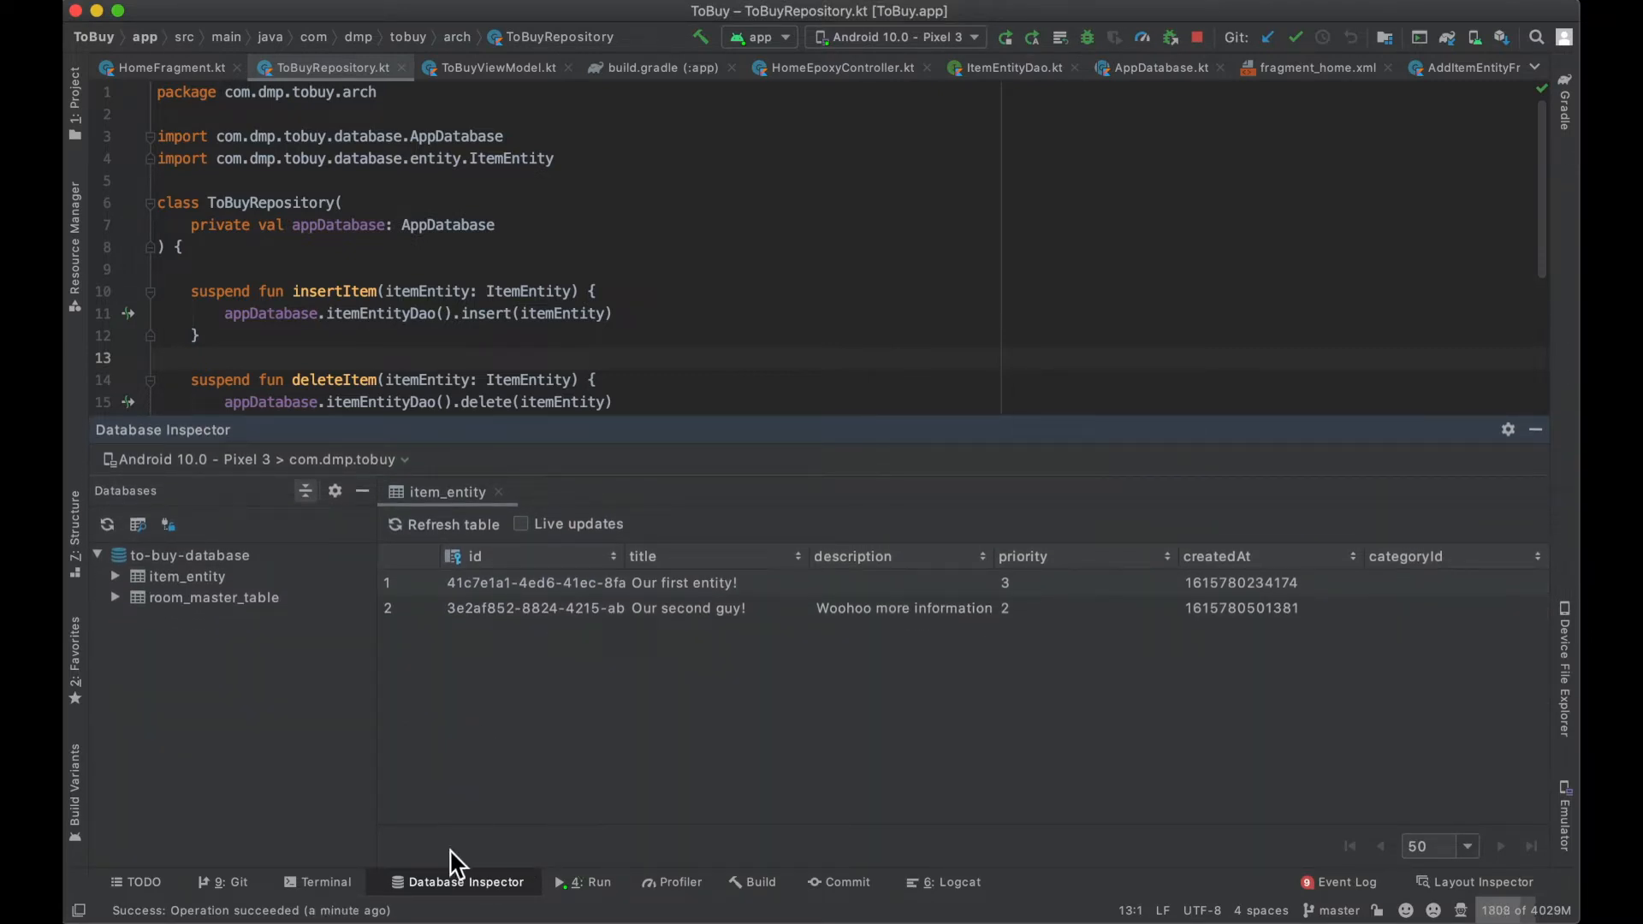
mouse_move(203, 623)
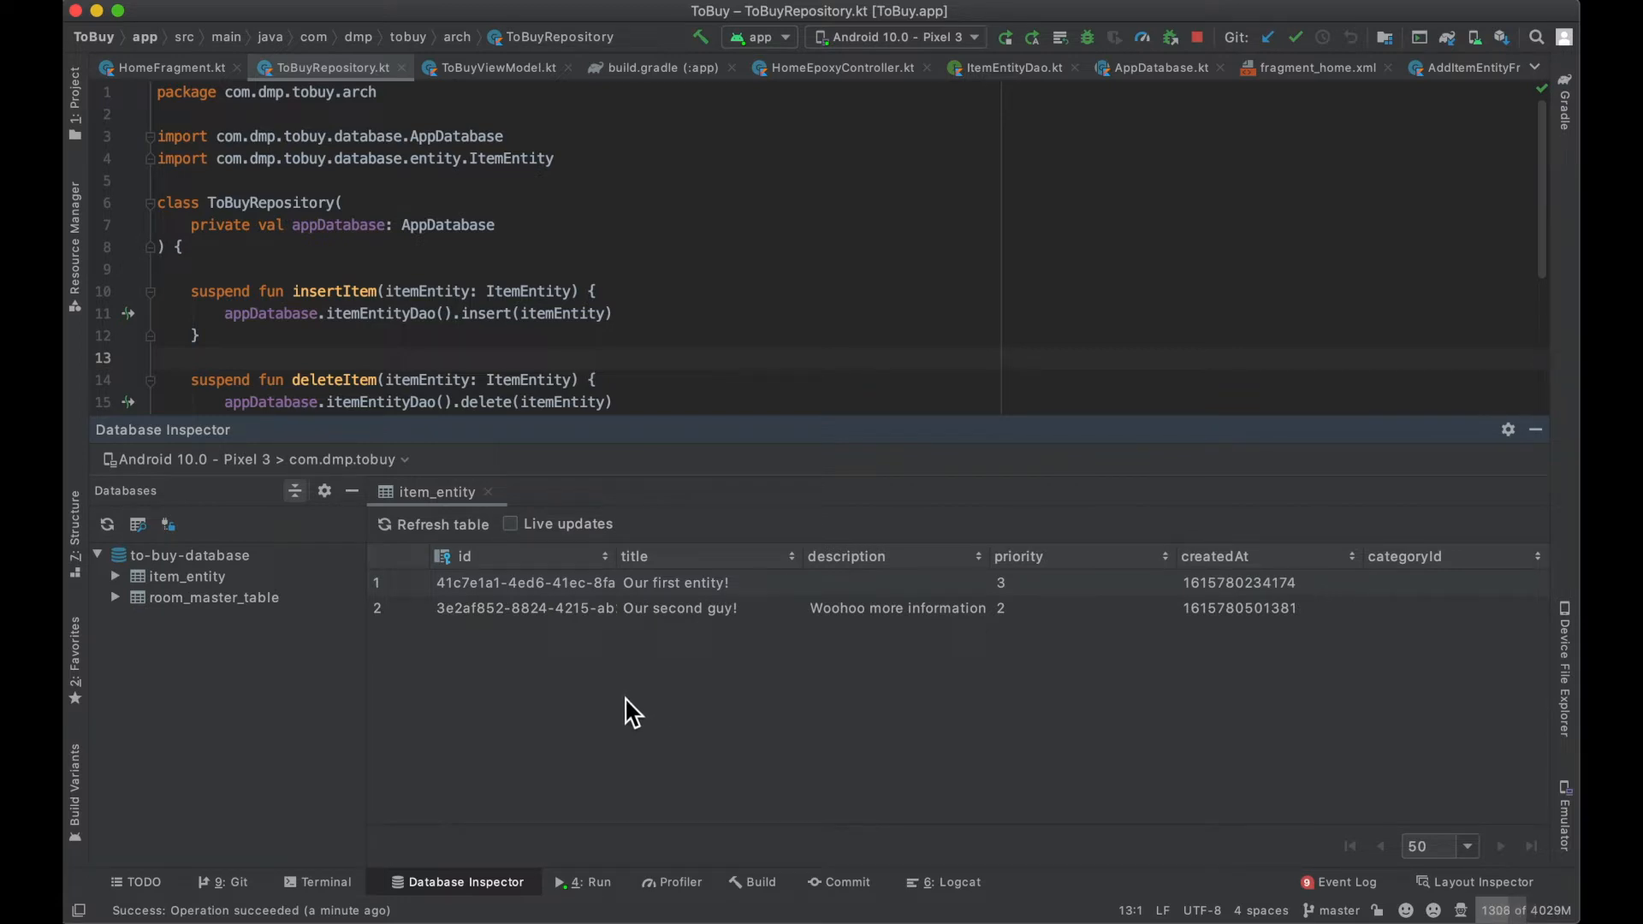
mouse_move(613, 696)
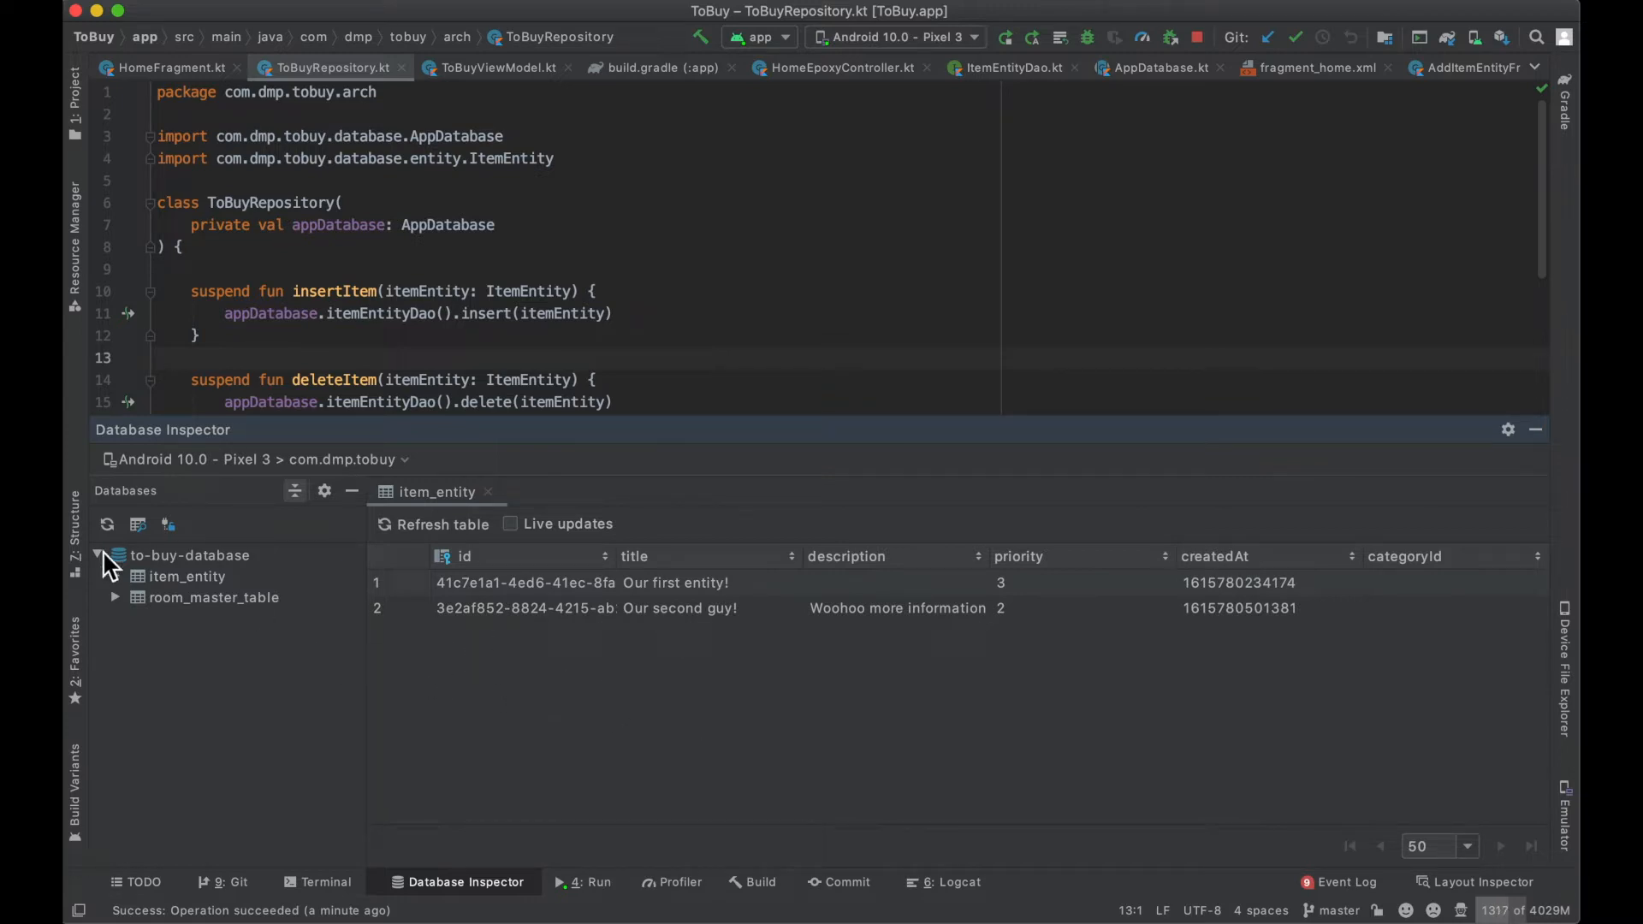
Step: Browse the to-buy-database tree, expanding and collapsing room_master_table and item_entity columns
click(113, 577)
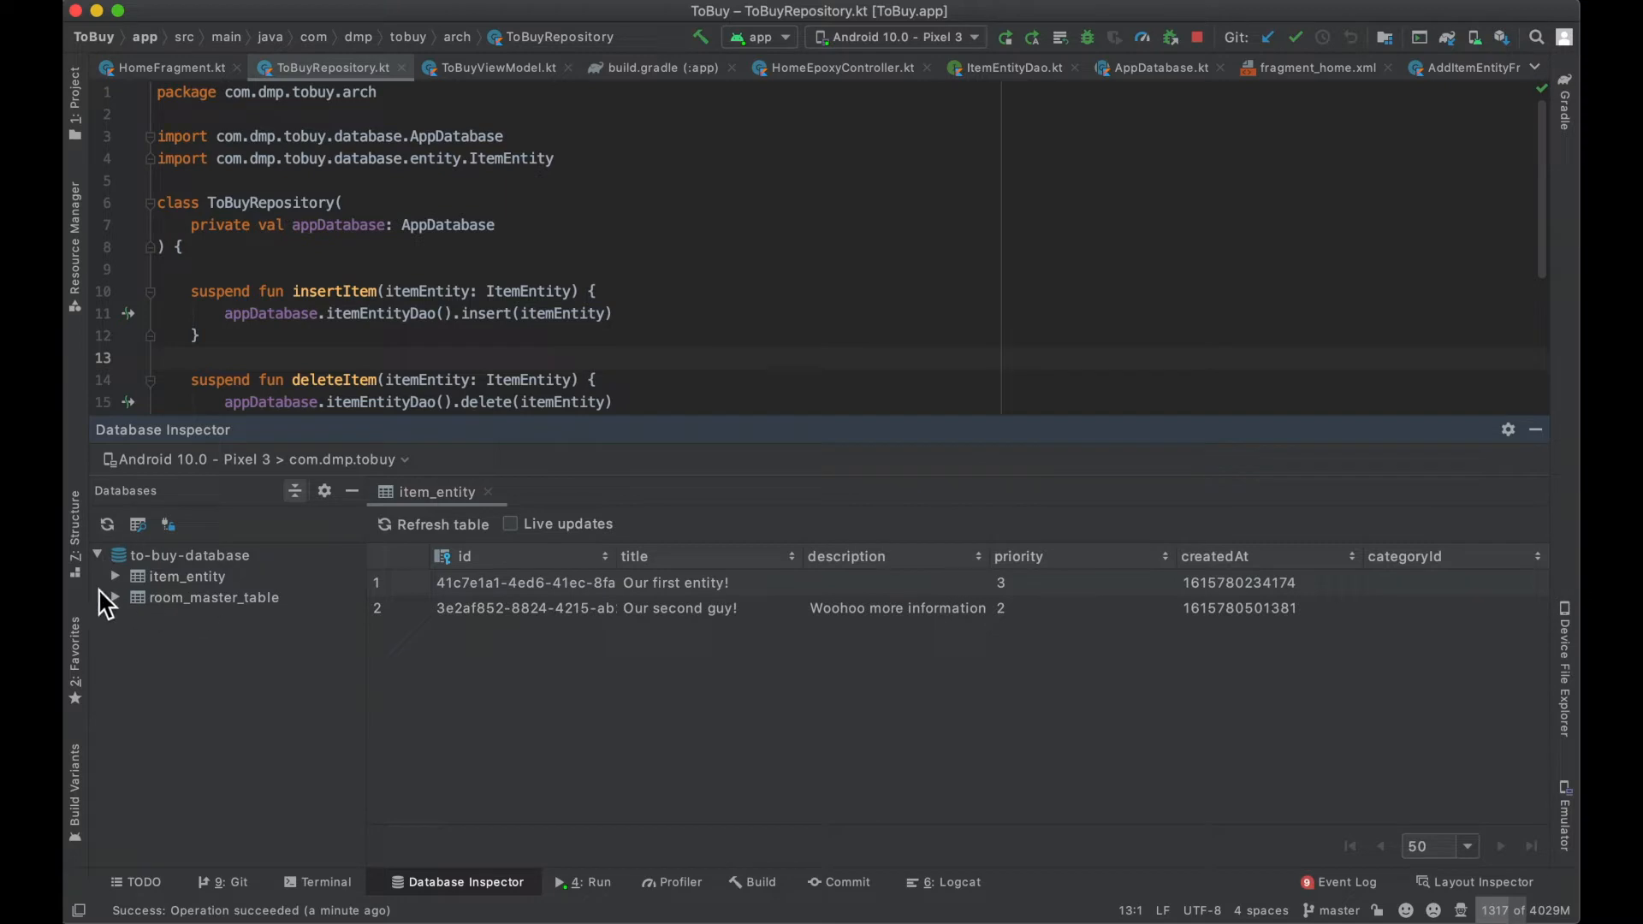
click(114, 597)
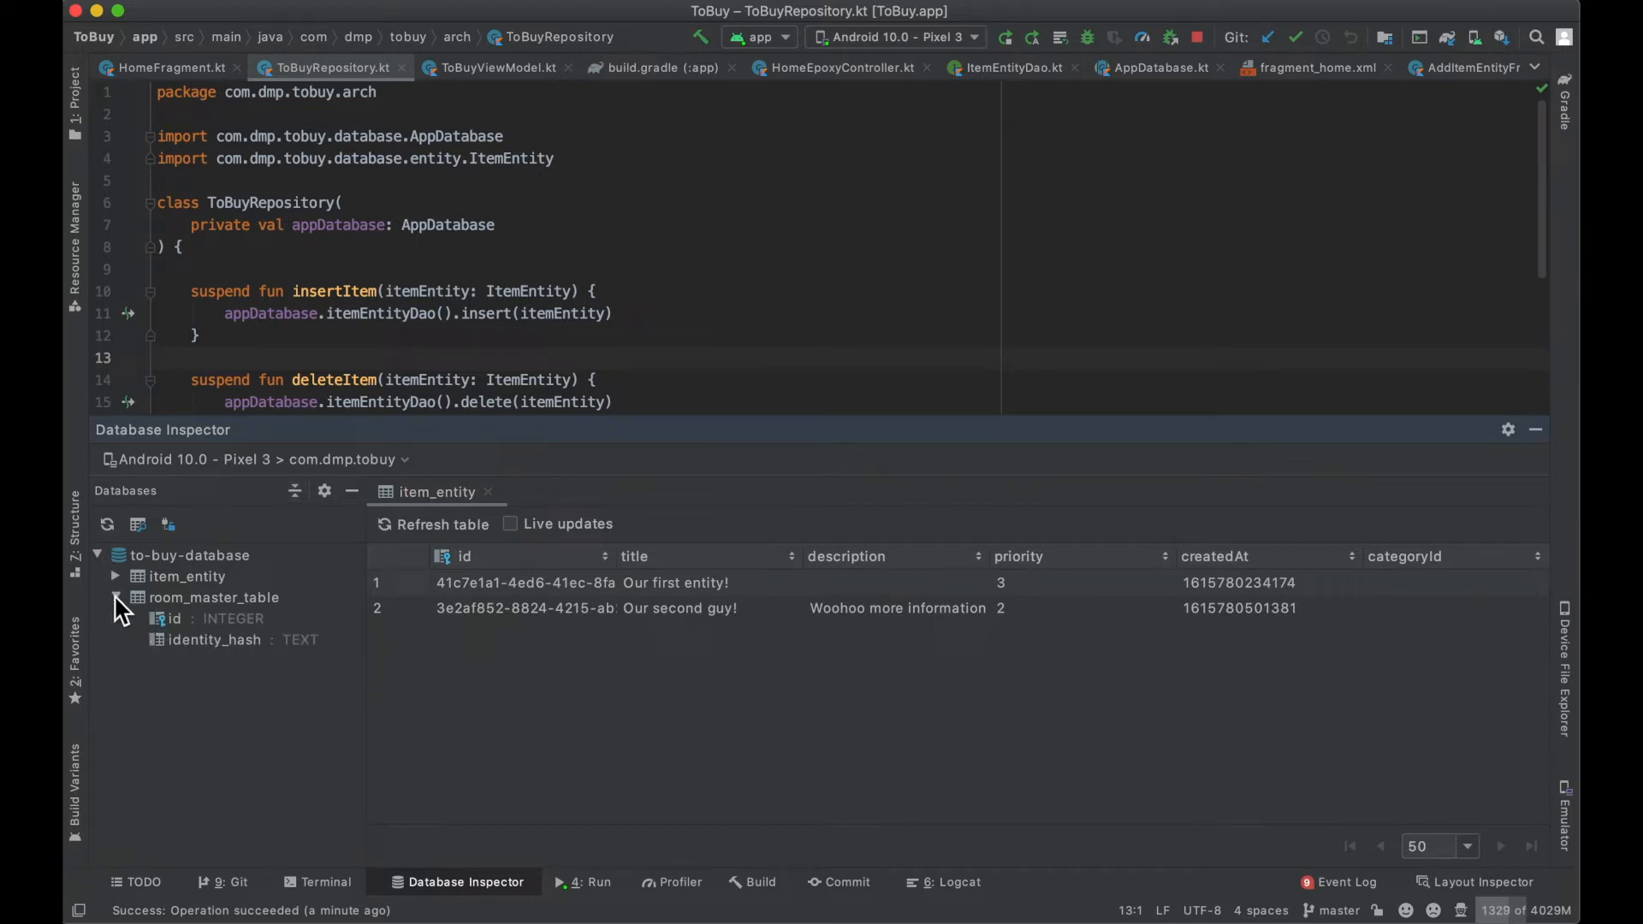
click(113, 597)
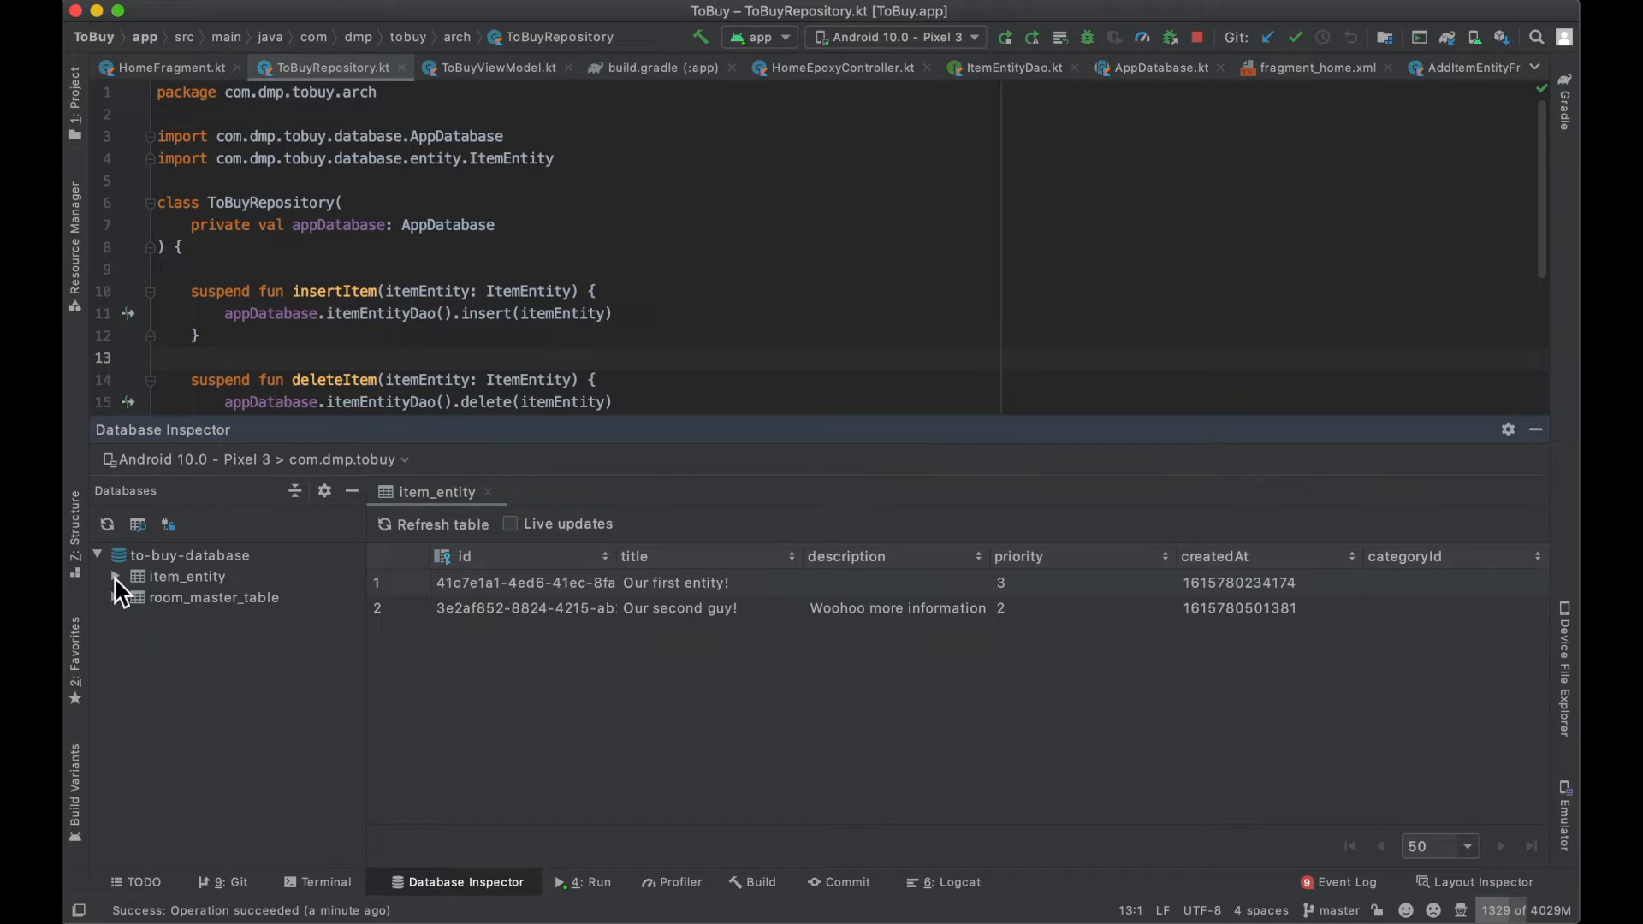
click(115, 577)
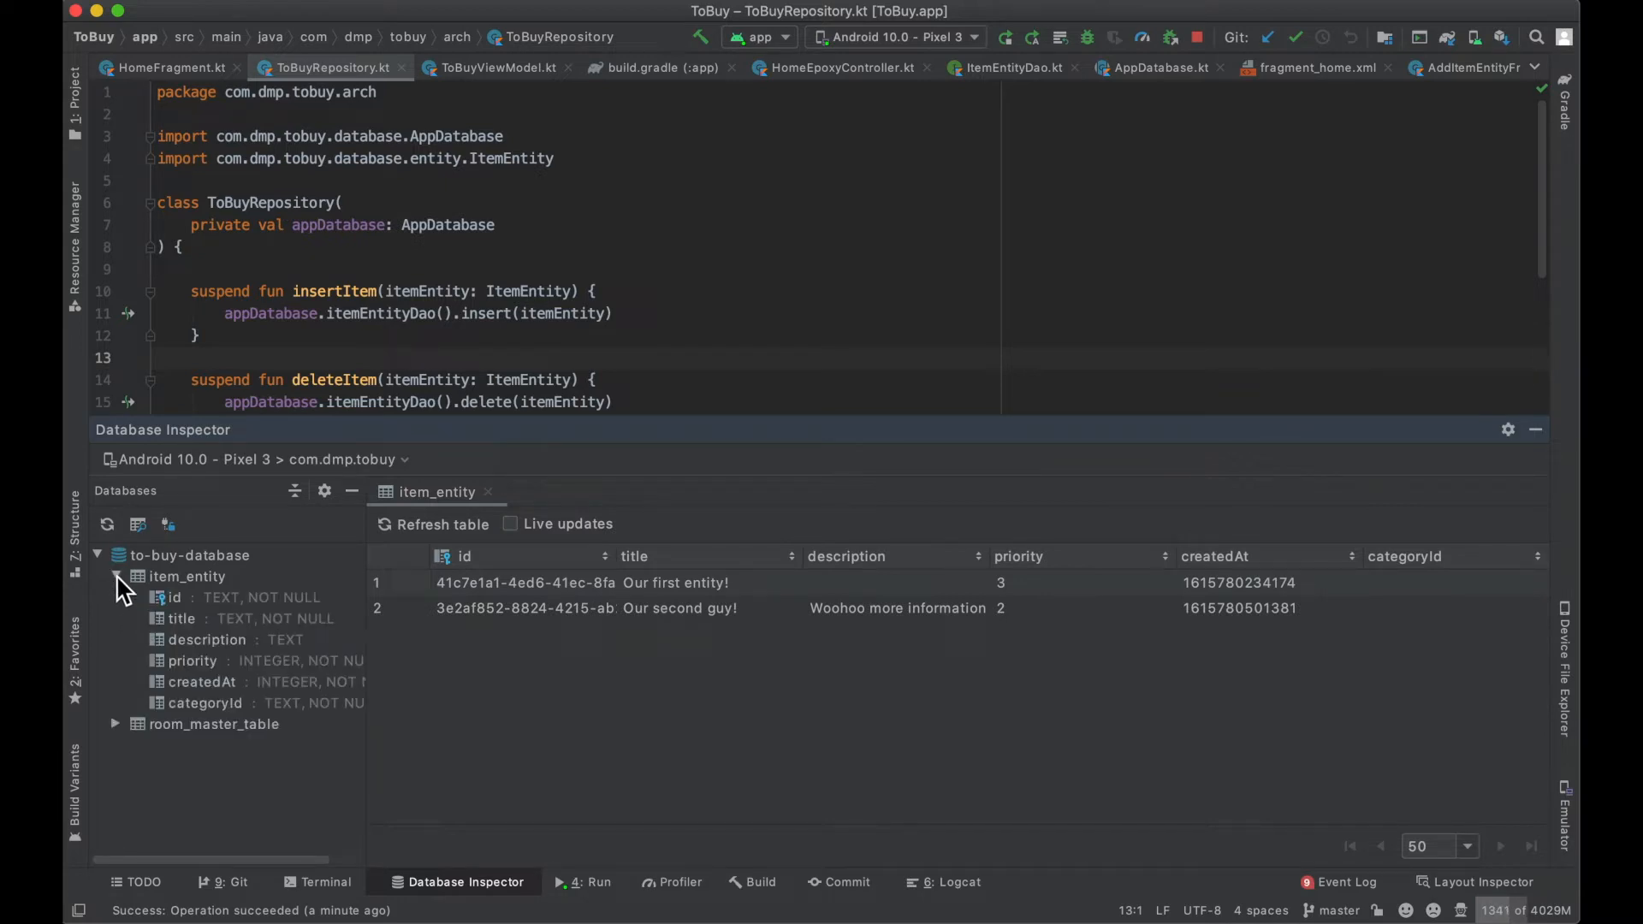
click(114, 577)
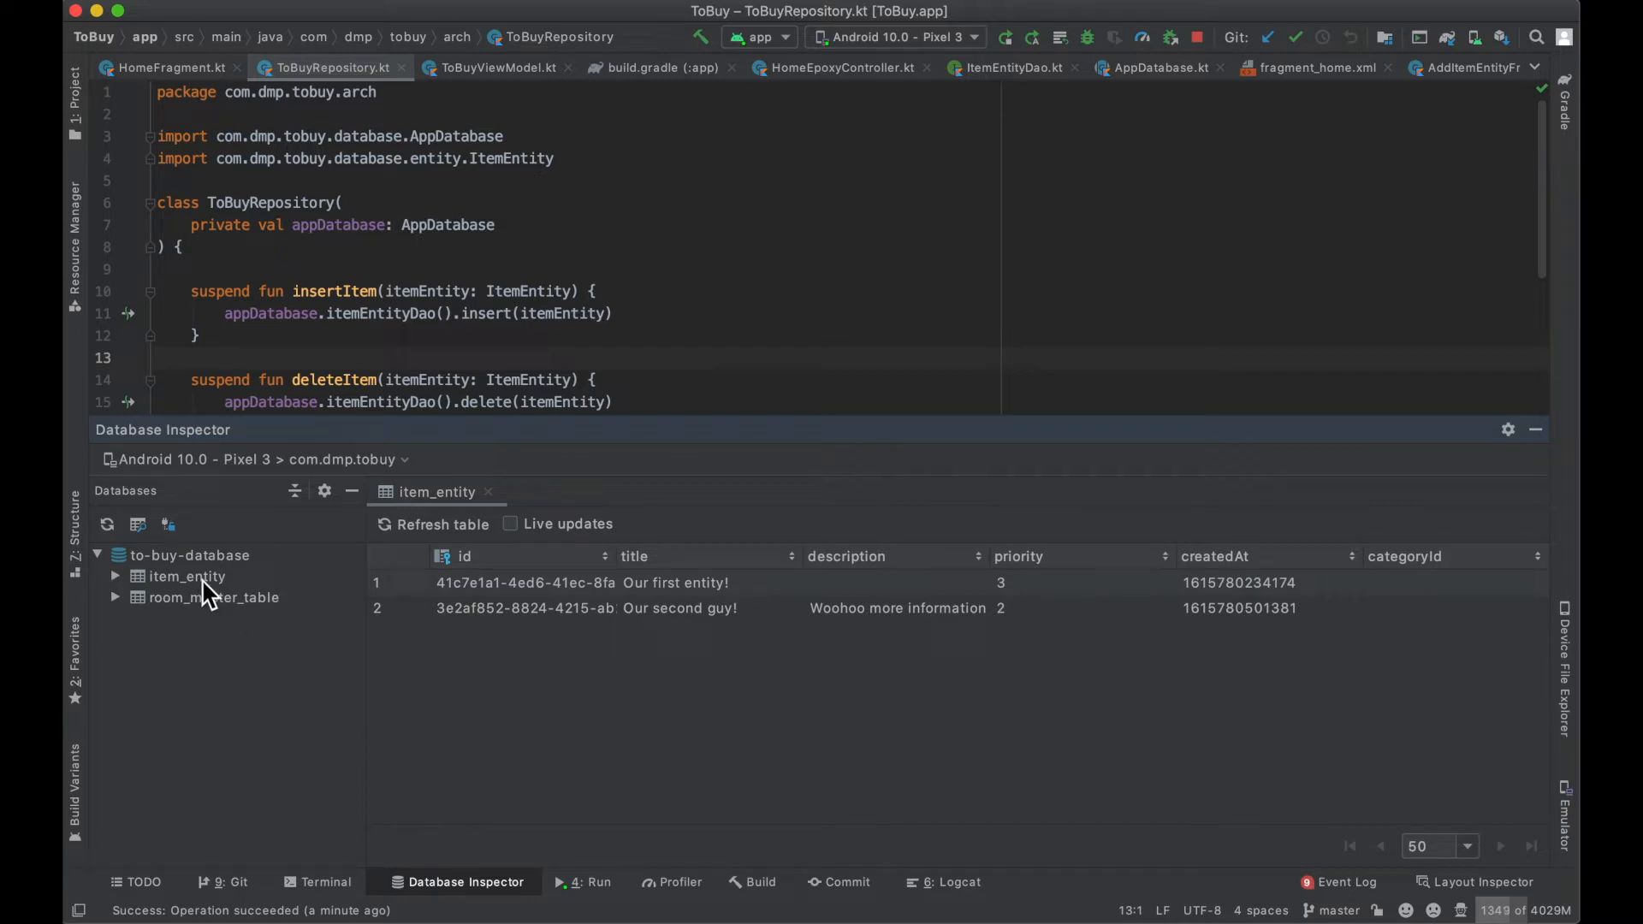
mouse_move(527, 218)
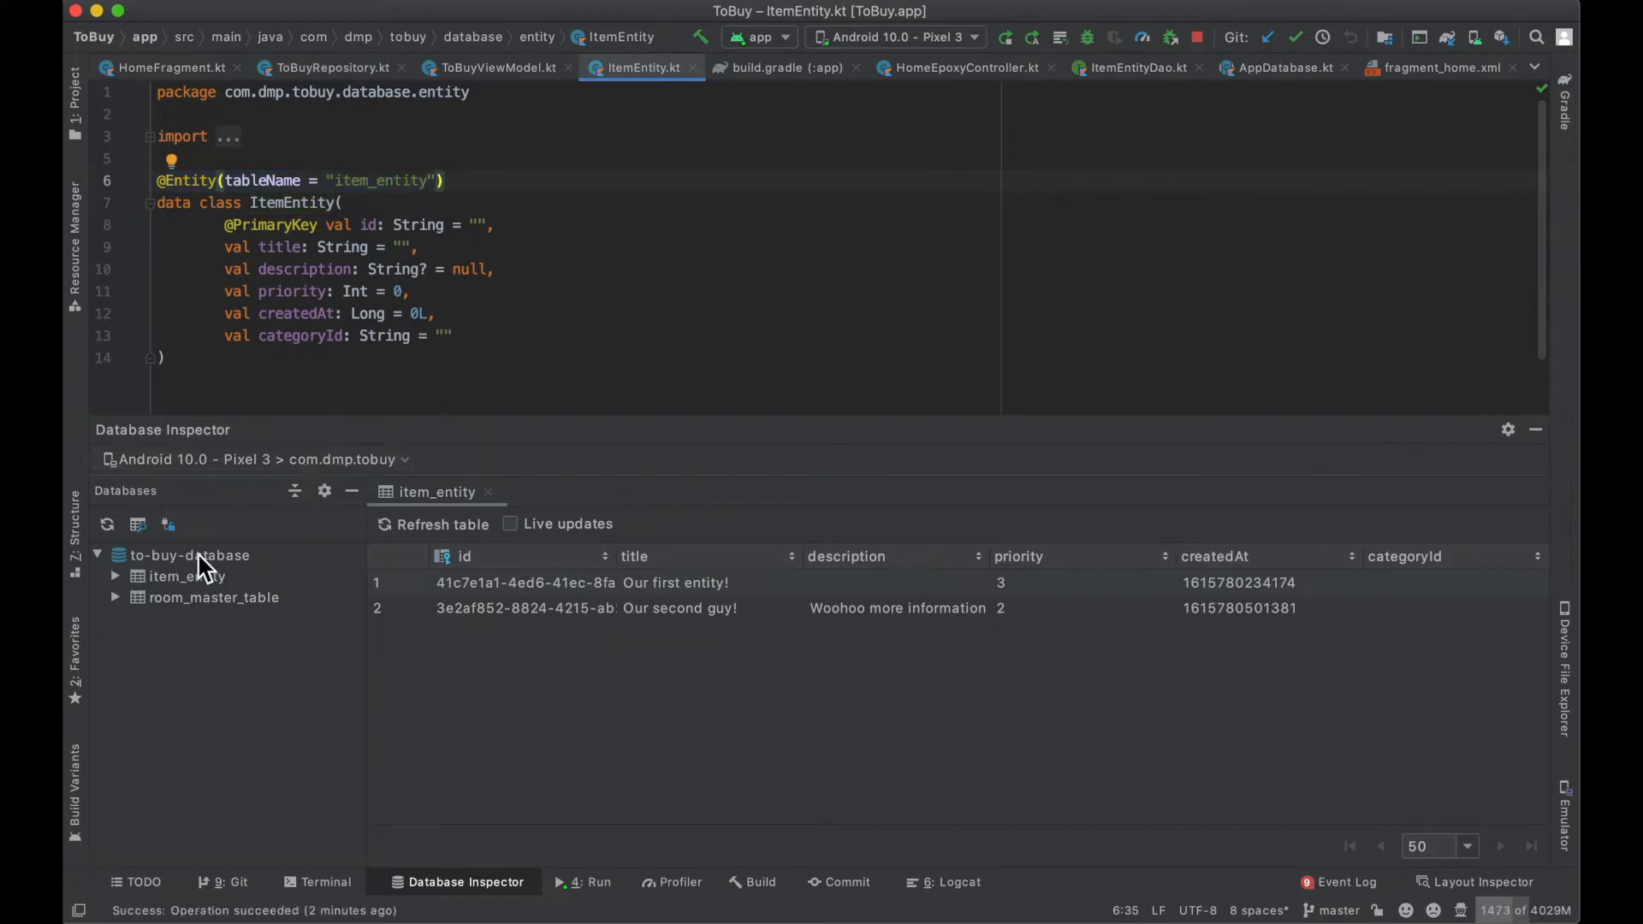
mouse_move(190, 555)
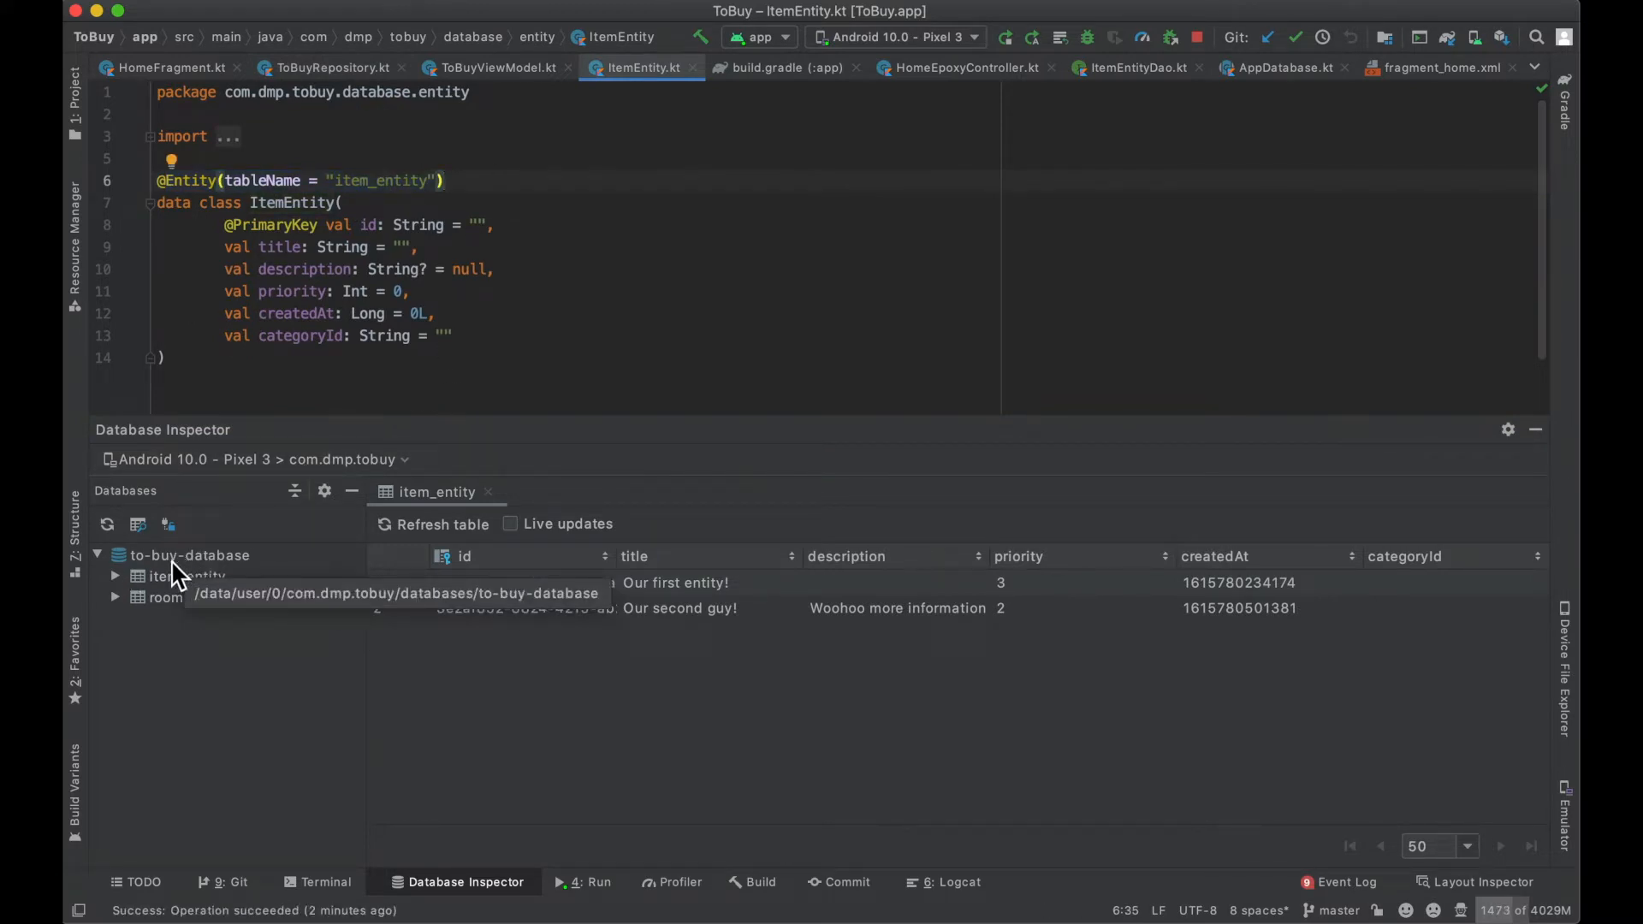
Step: Collapse and re-expand the to-buy-database node to refresh its table list
click(96, 555)
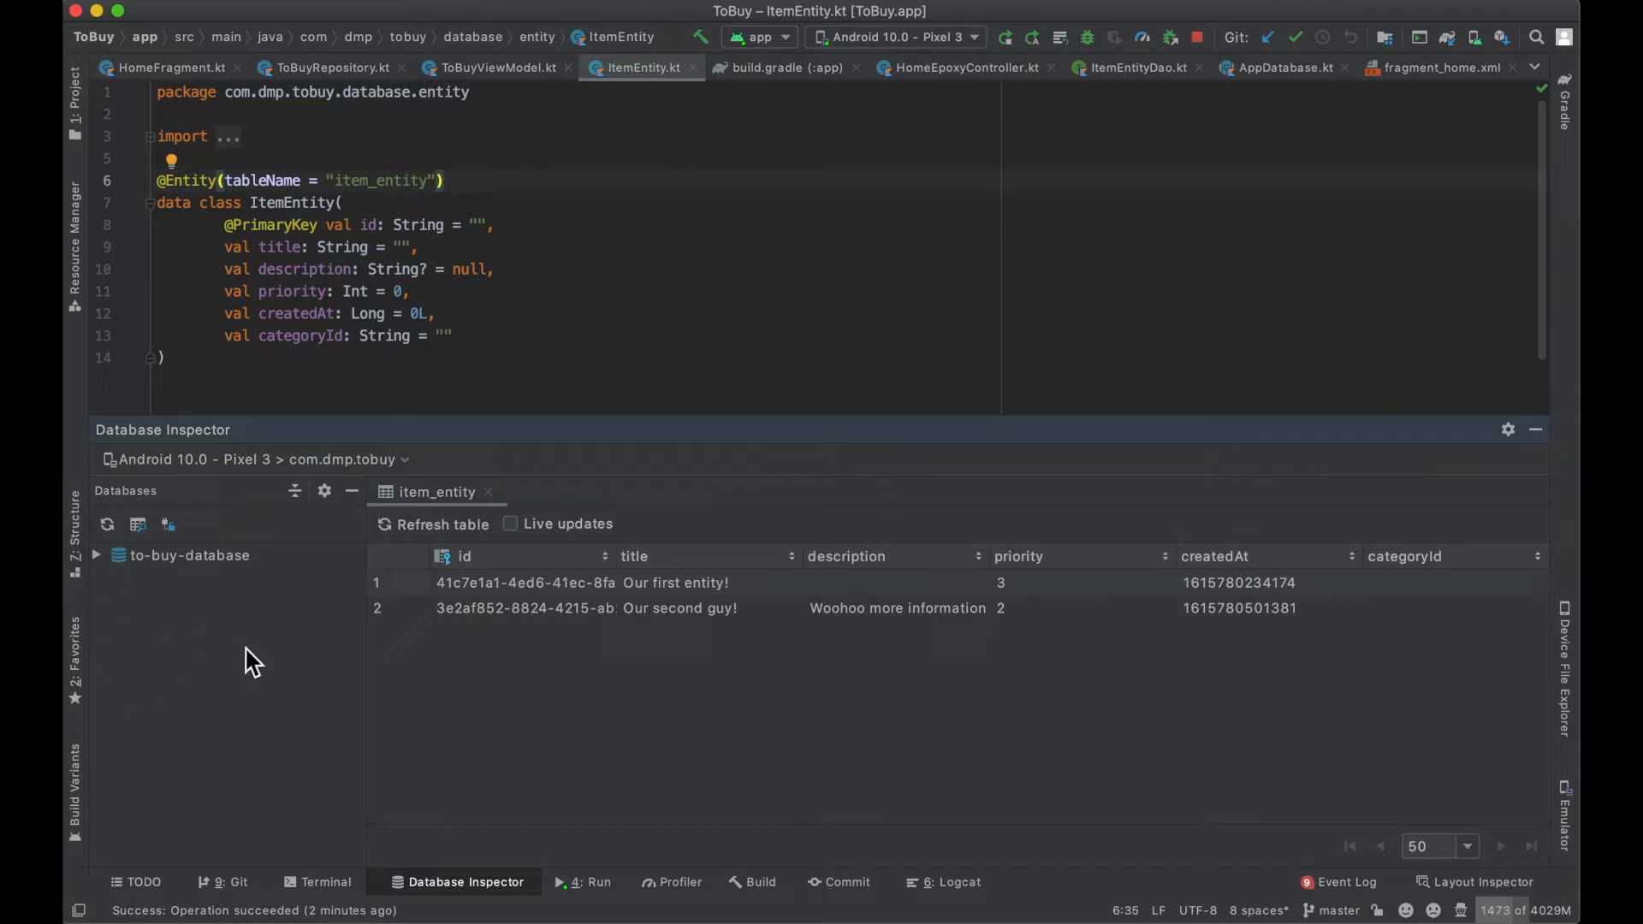
click(96, 554)
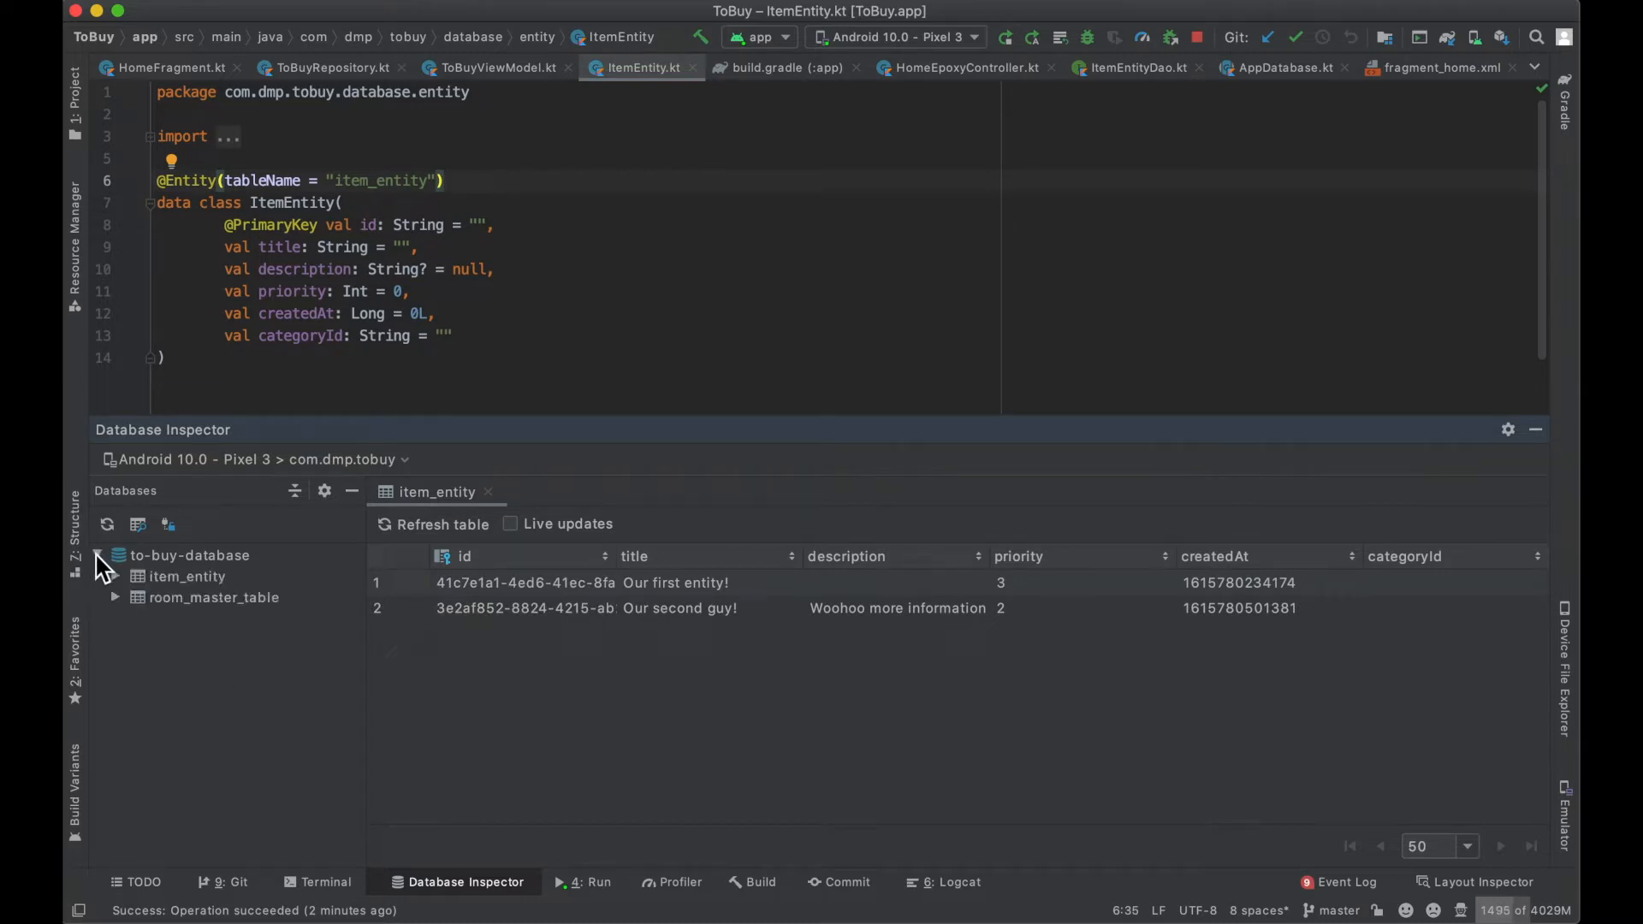
Step: Hide the Databases list so the item_entity table fills the inspector with full ids
click(114, 577)
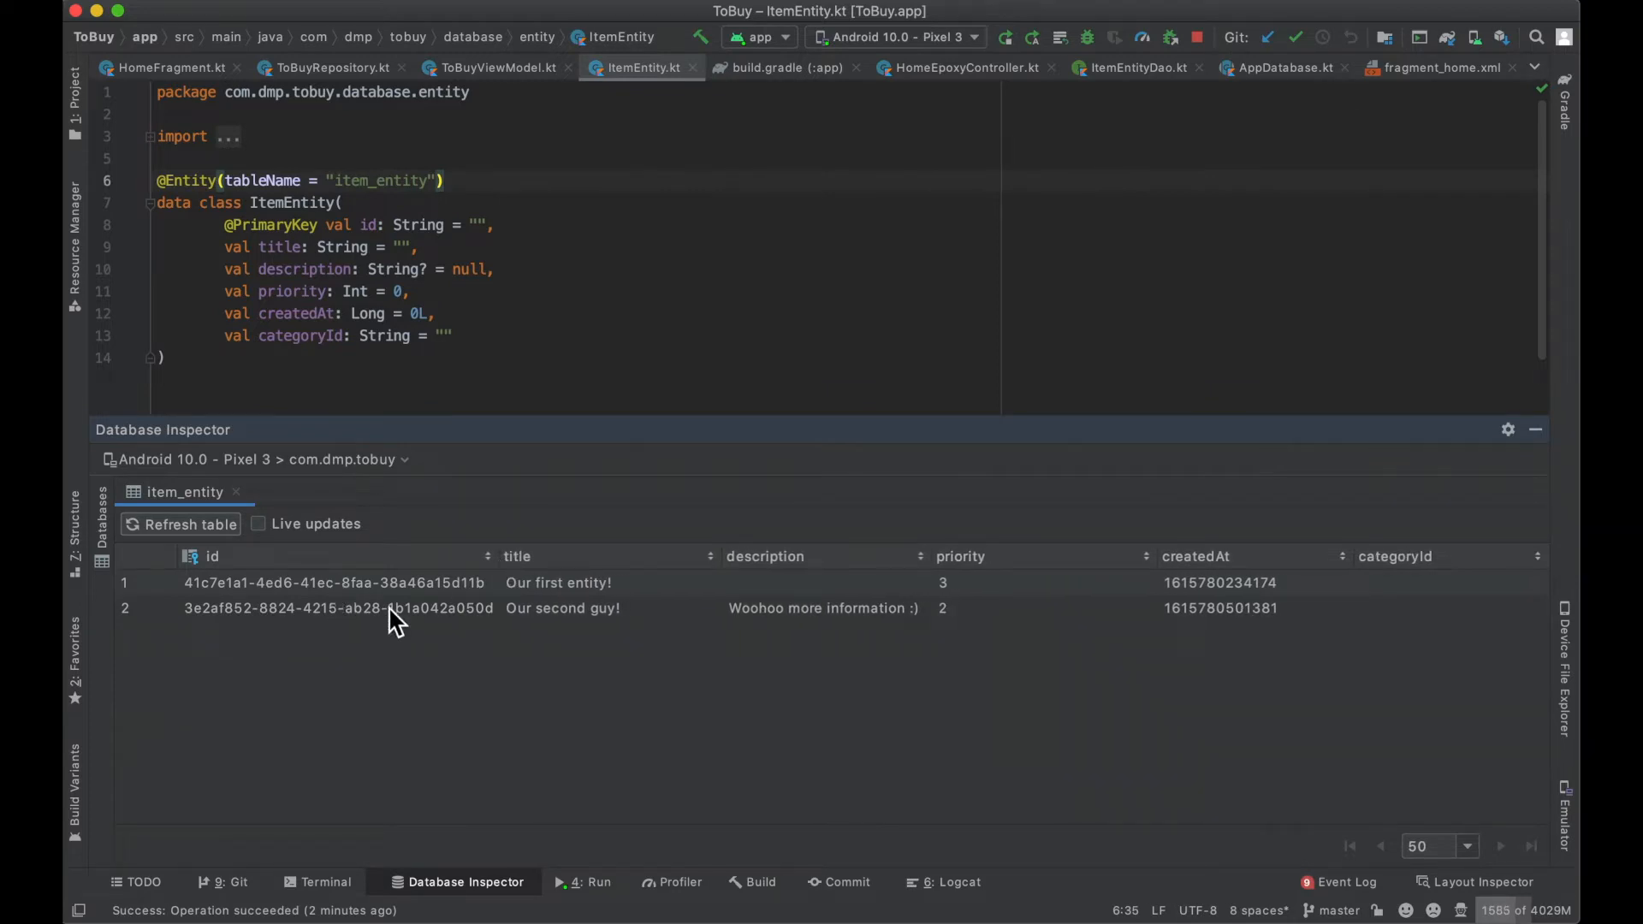
mouse_move(638, 633)
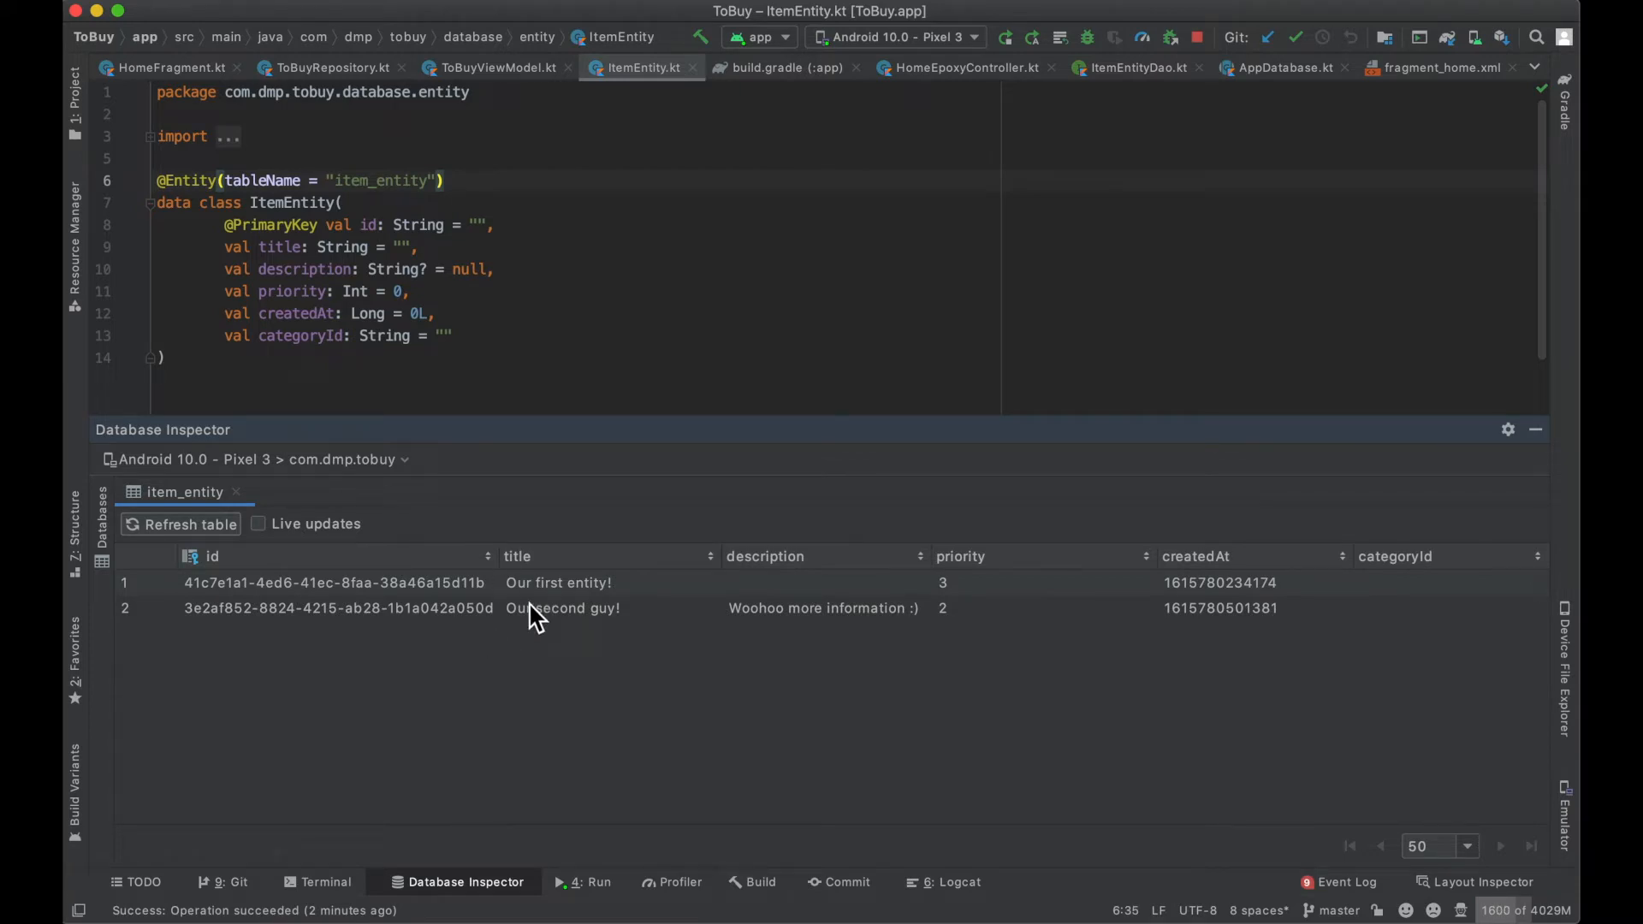
mouse_move(334, 610)
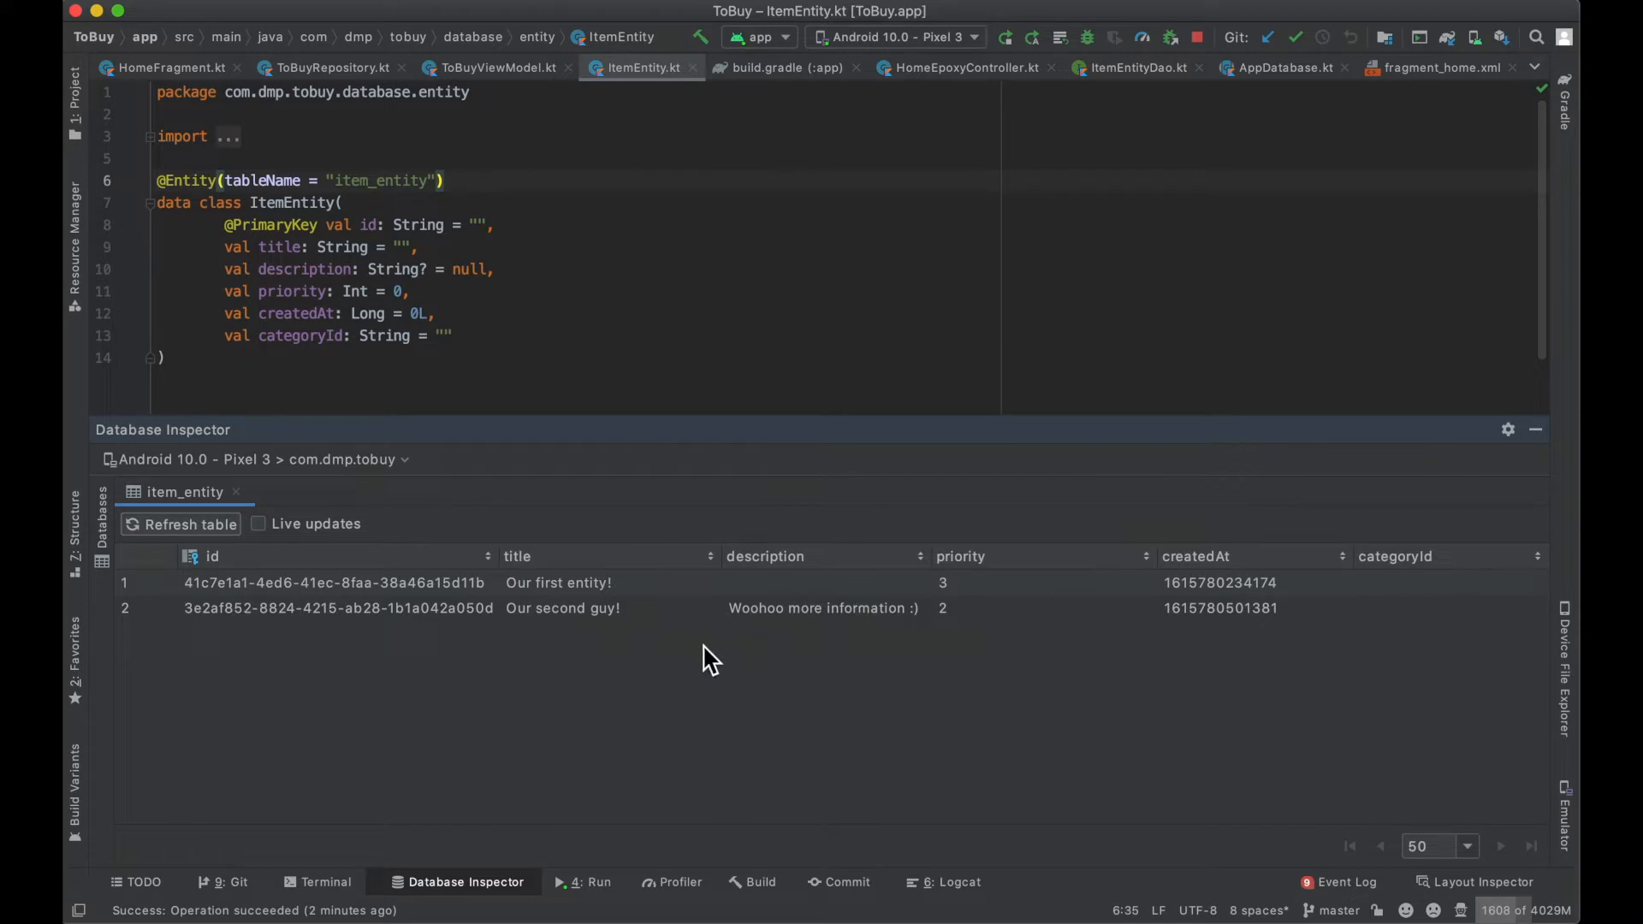
mouse_move(628, 613)
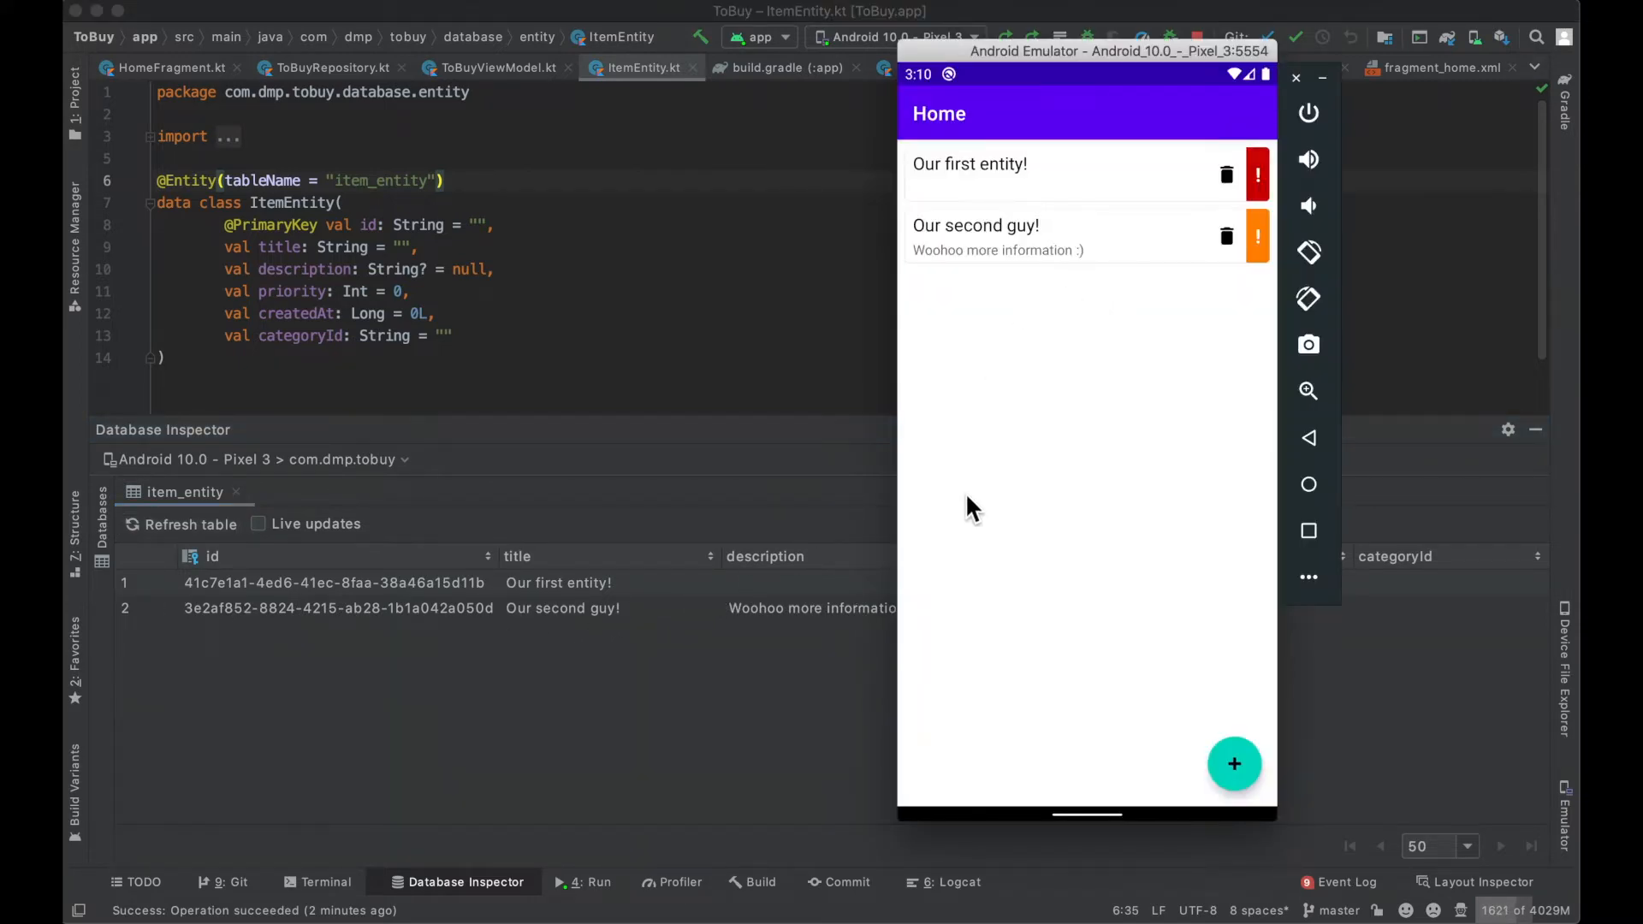
mouse_move(922, 173)
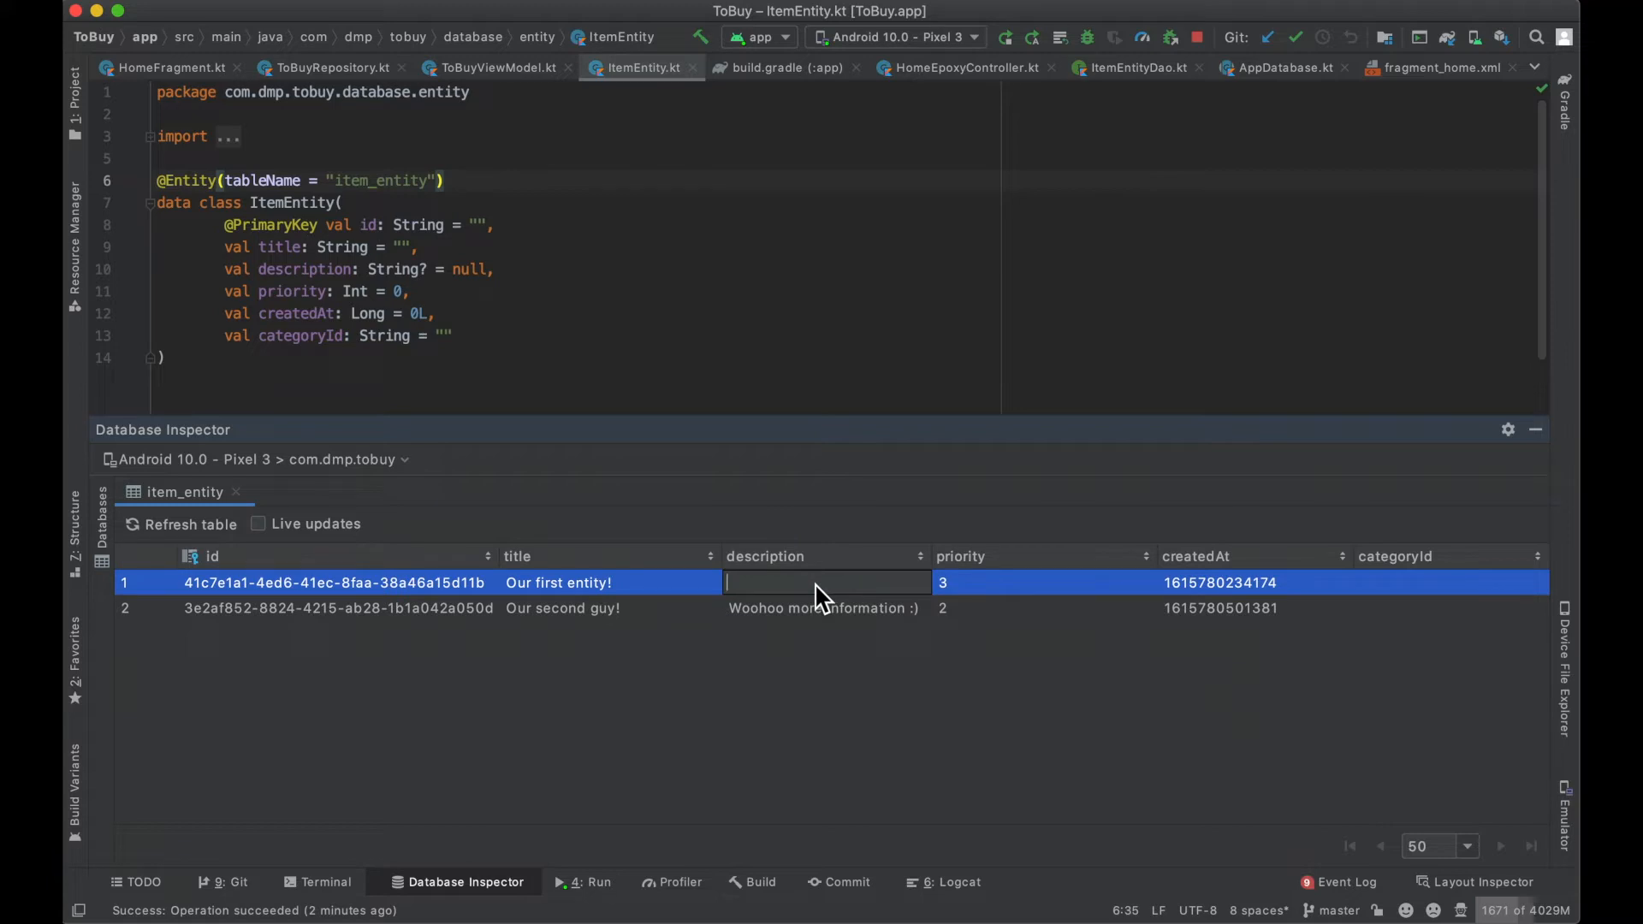
Step: Edit the first item_entity row's description to read 'Description from the out…'
text(Description)
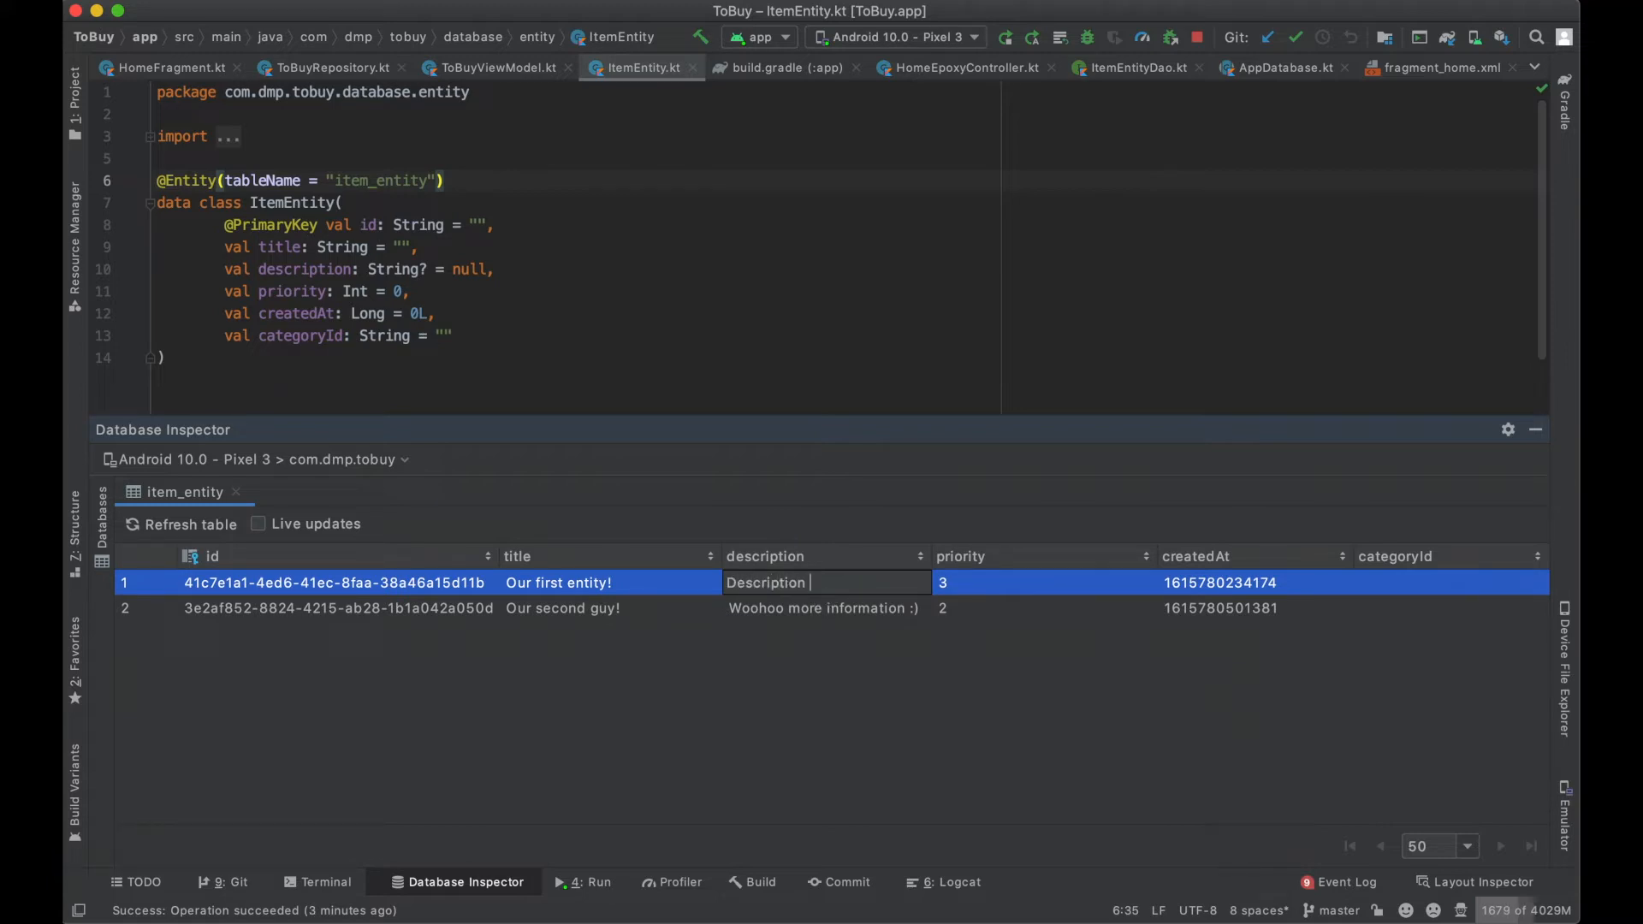
text(from the out)
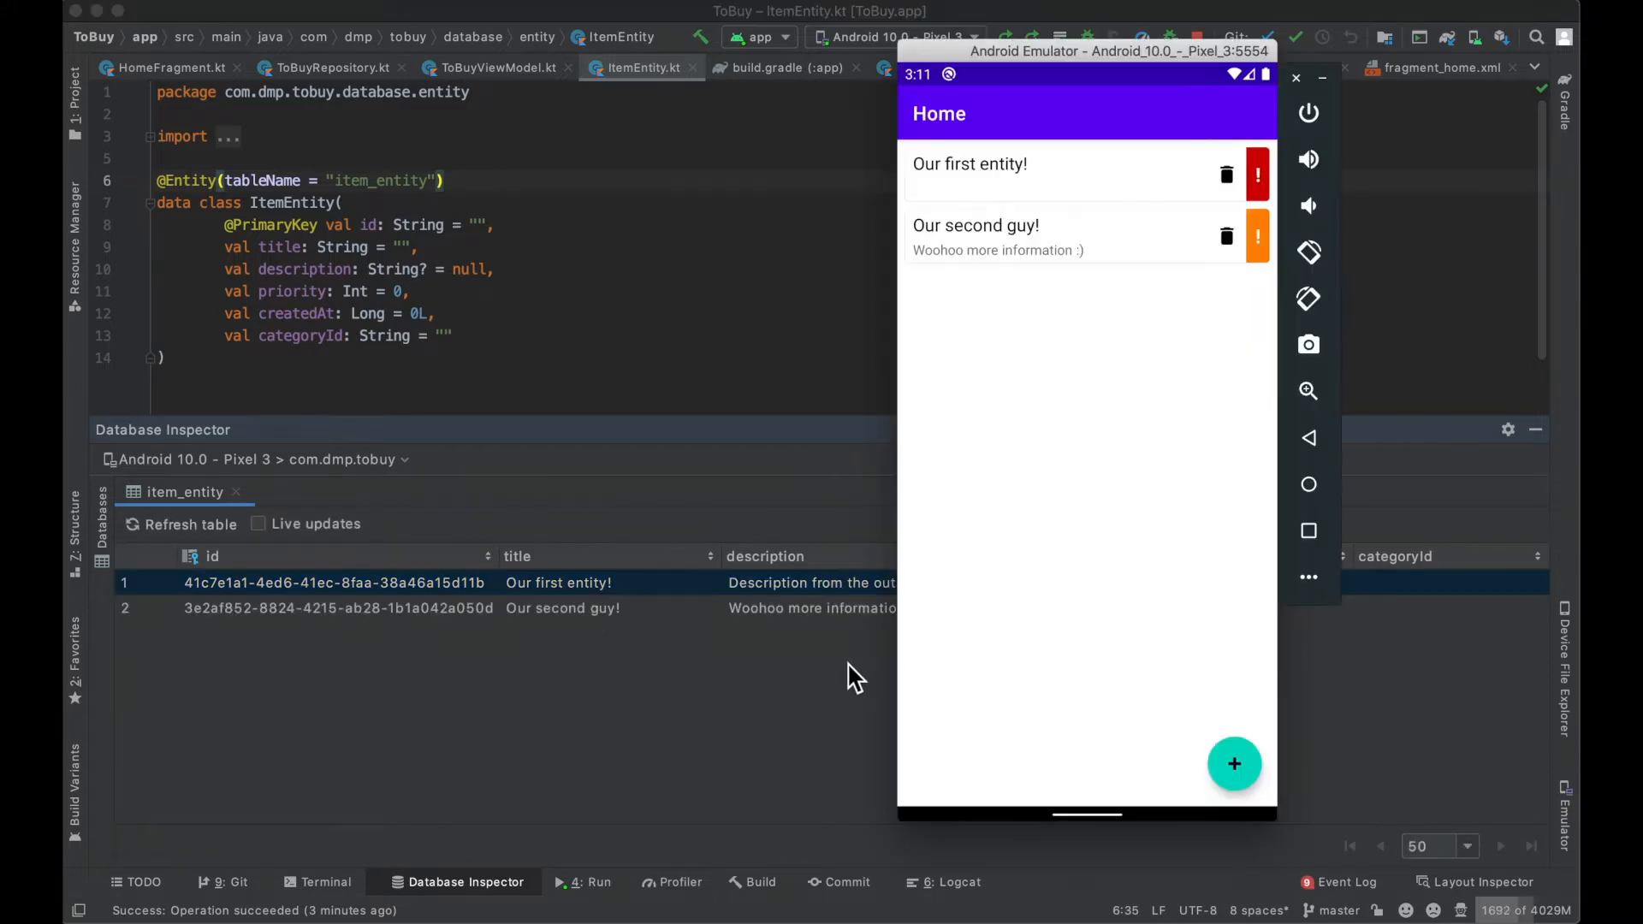
mouse_move(964, 199)
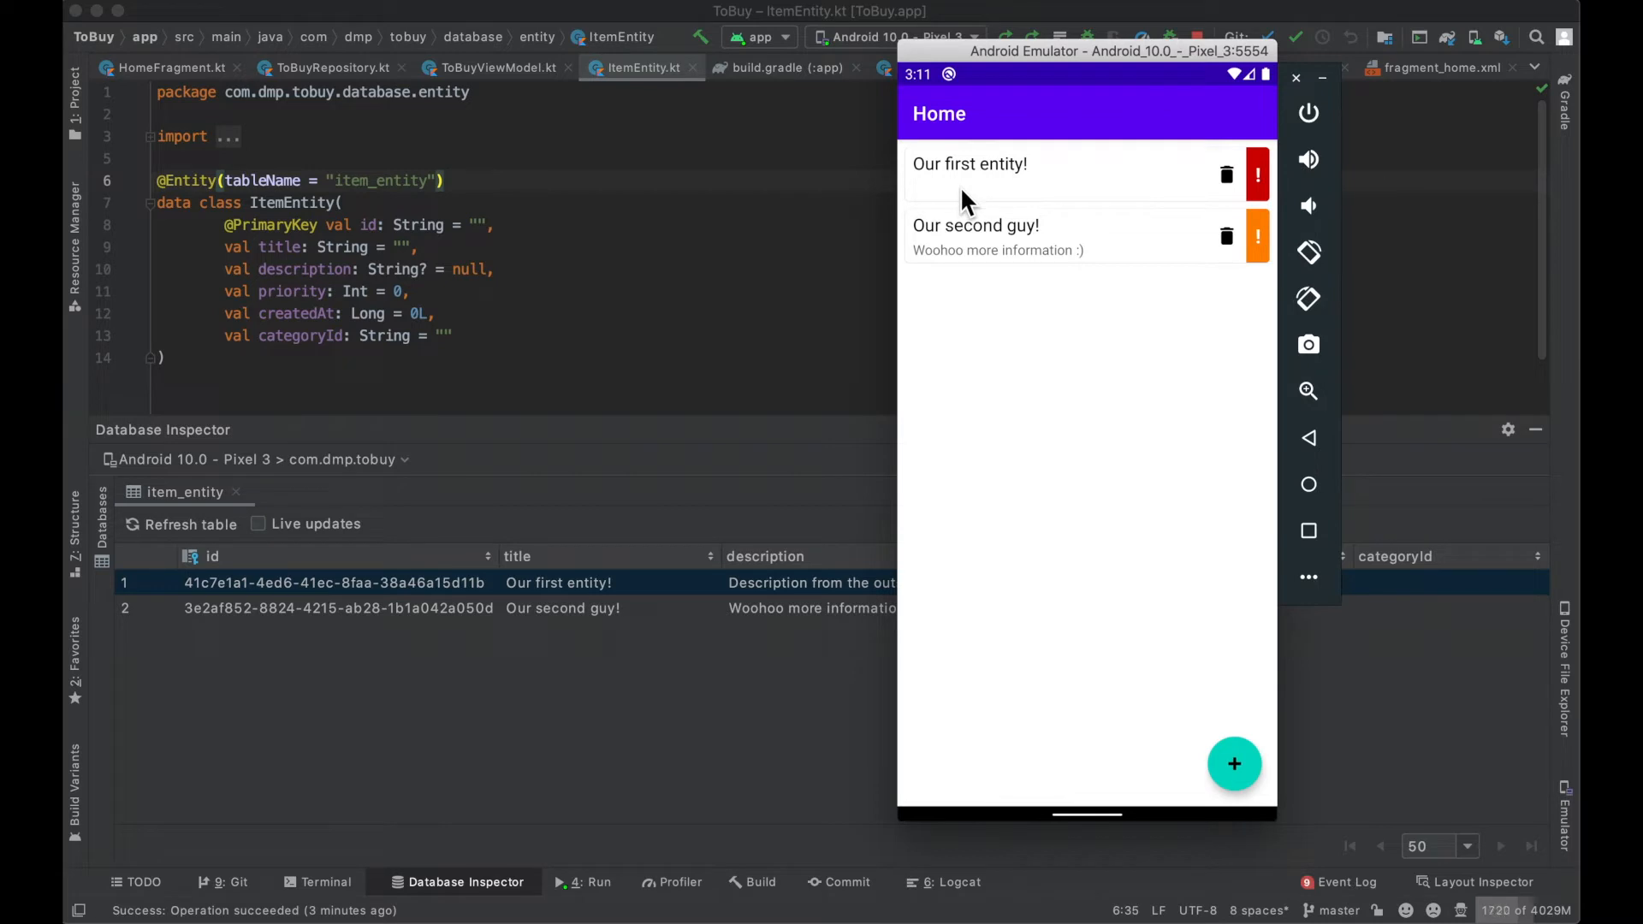
mouse_move(983, 221)
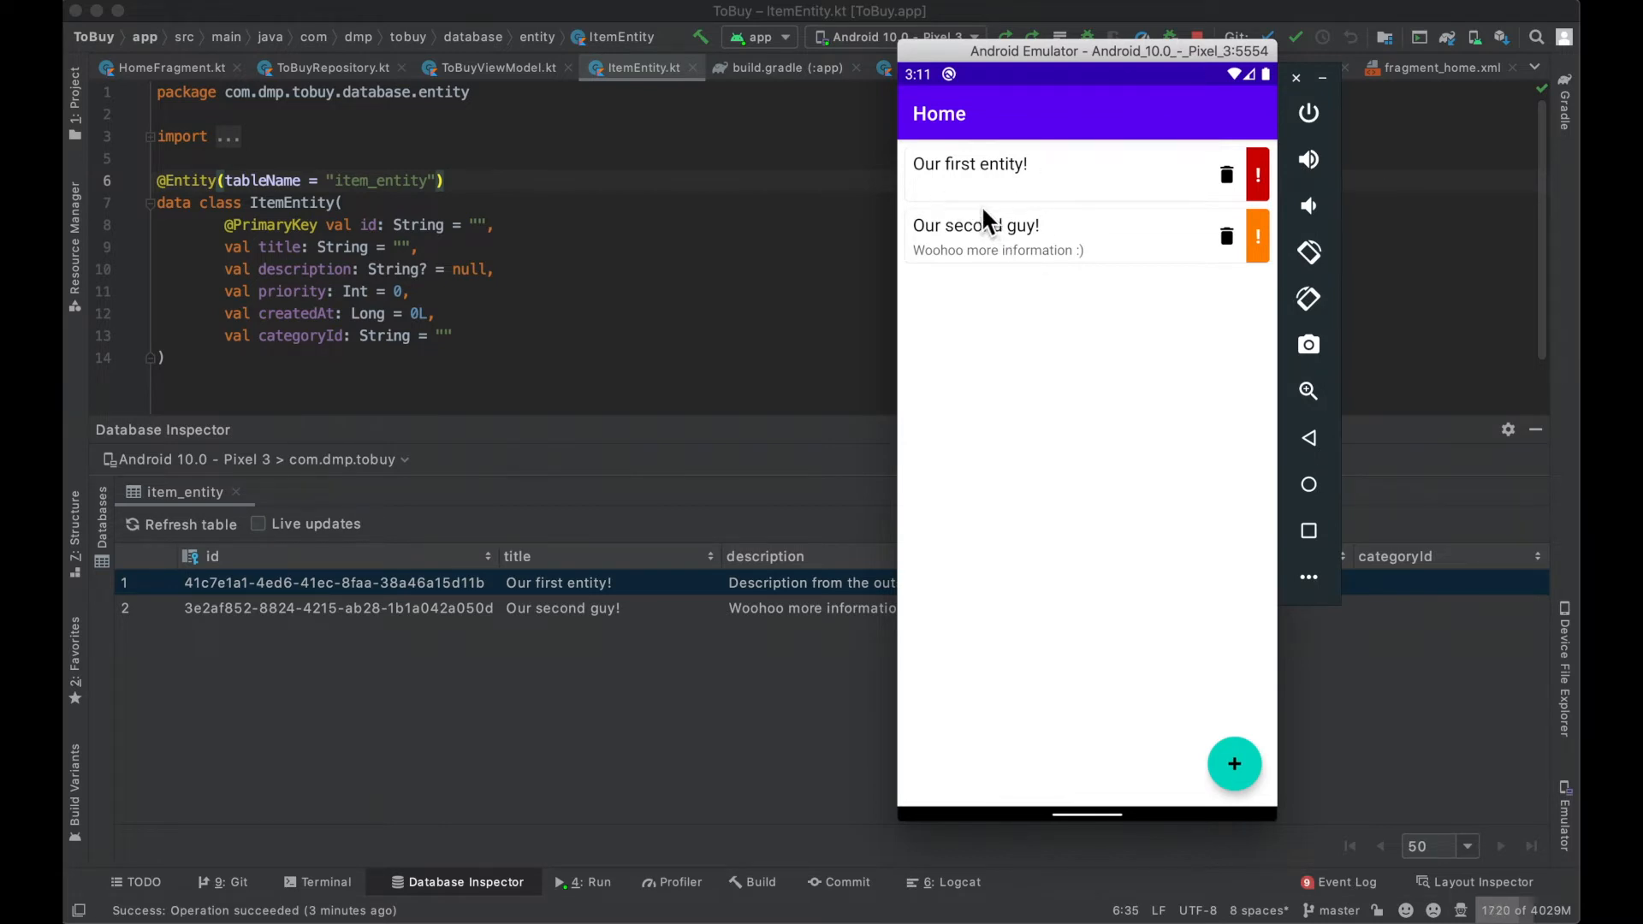
Step: Visit the Add screen and return Home so the list reloads in the emulator
click(1234, 763)
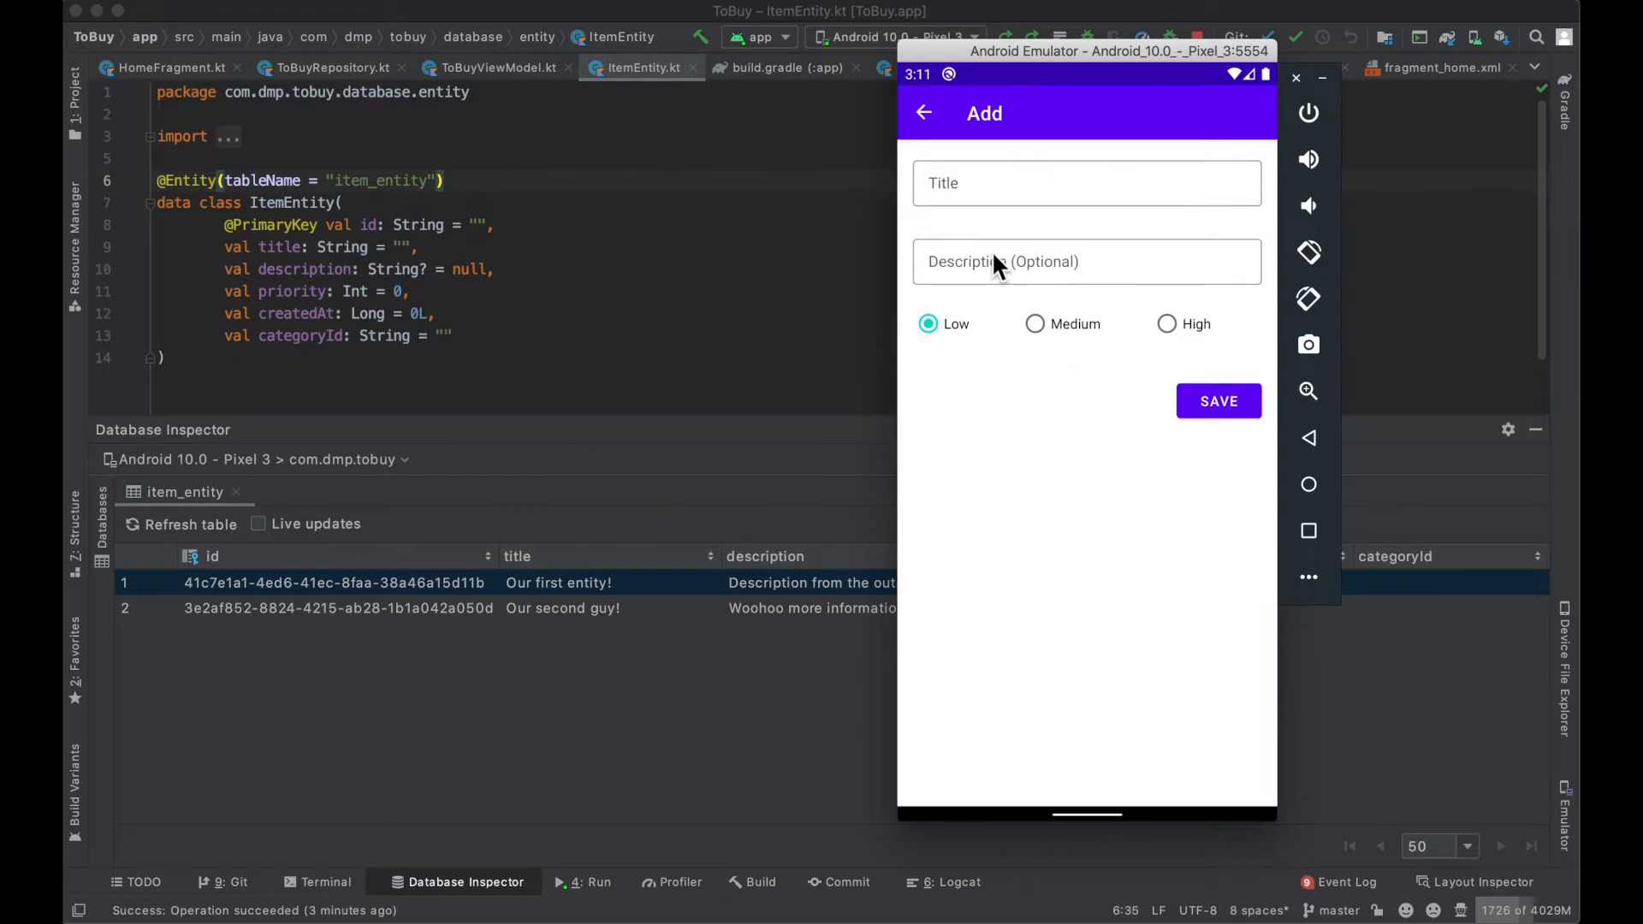
click(922, 113)
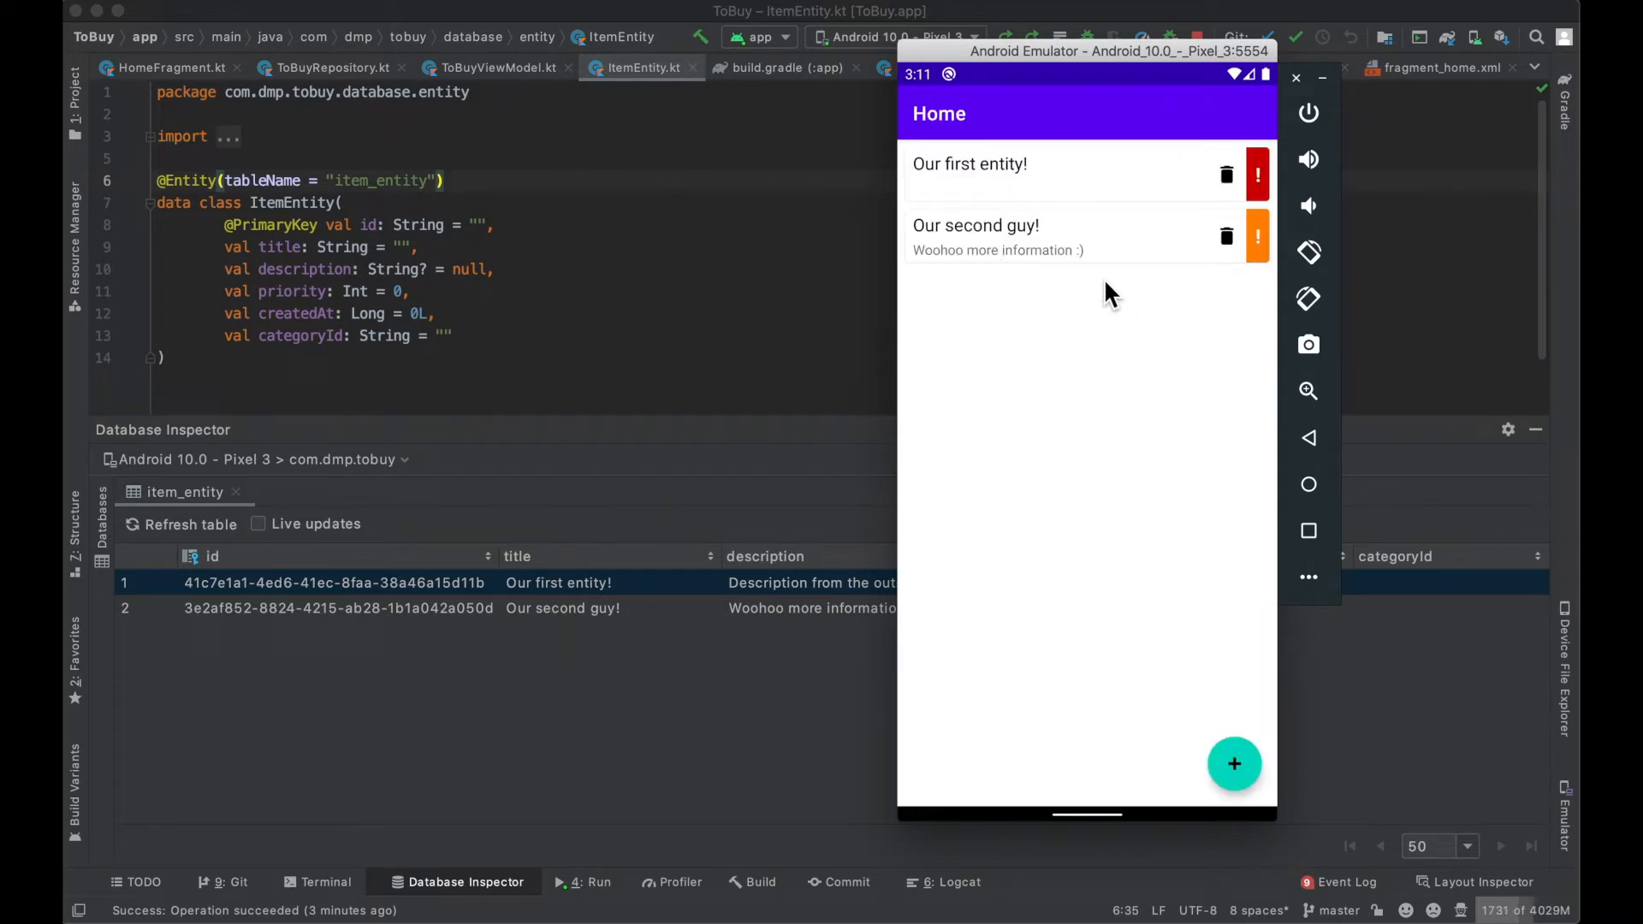
mouse_move(801, 671)
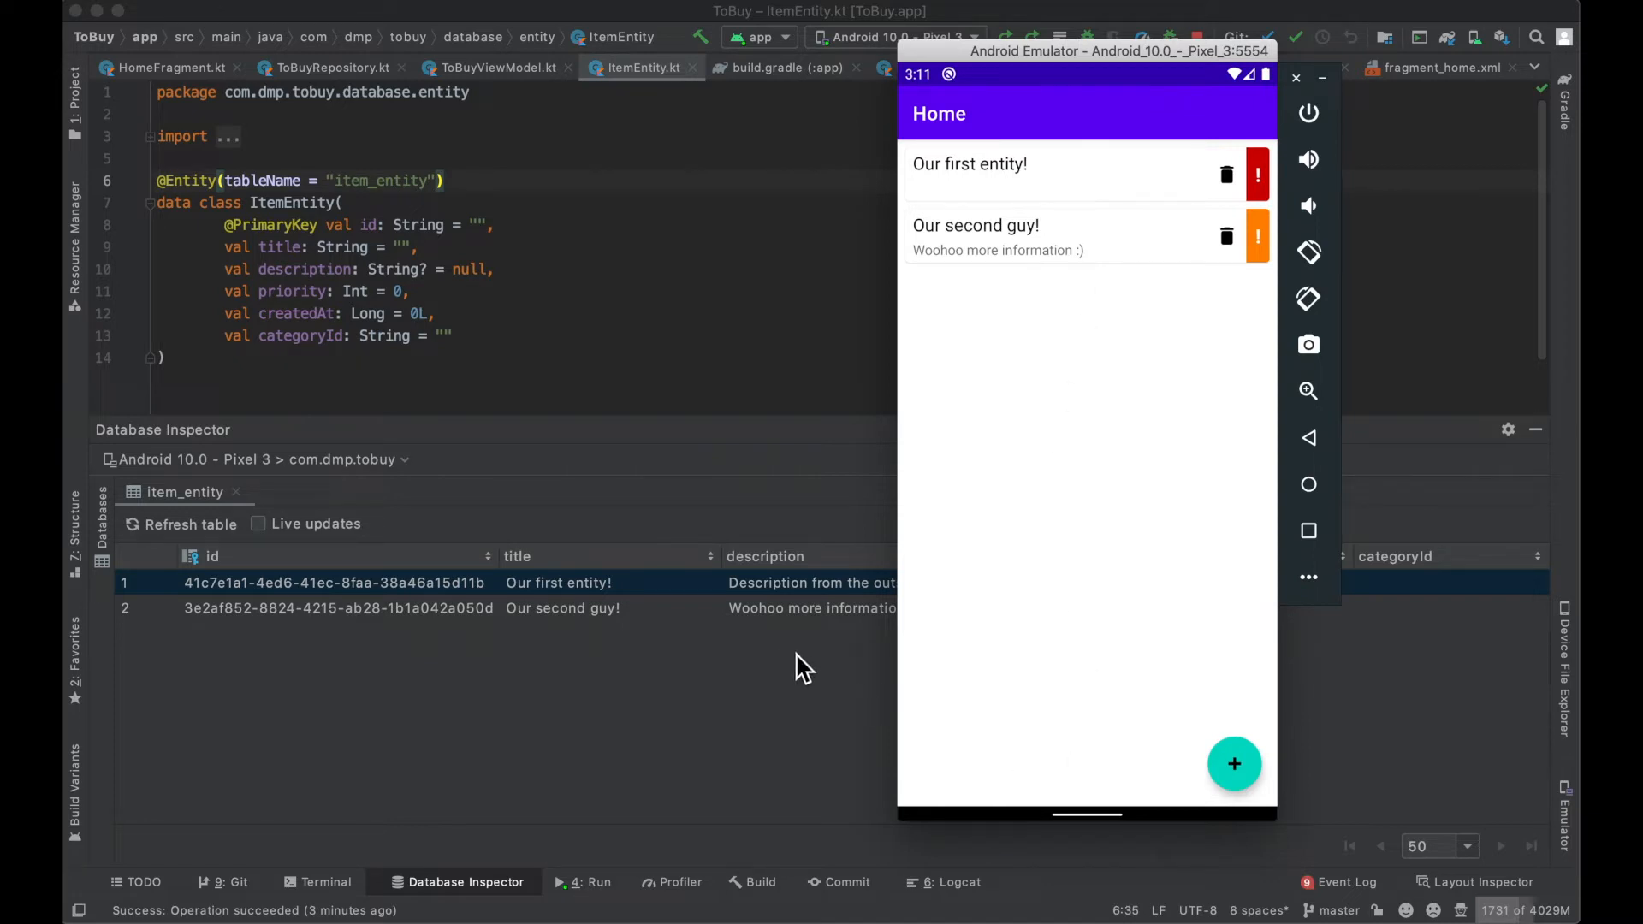
mouse_move(1127, 844)
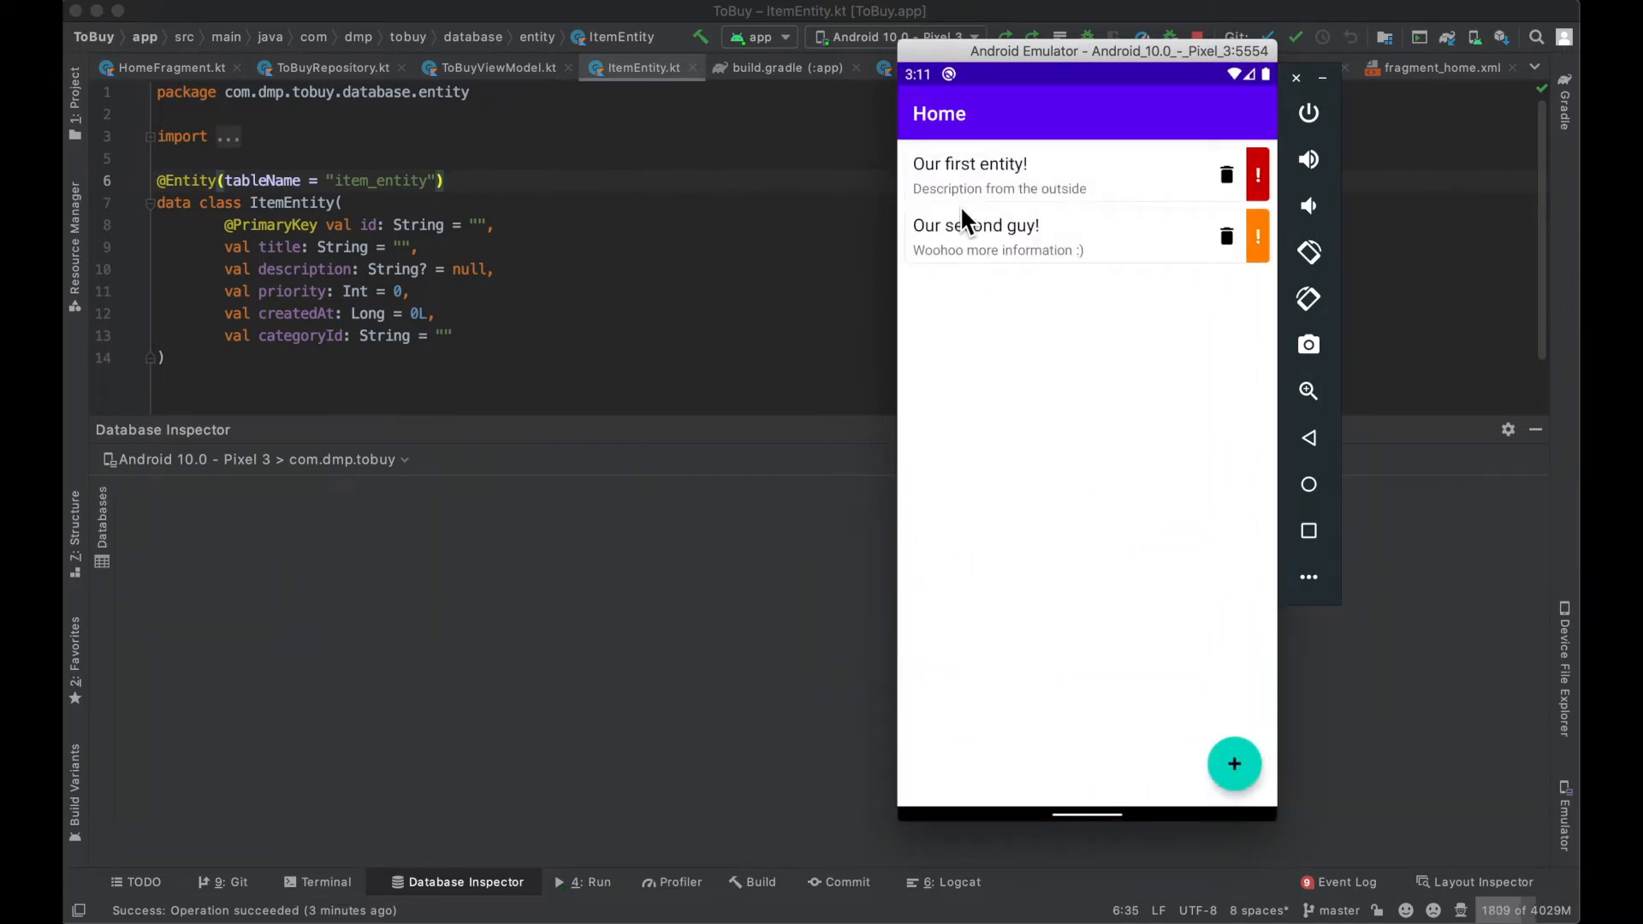
mouse_move(1085, 325)
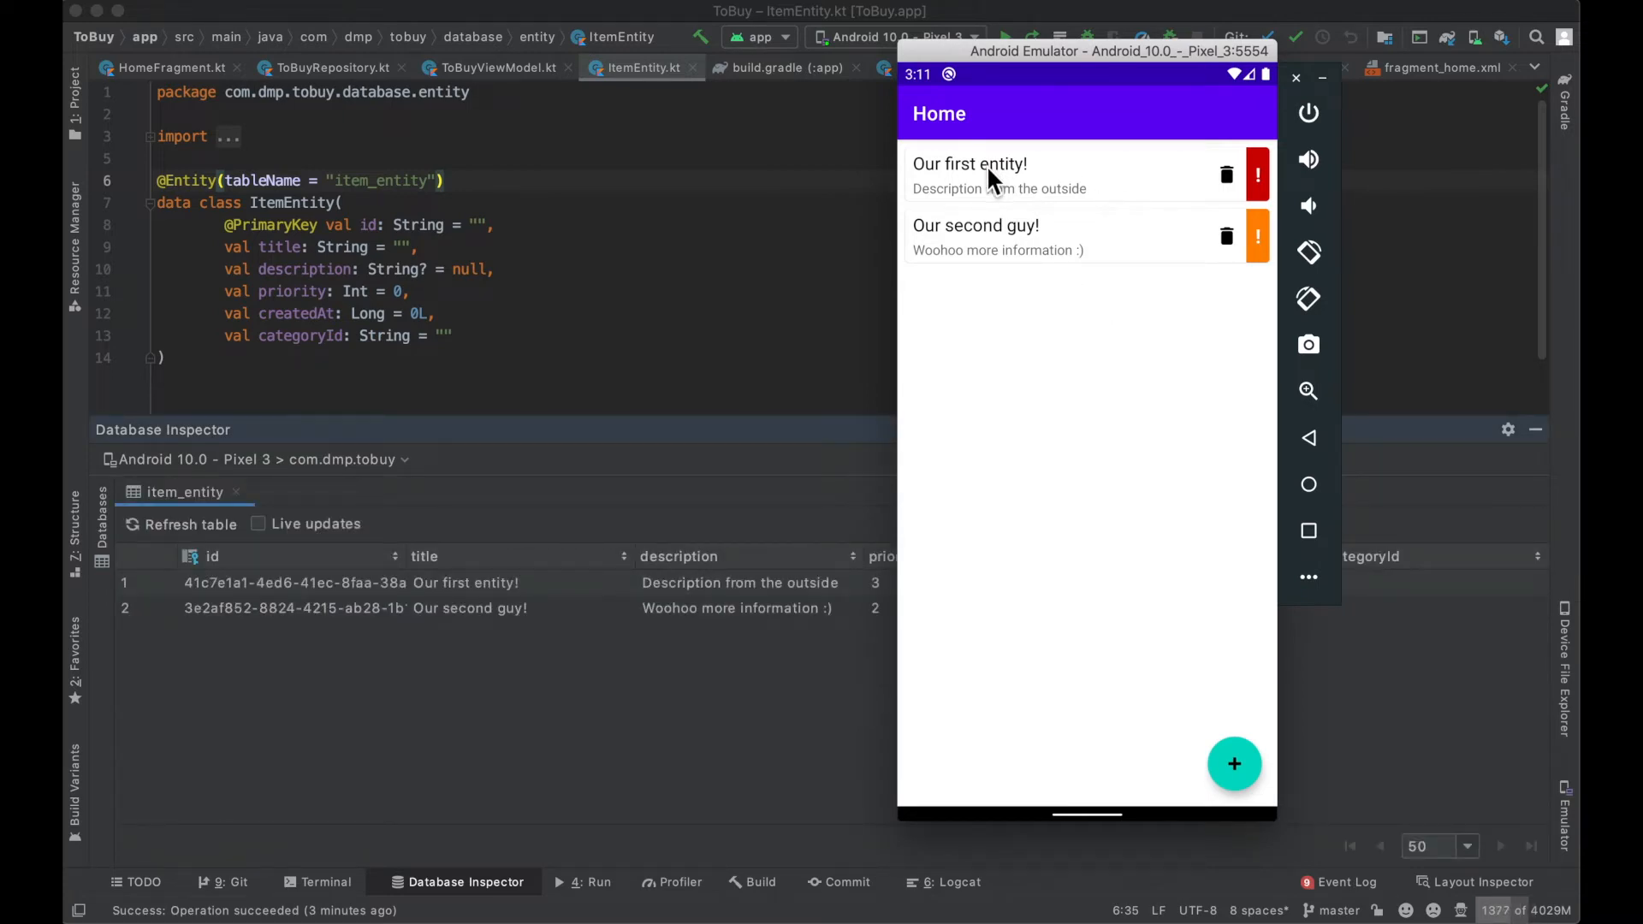
Step: Move the emulator aside, toggle Live updates, and refresh the item_entity table
drag(1116, 50, 1178, 67)
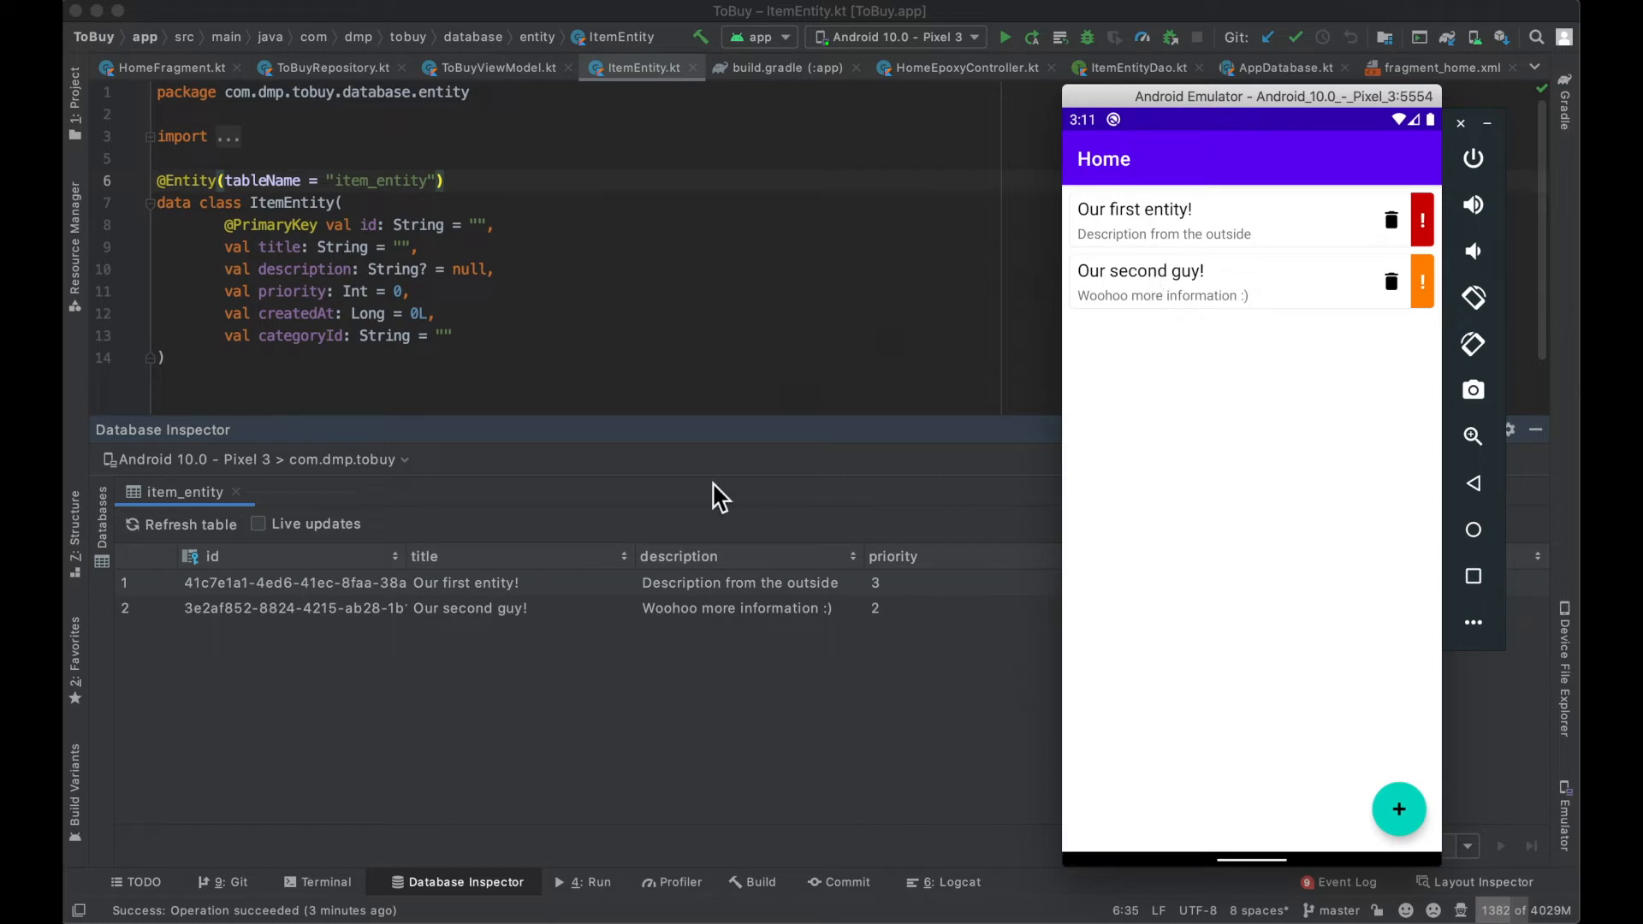
mouse_move(851, 607)
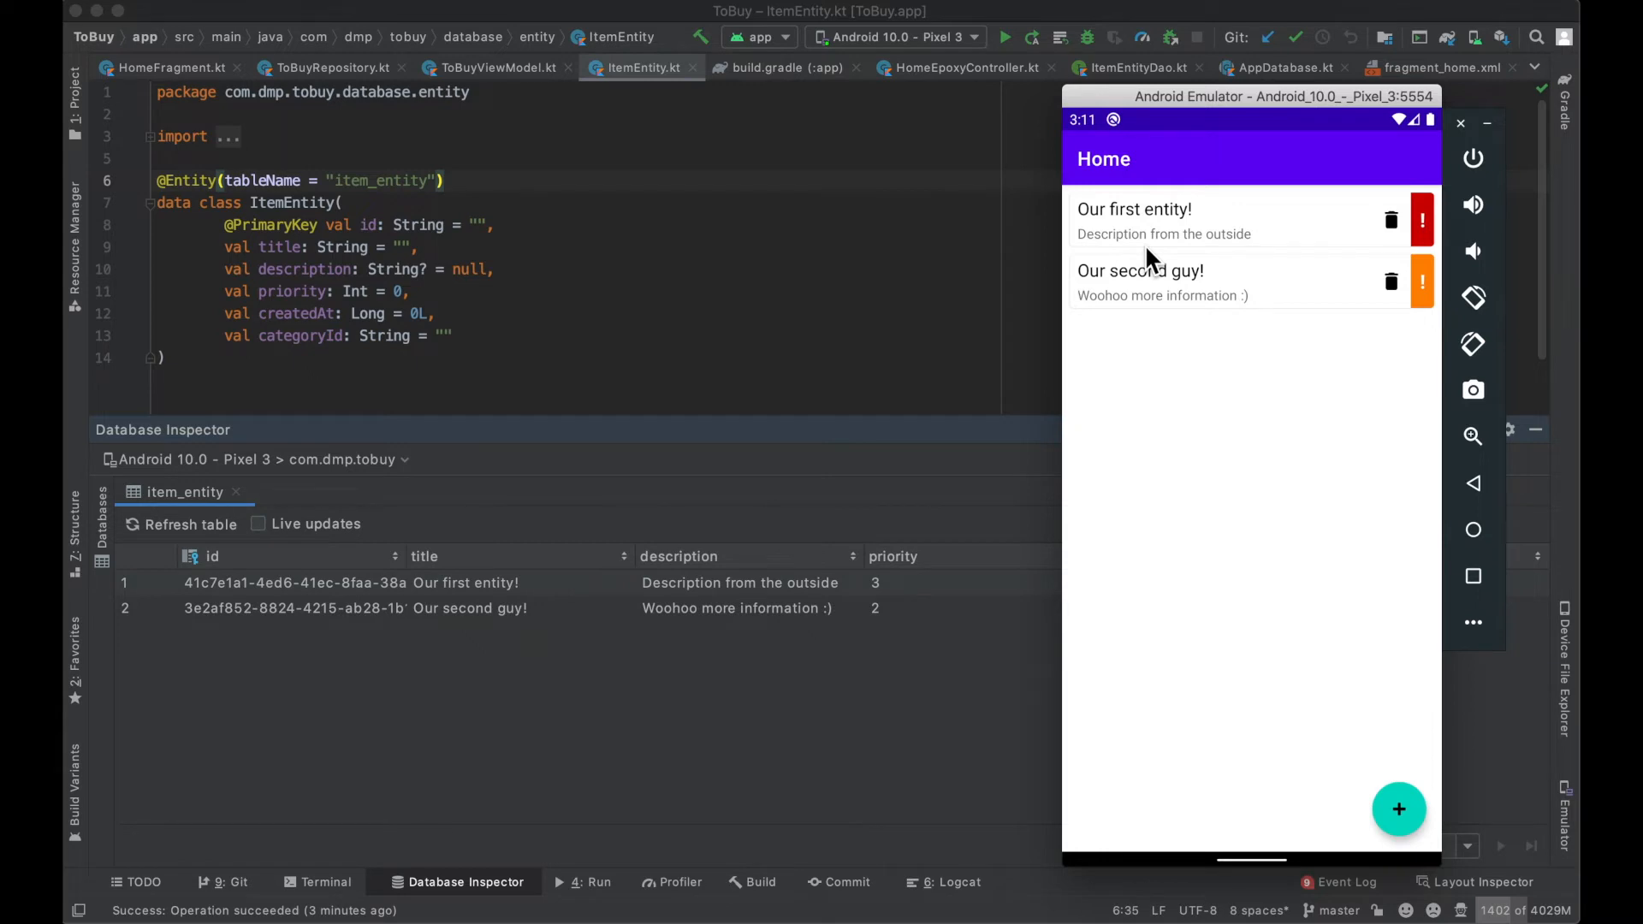
click(258, 524)
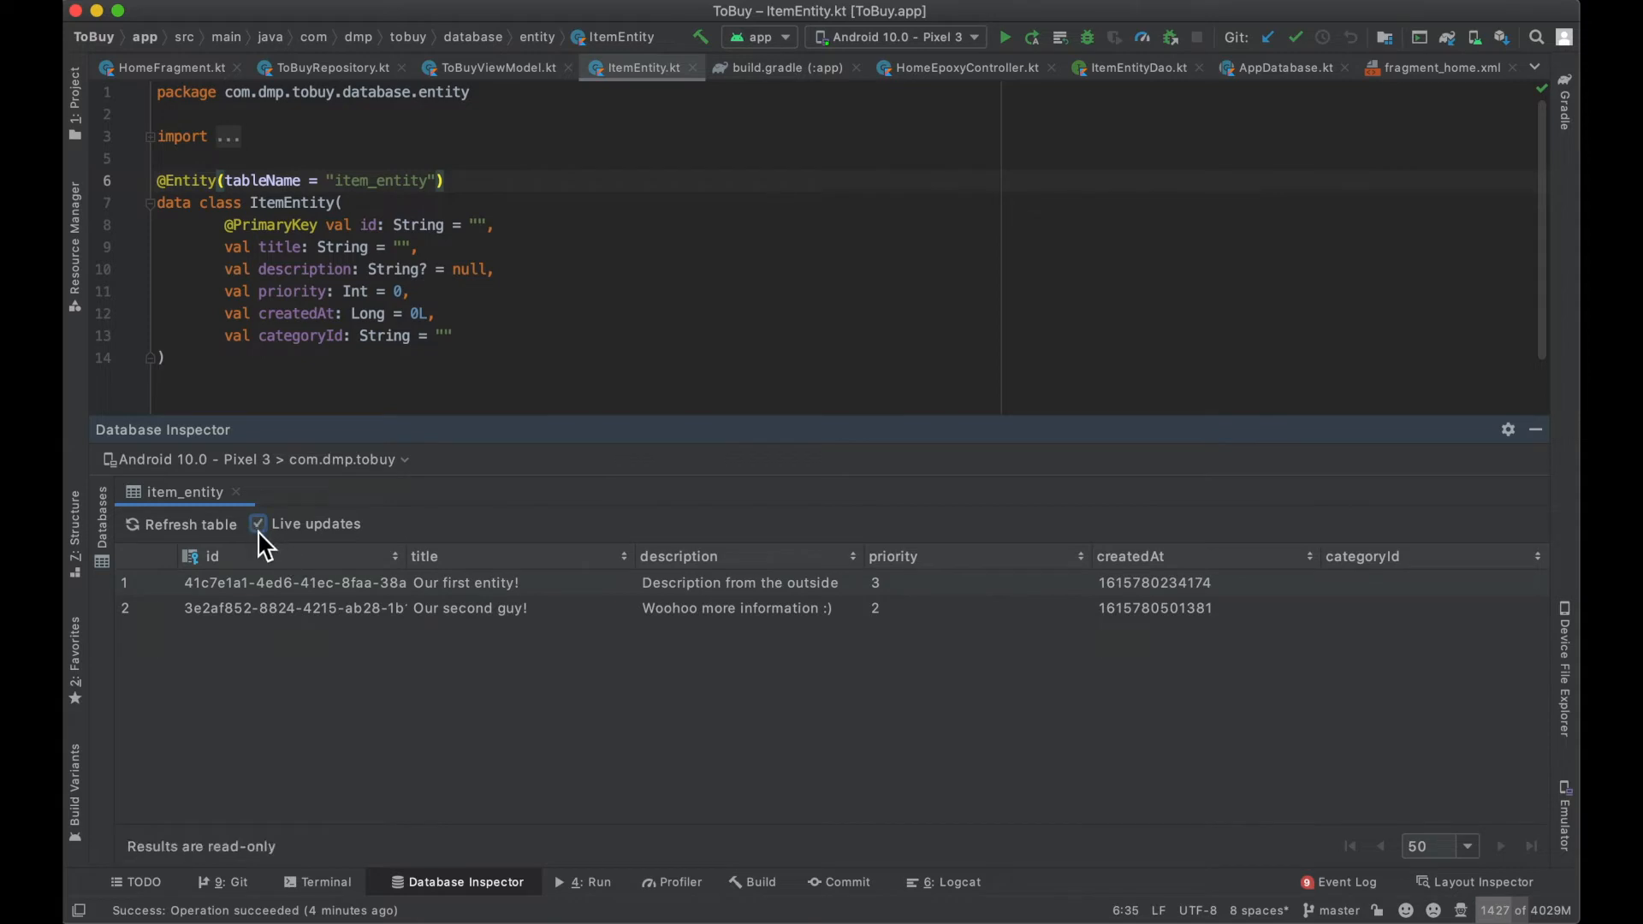
click(258, 524)
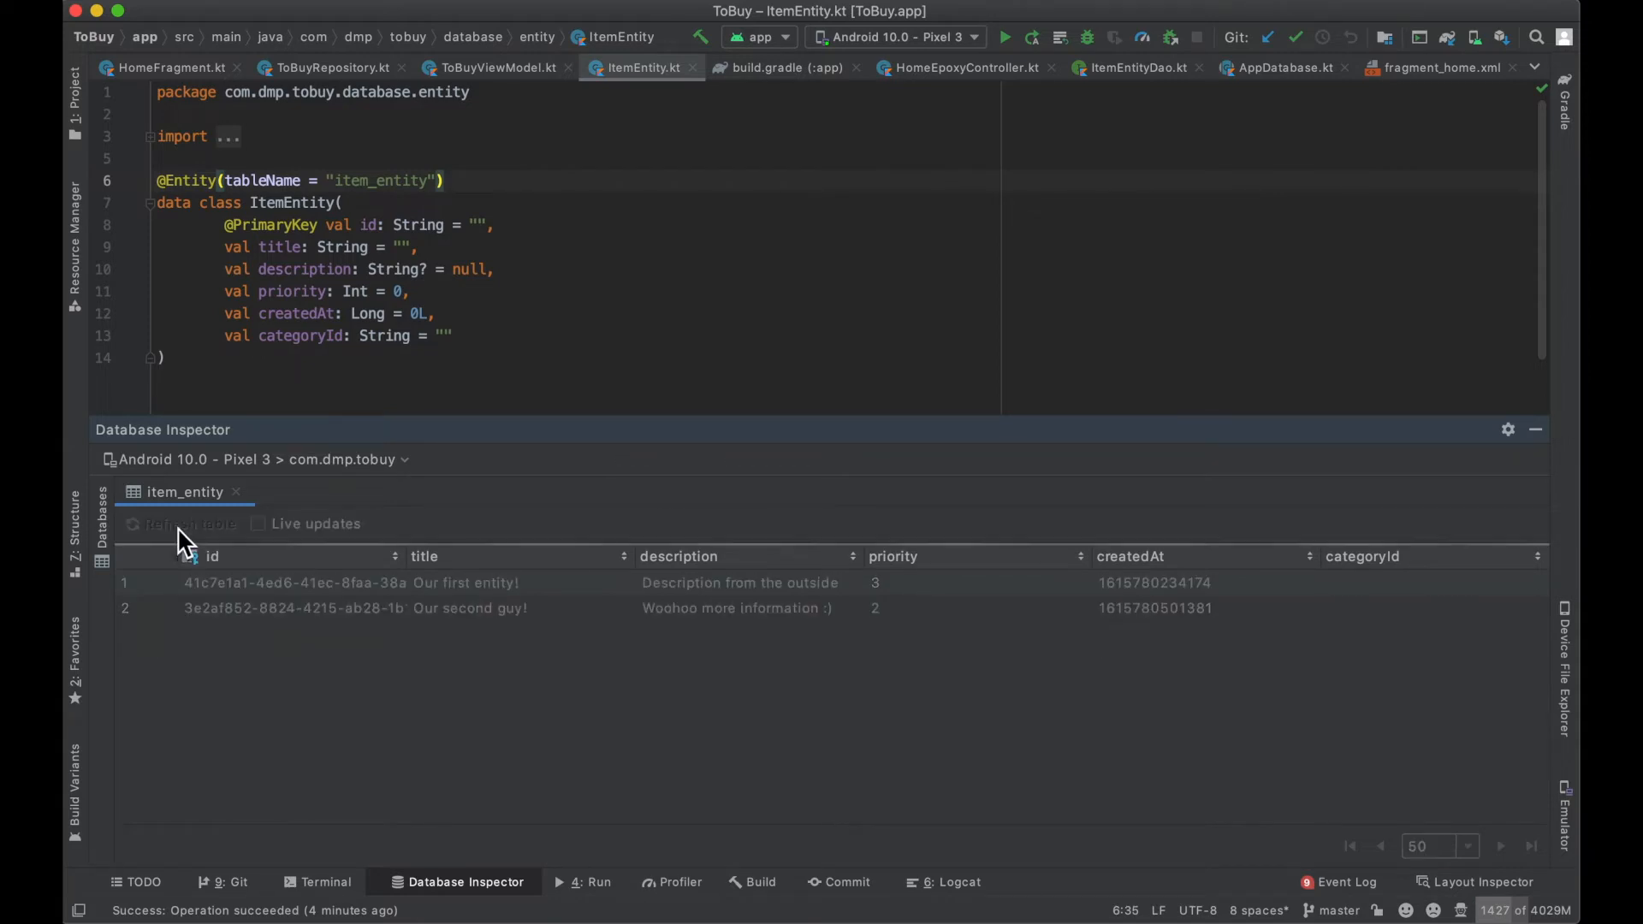
click(190, 524)
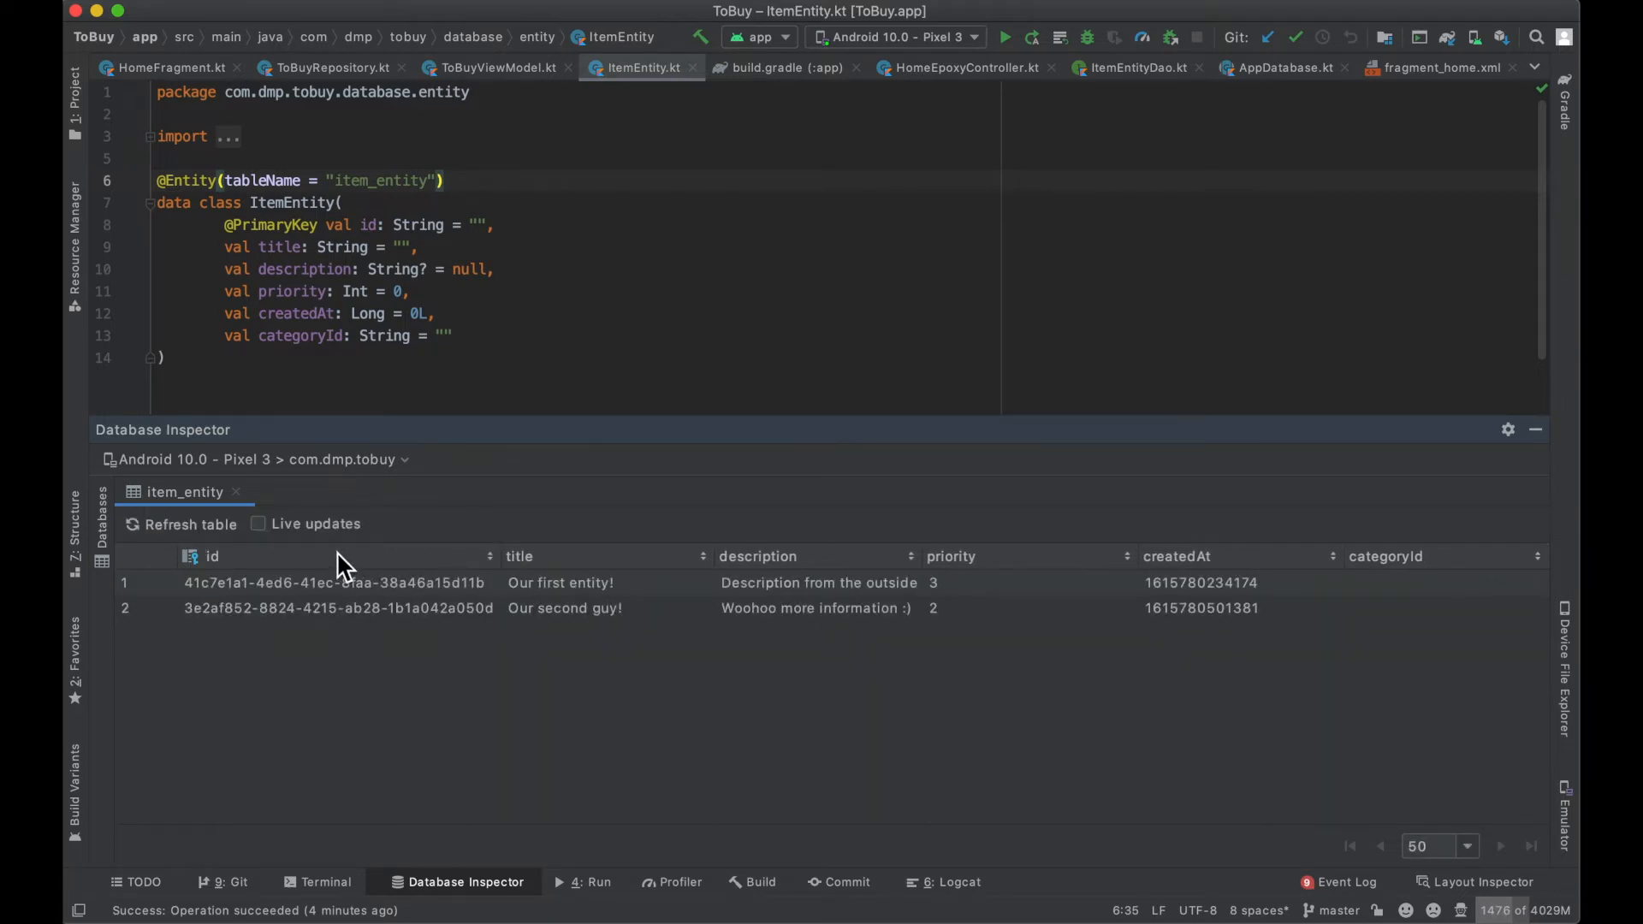
Step: Show the Databases panel and start a new SQL query tab on to-buy-database
click(101, 518)
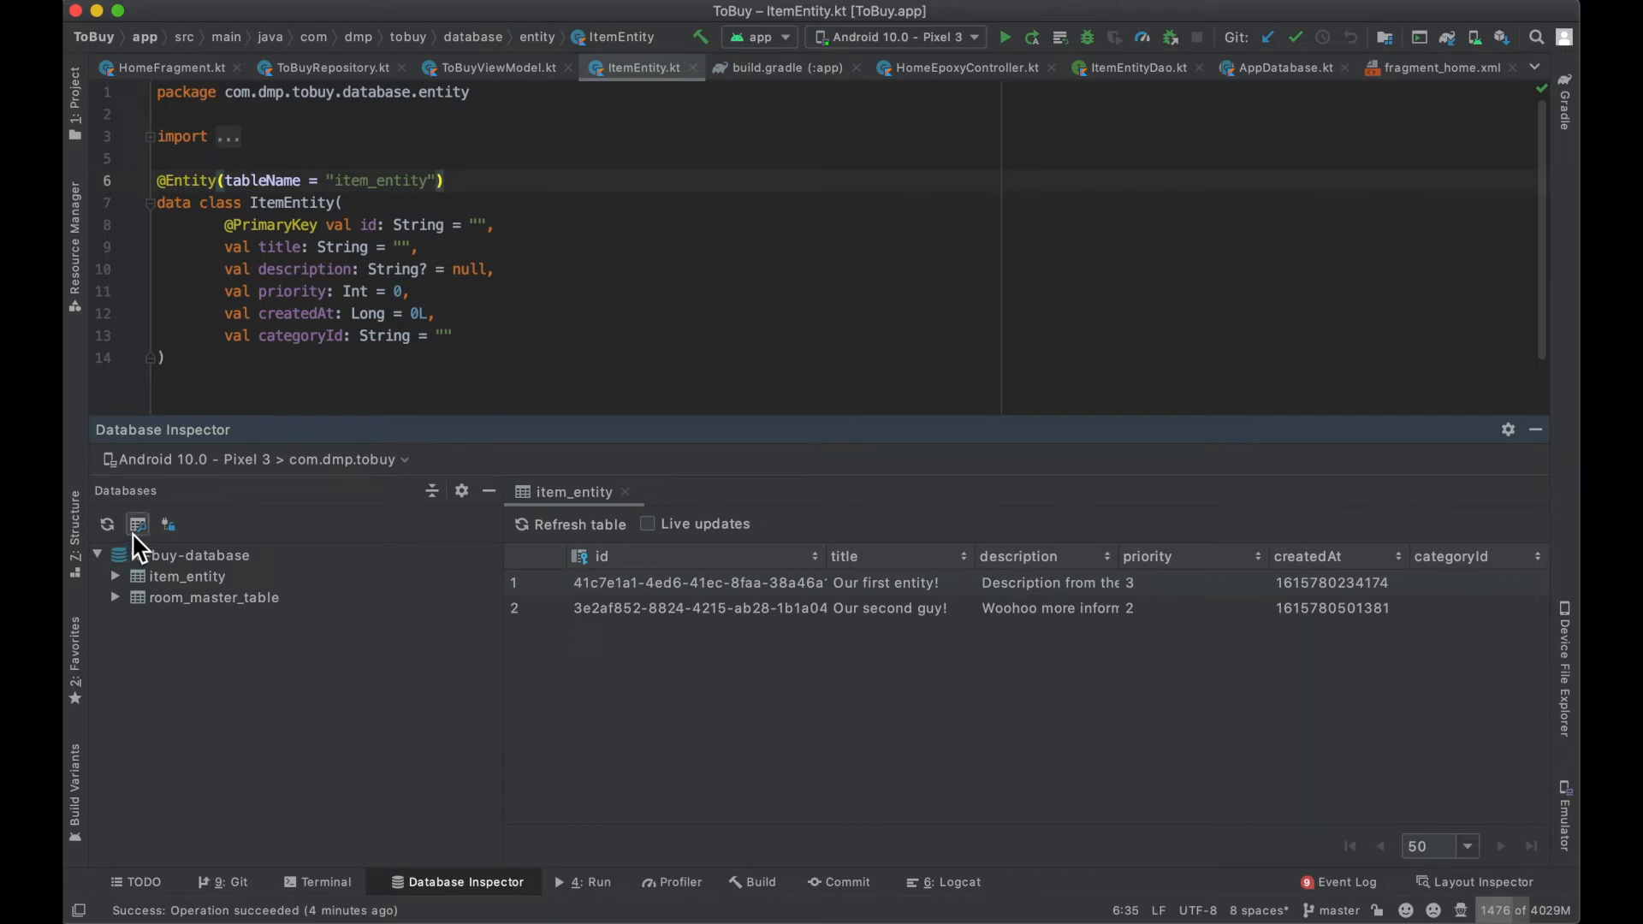
mouse_move(137, 523)
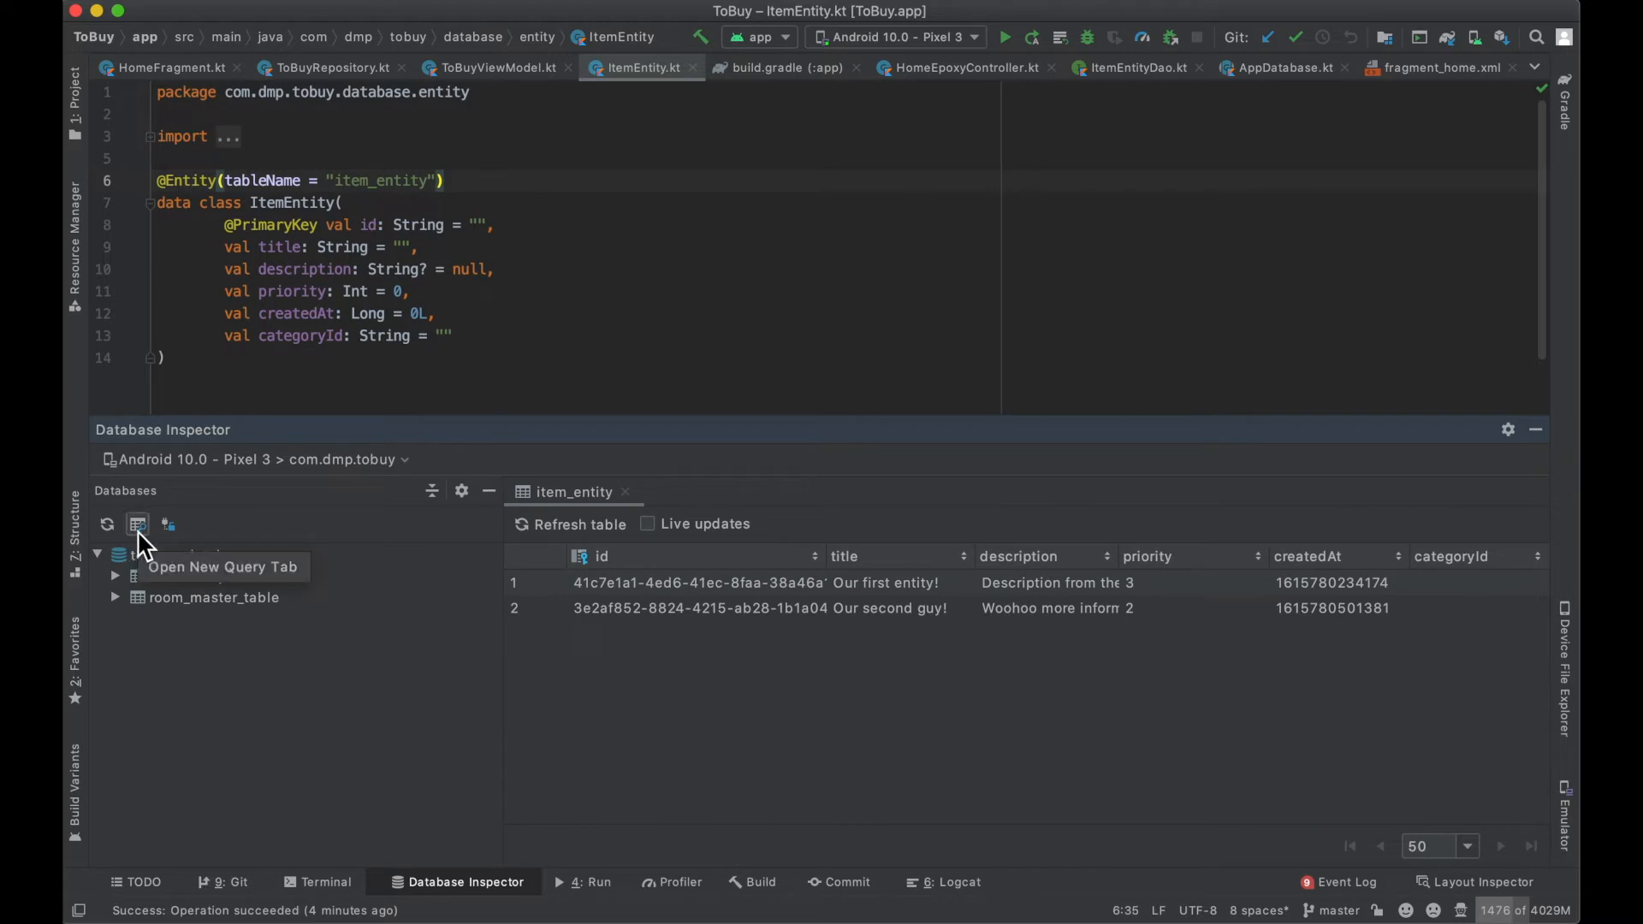
click(137, 524)
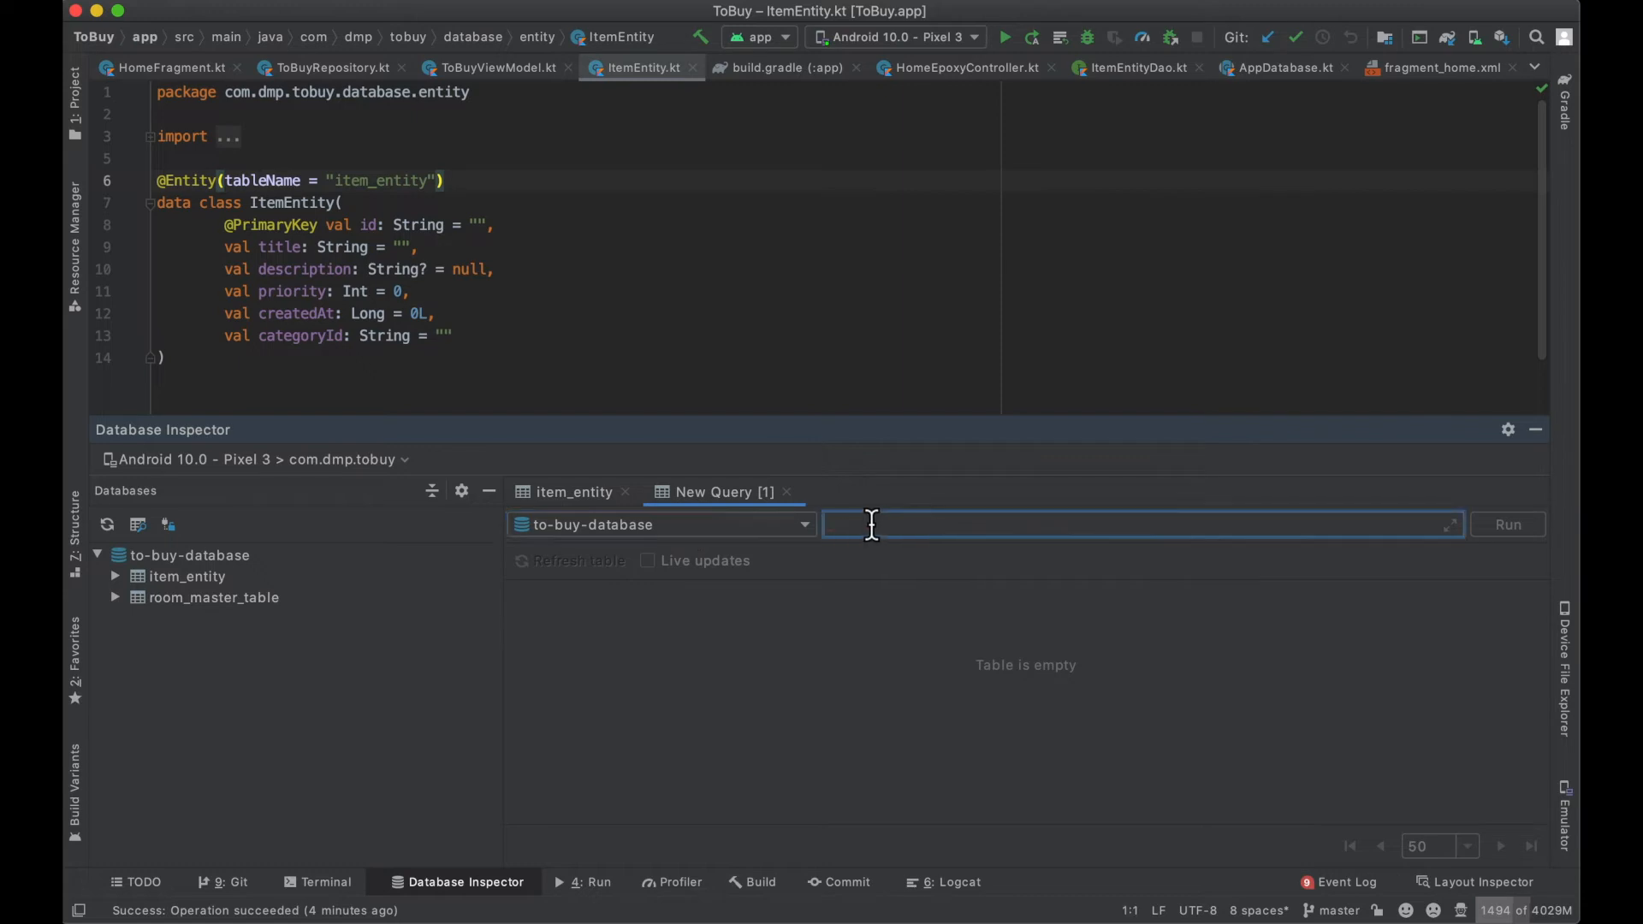
click(869, 524)
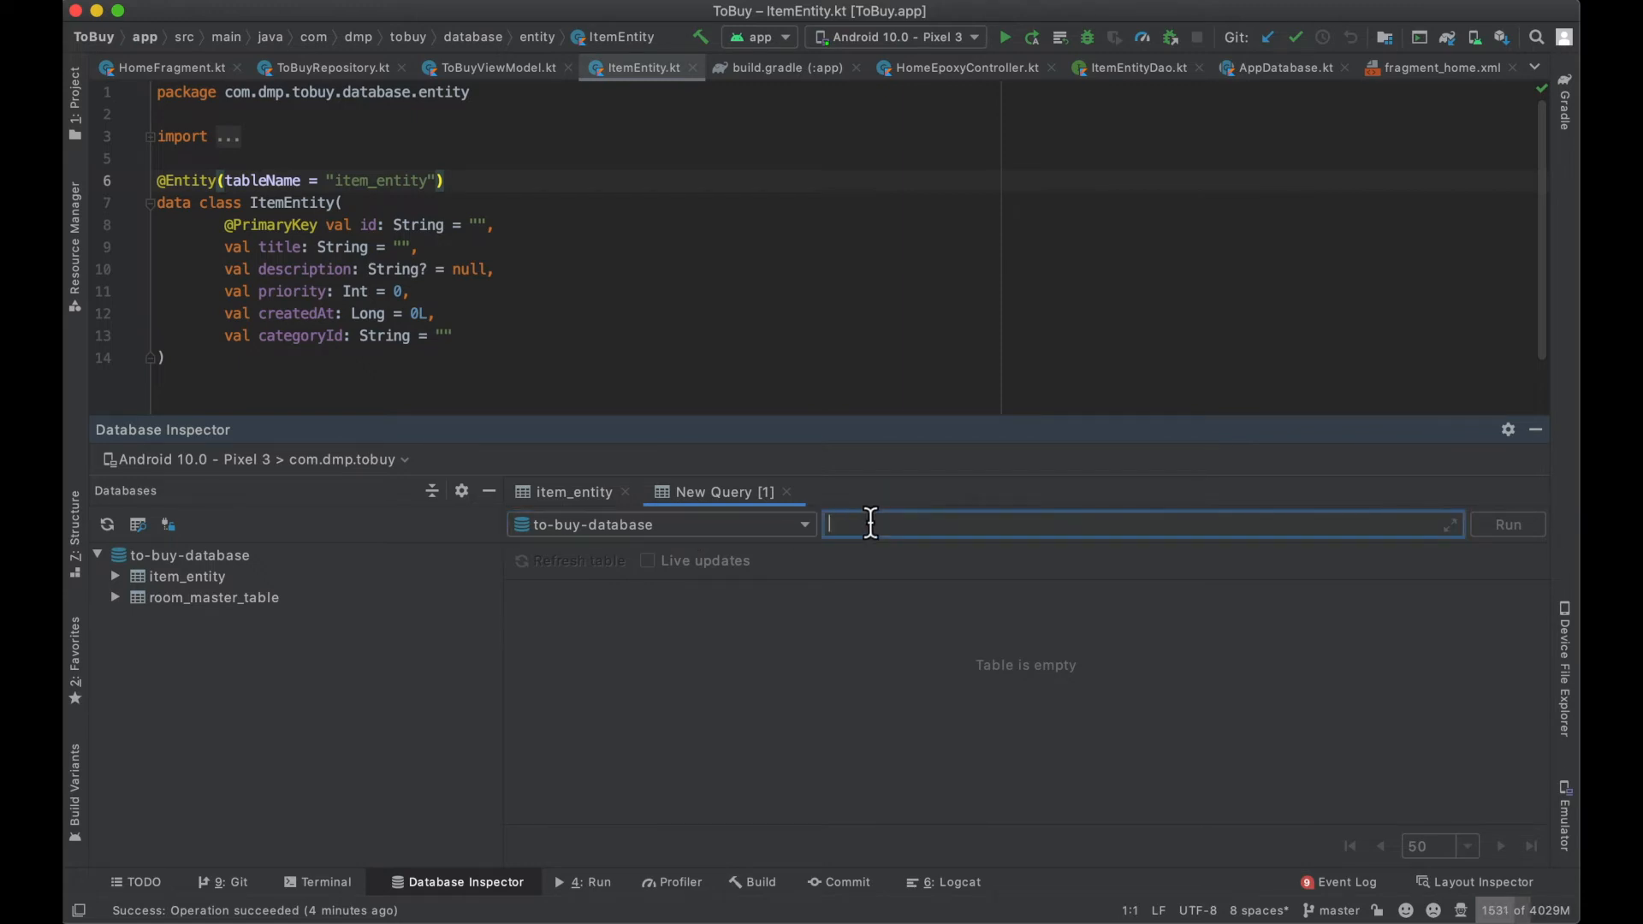
Step: Enter the query 'SELECT priority WHERE' and attempt to run it
text(SELECT)
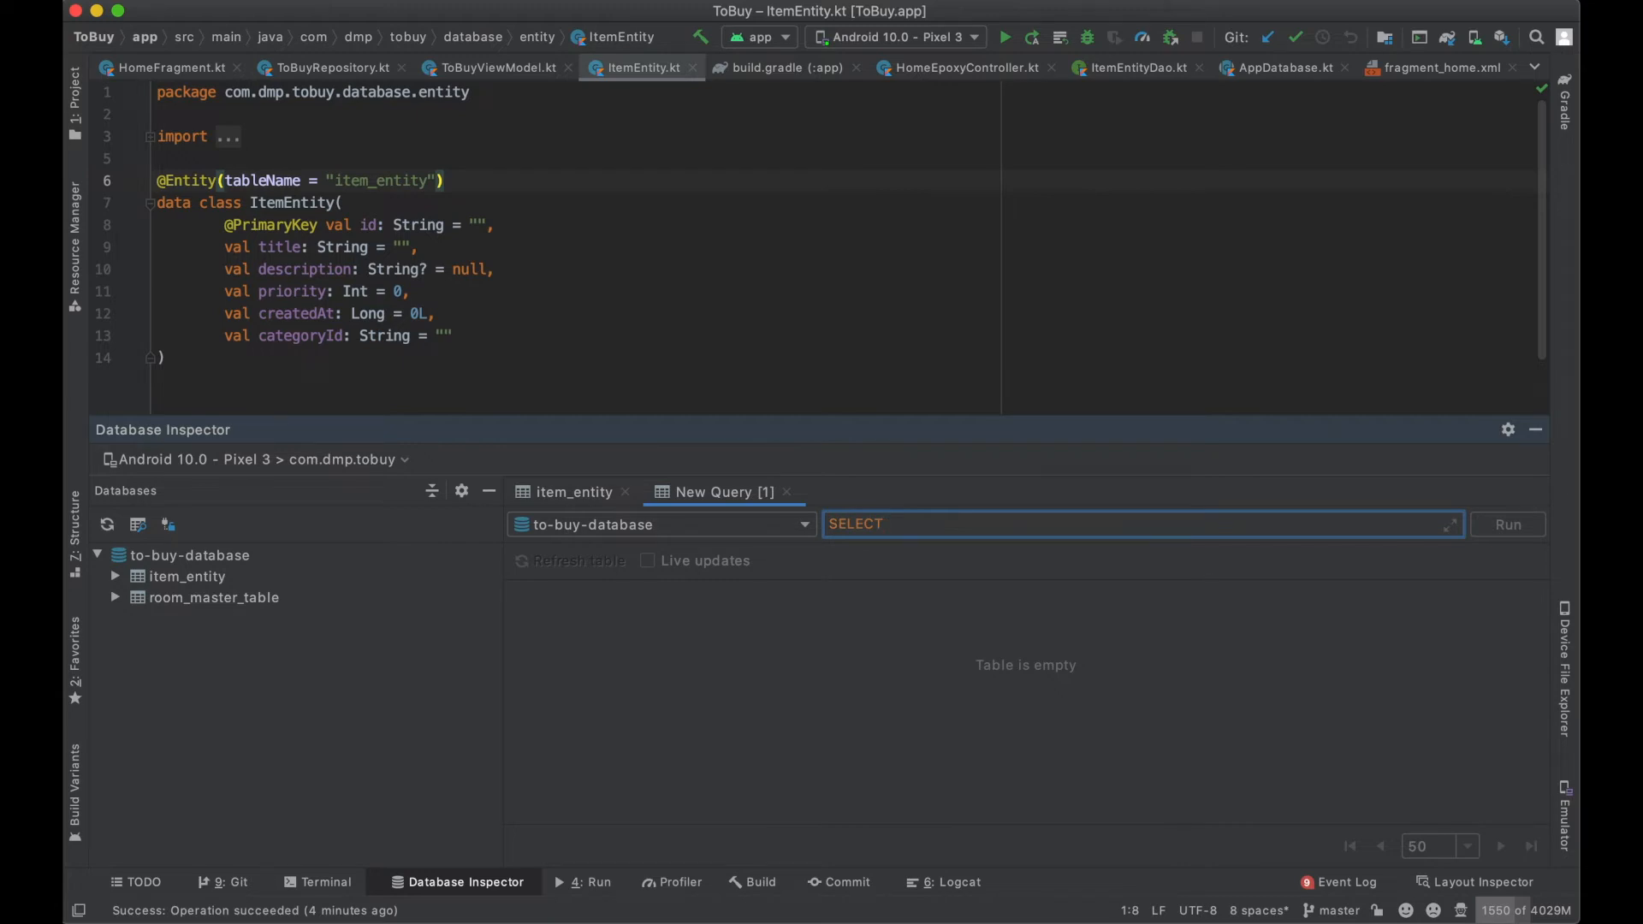
text(priority wh)
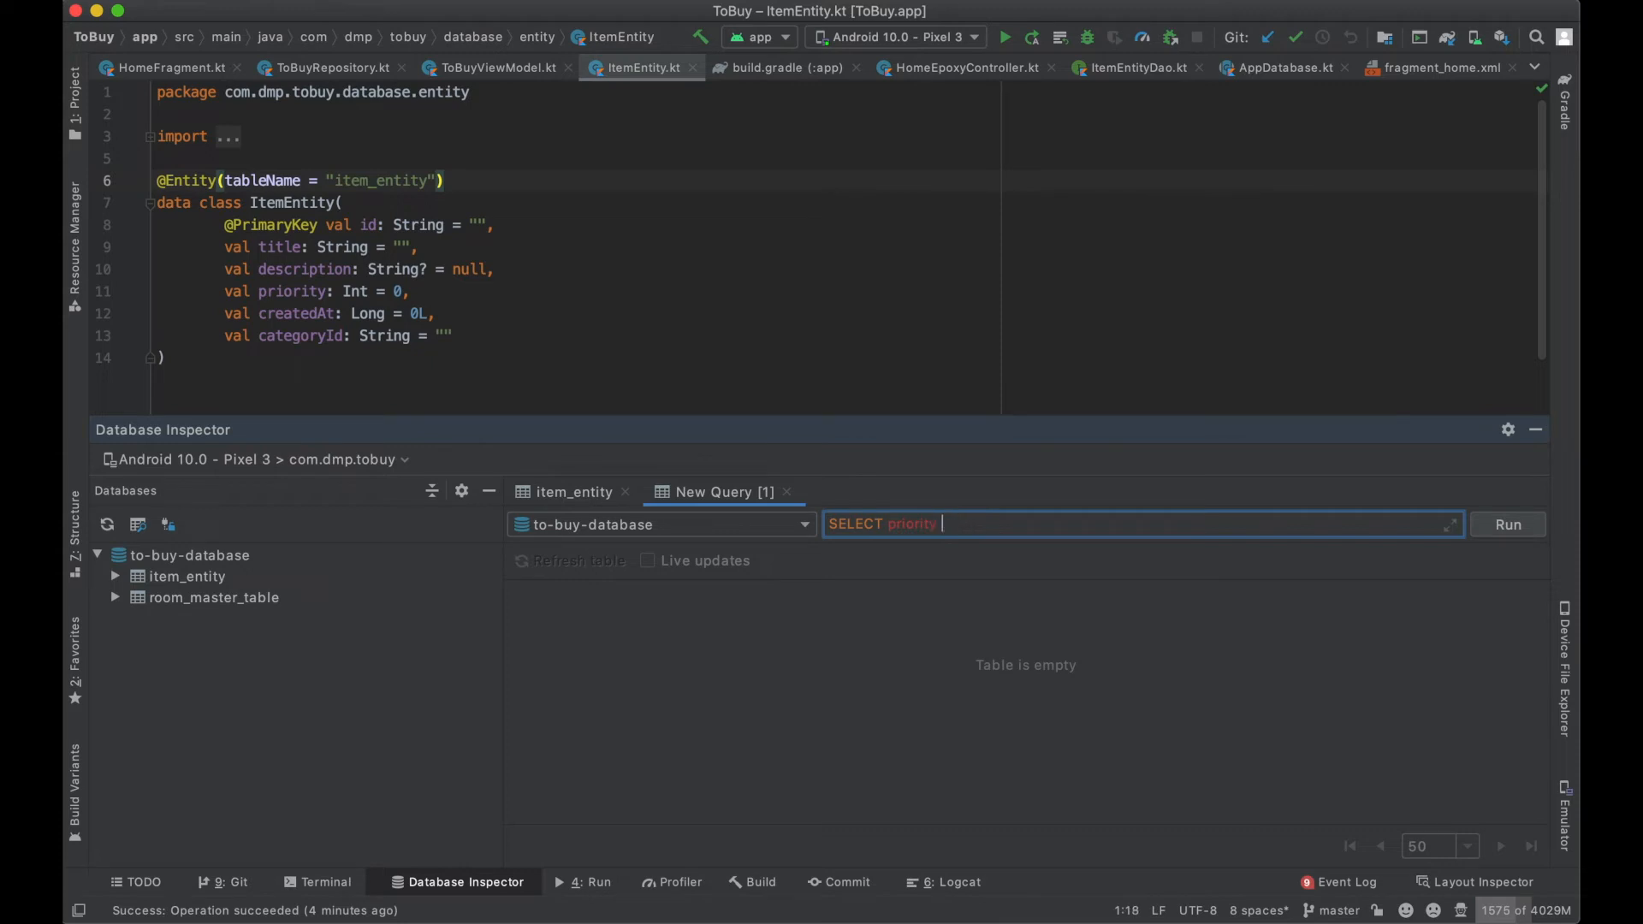
text(WHERE)
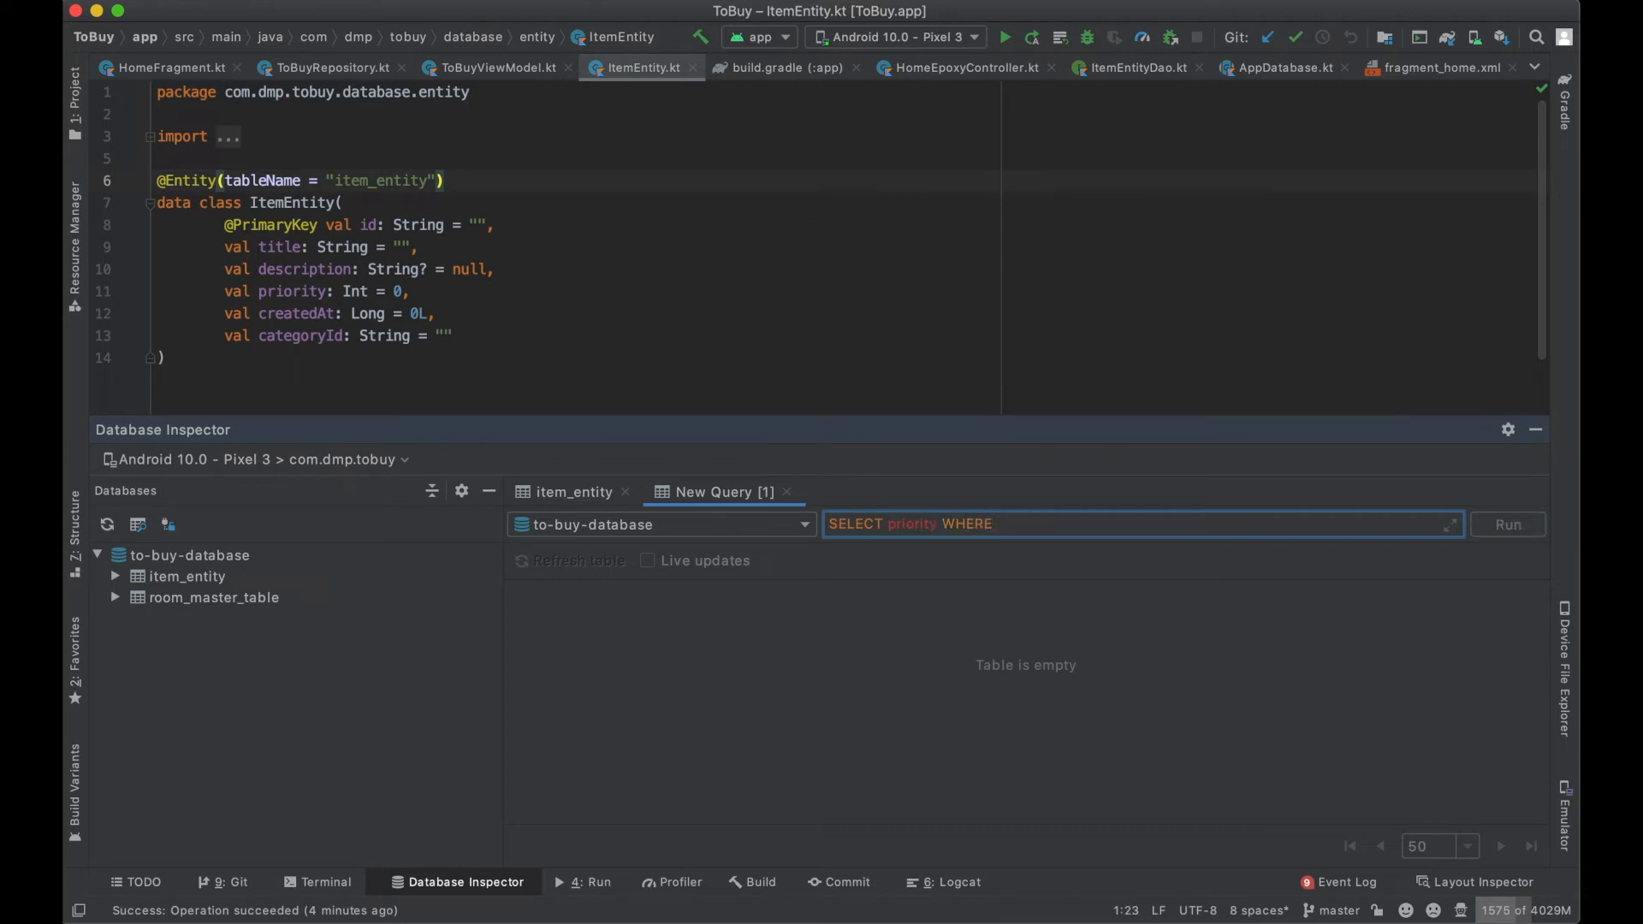
mouse_move(736, 484)
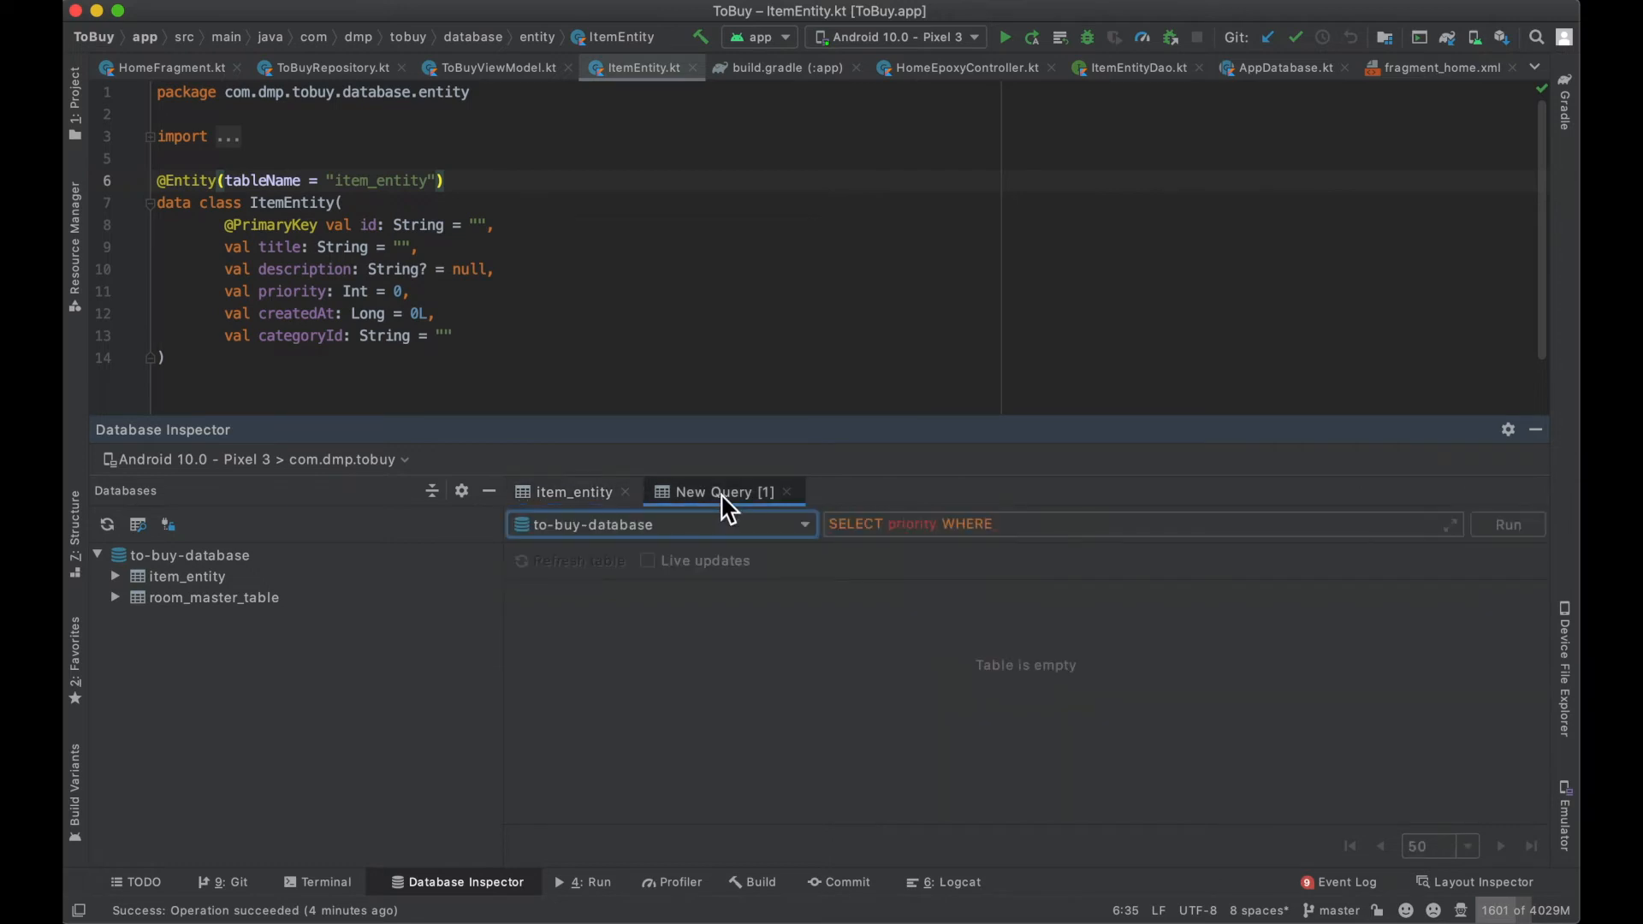
click(1506, 523)
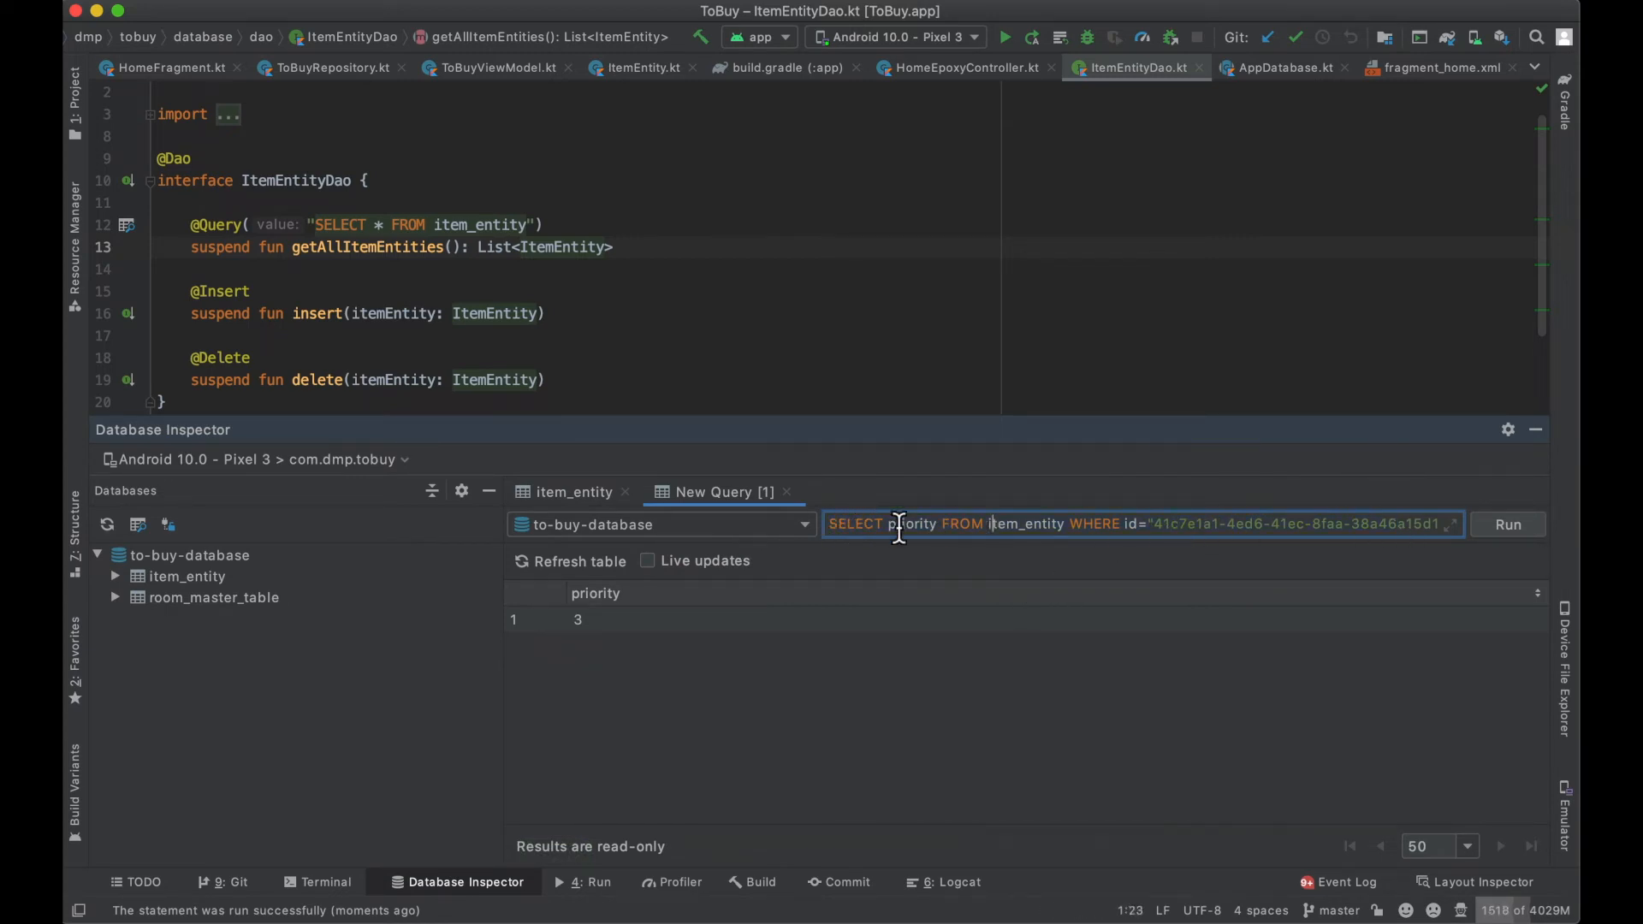
Step: Rewrite the query to select priority from item_entity where id matches the first item
double_click(854, 524)
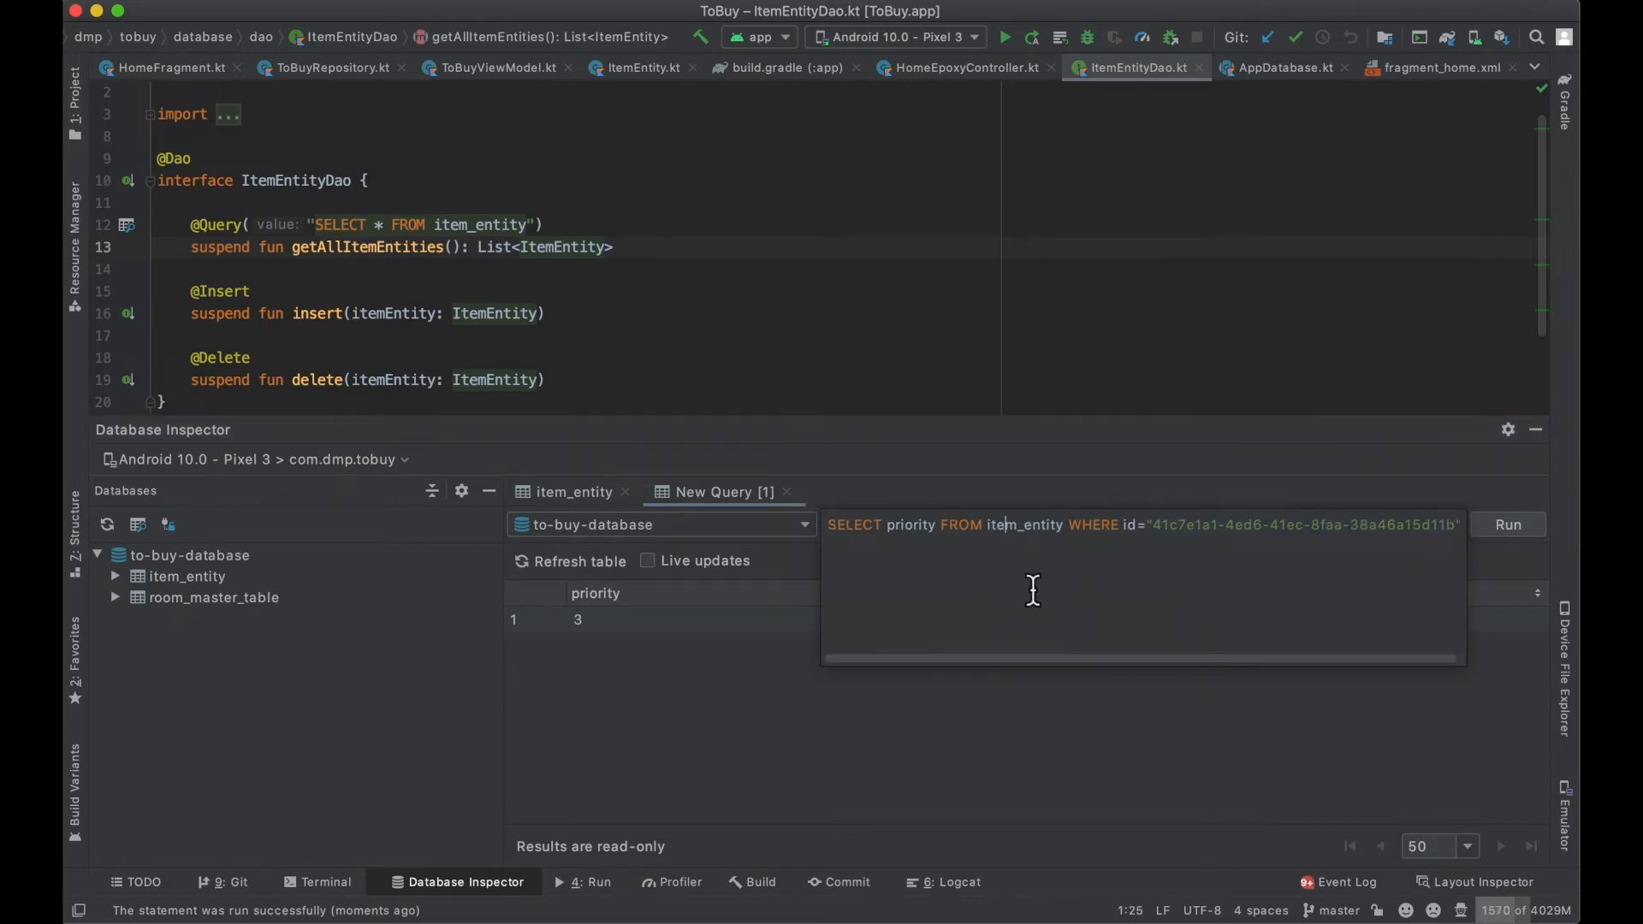
mouse_move(890, 529)
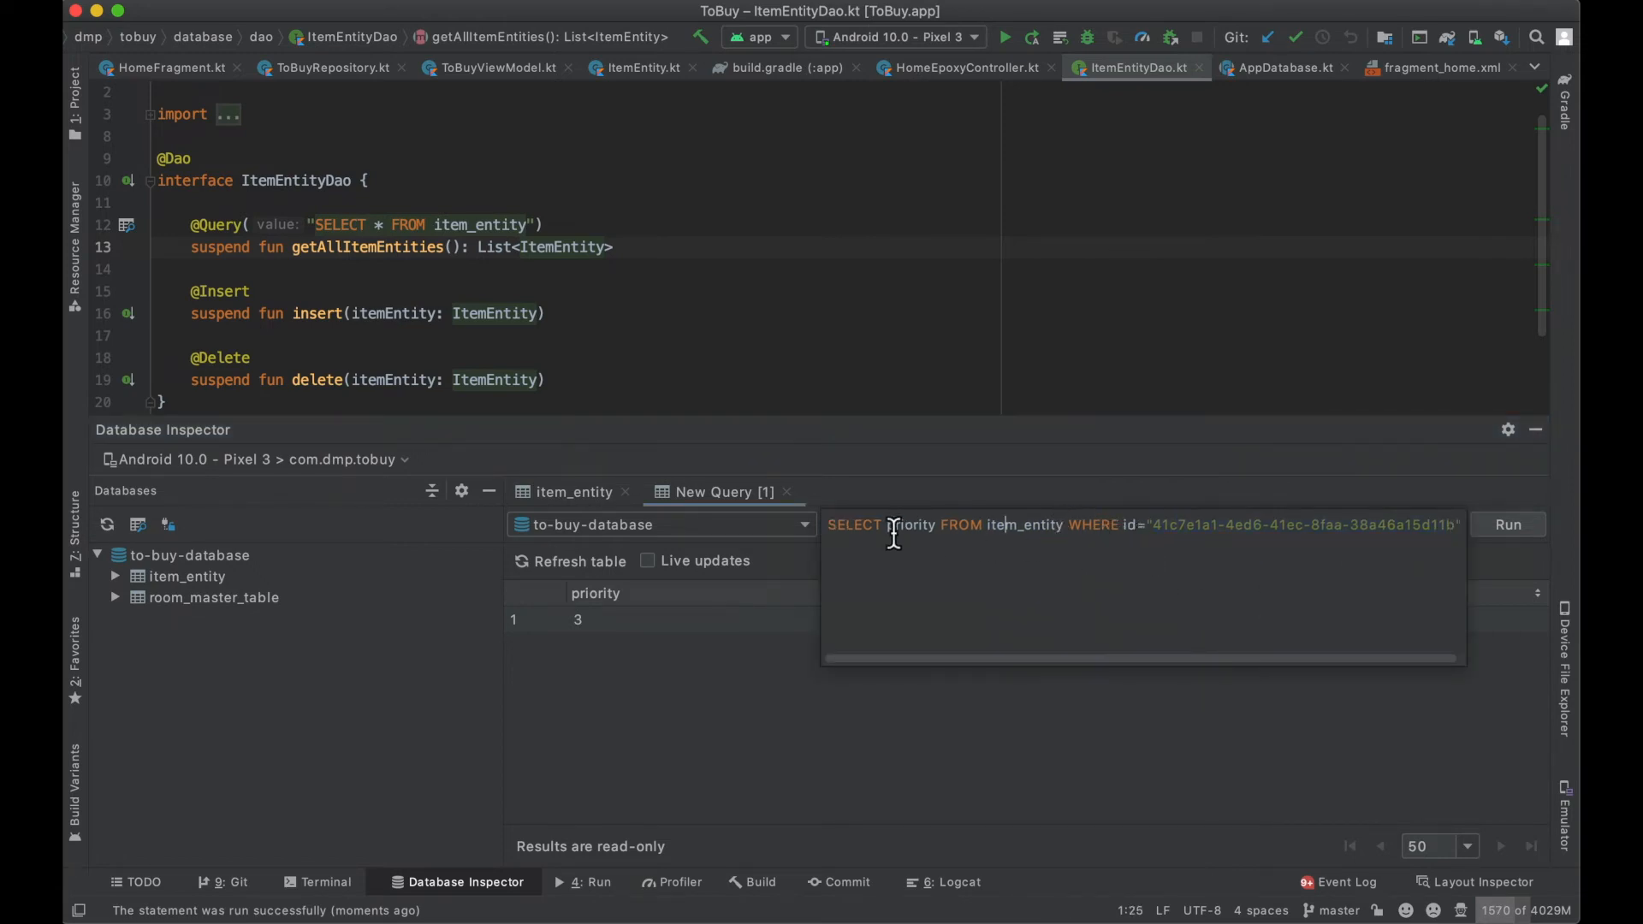
double_click(910, 525)
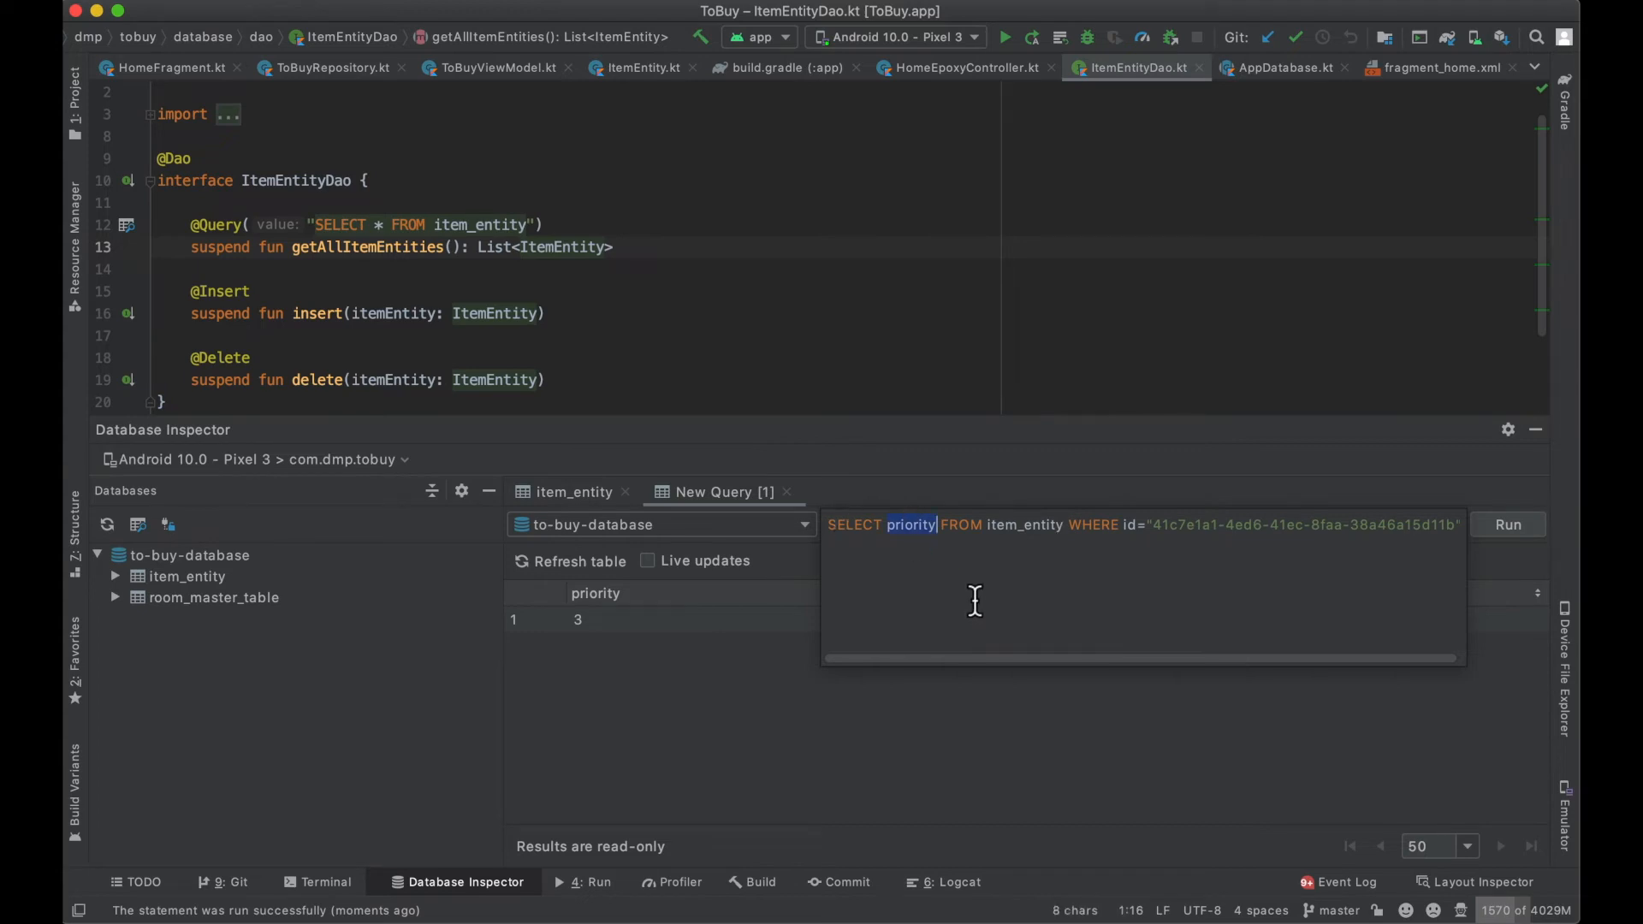
text(*)
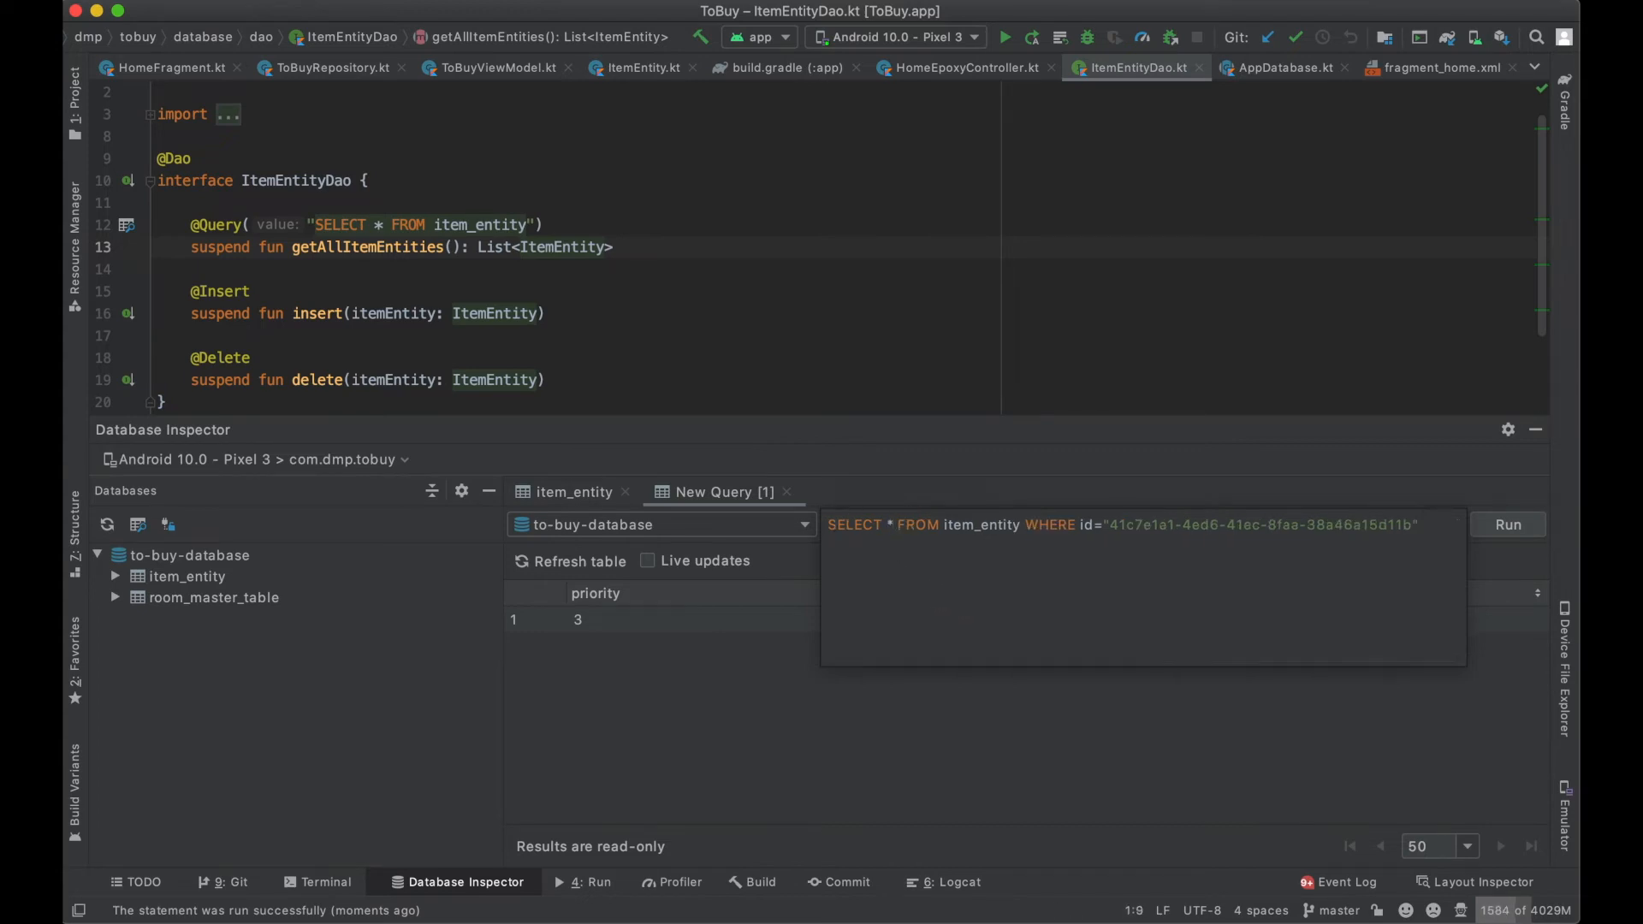
text(priority)
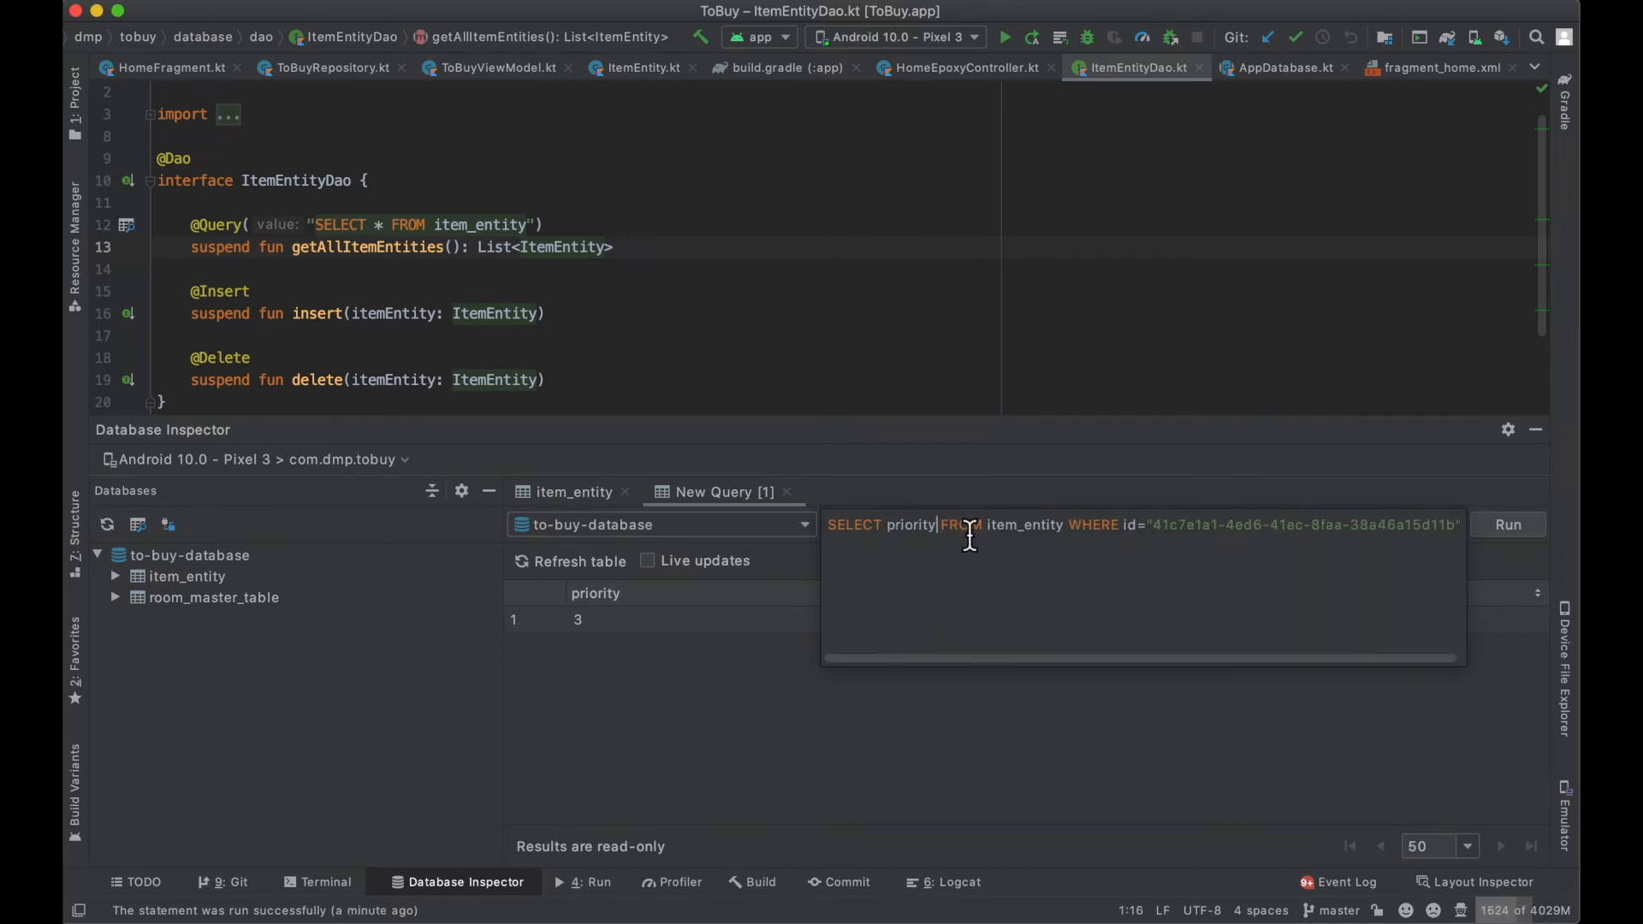
double_click(958, 525)
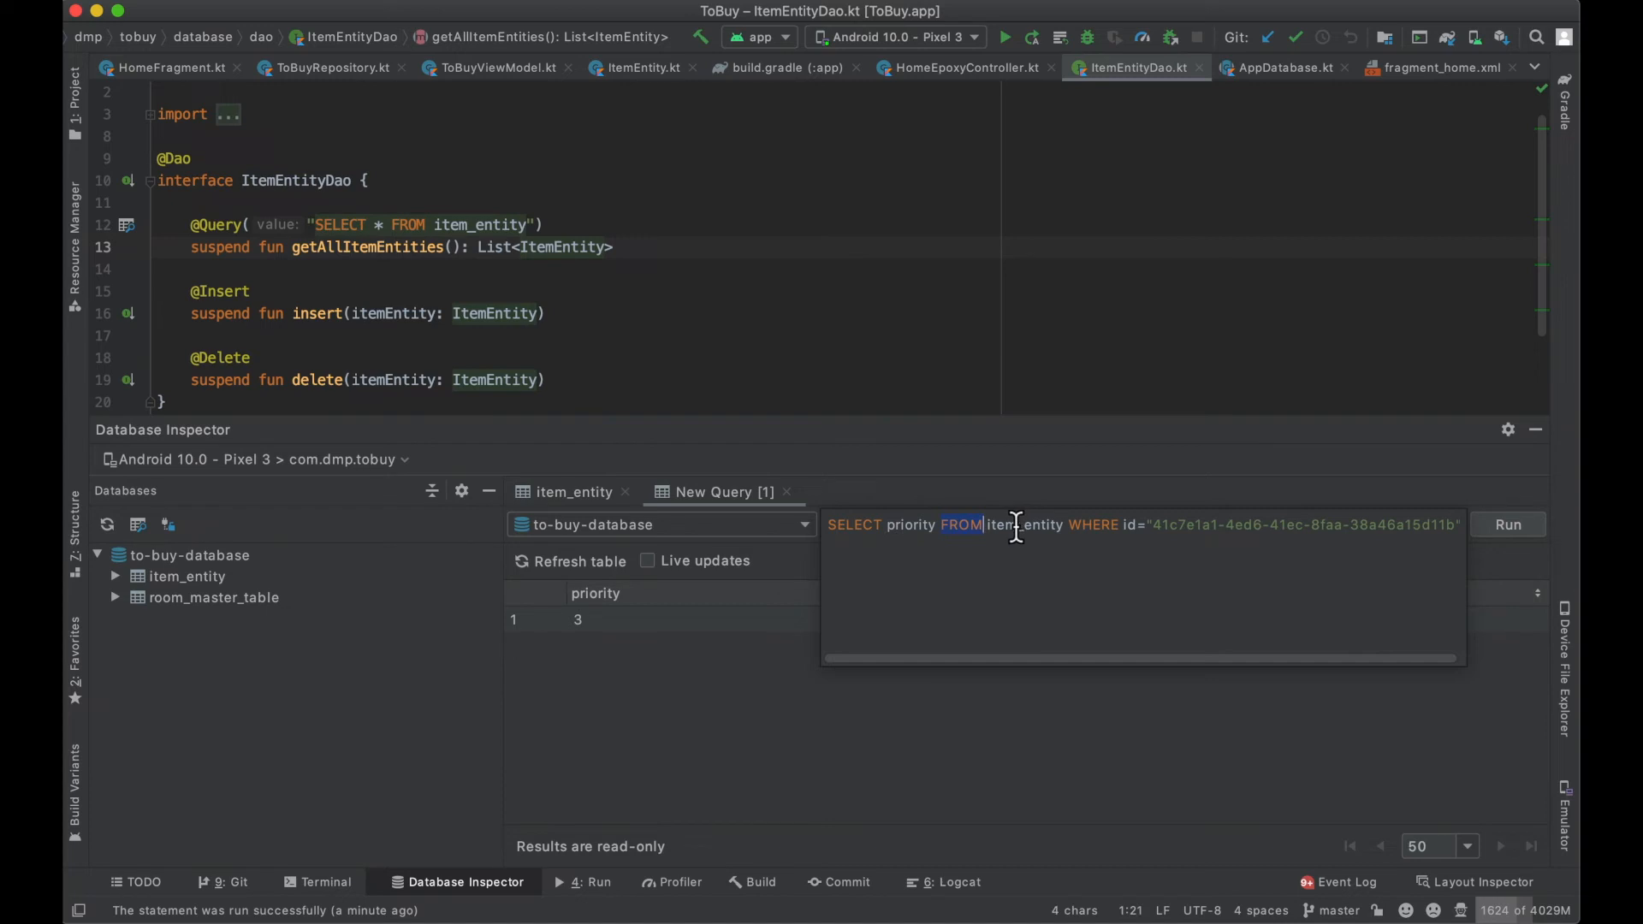
double_click(1023, 523)
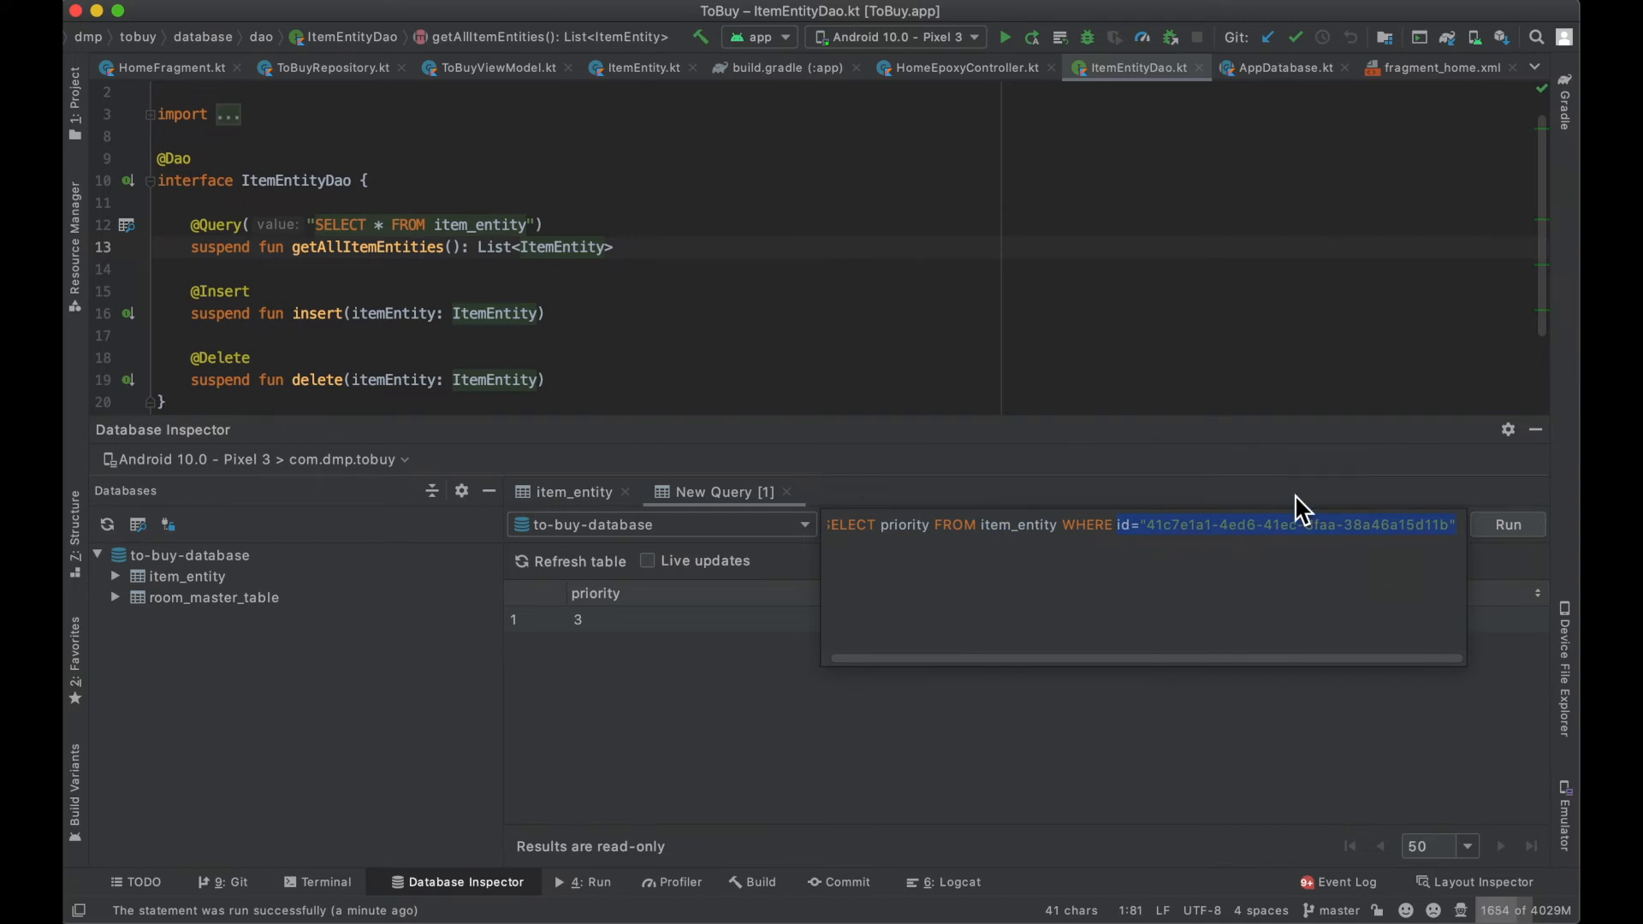
click(1152, 523)
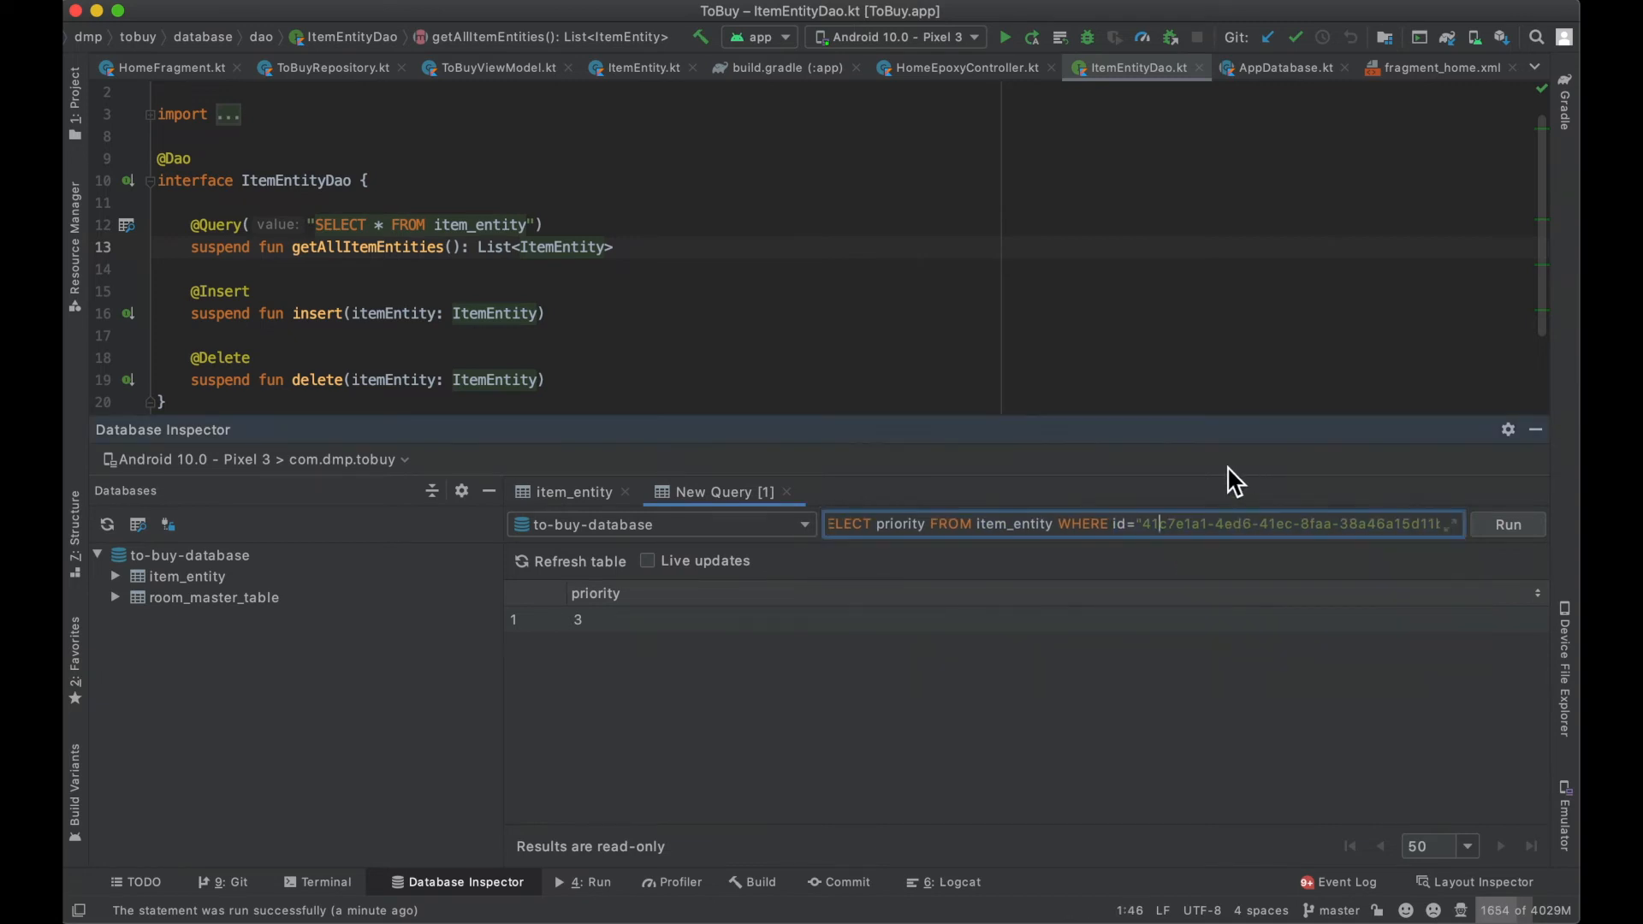
Step: Run the priority query and select the returned value 3
click(1506, 523)
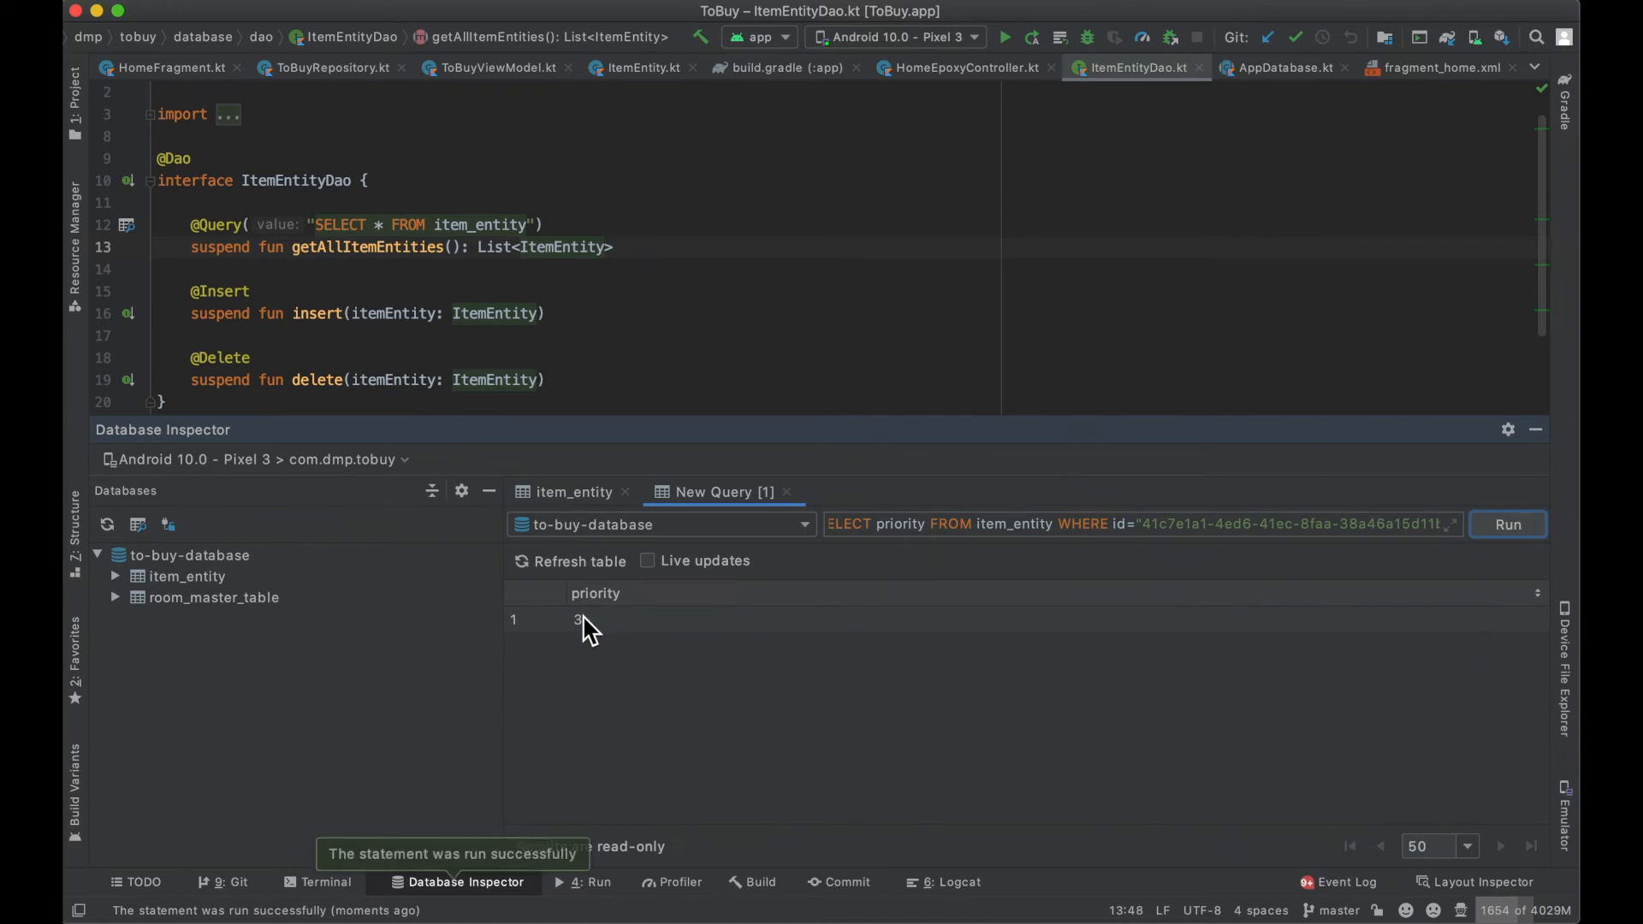
click(575, 491)
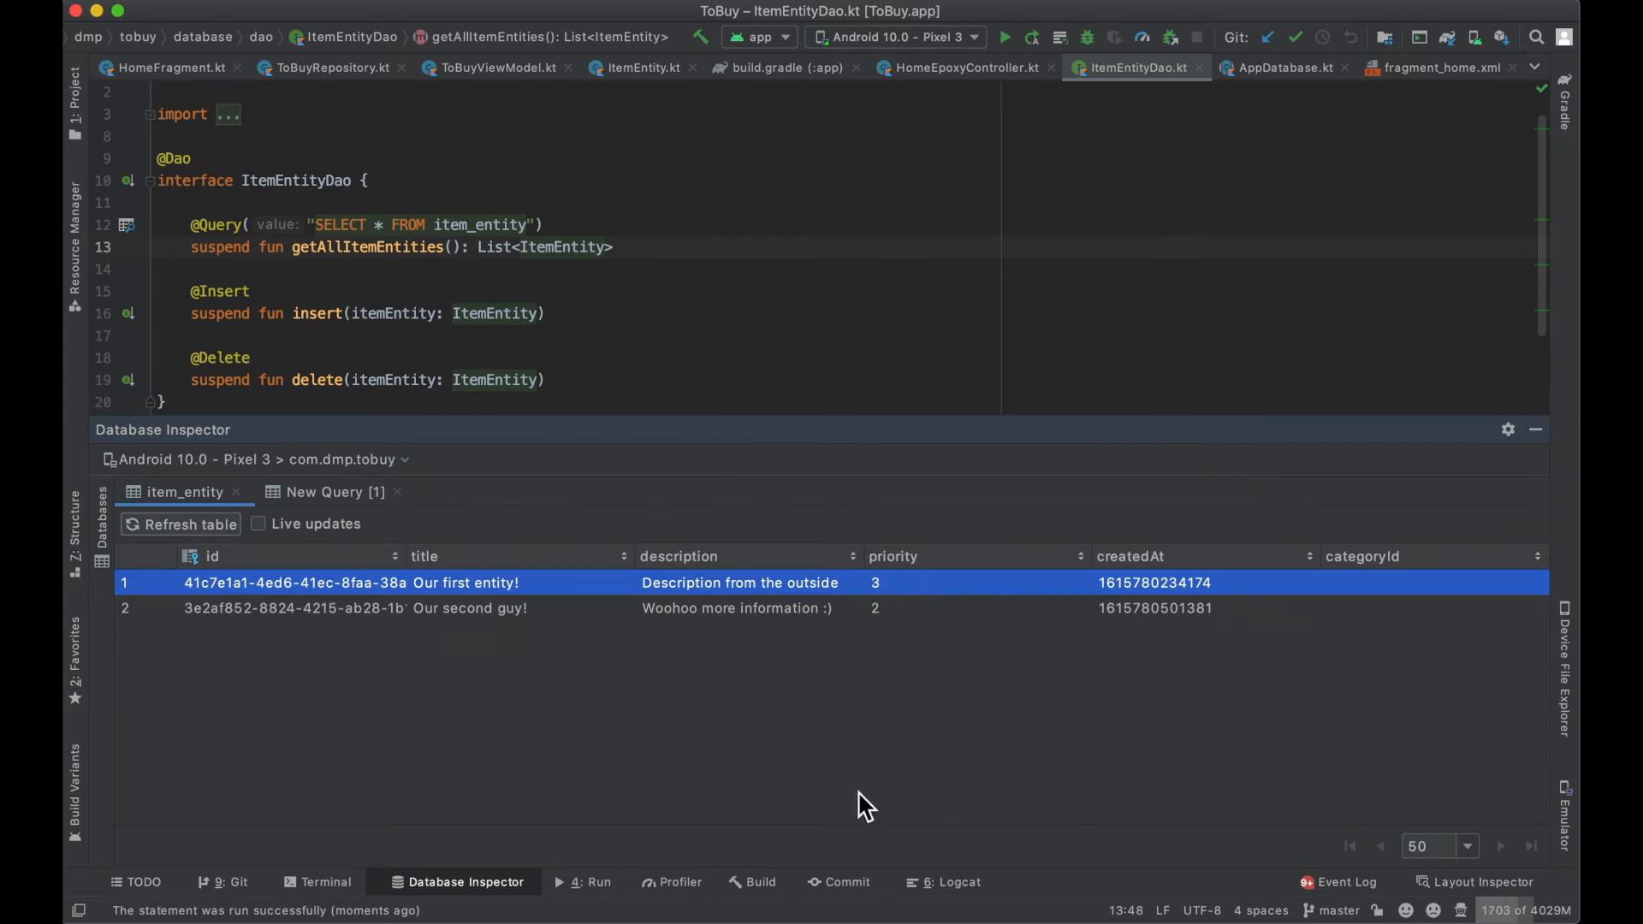
mouse_move(330, 491)
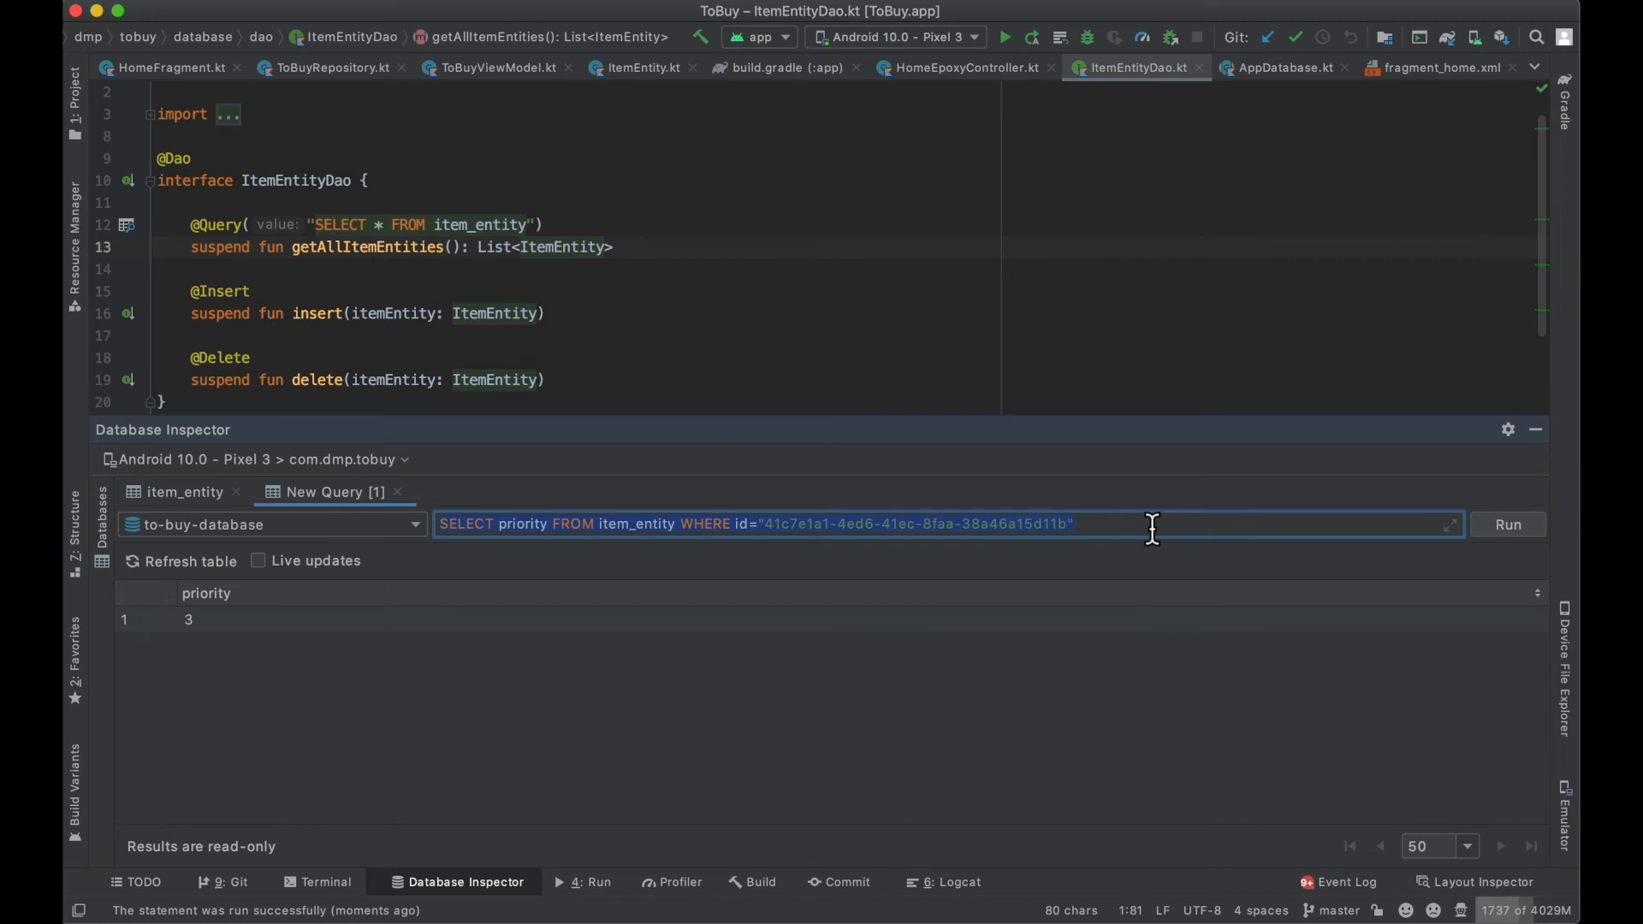
mouse_move(478, 690)
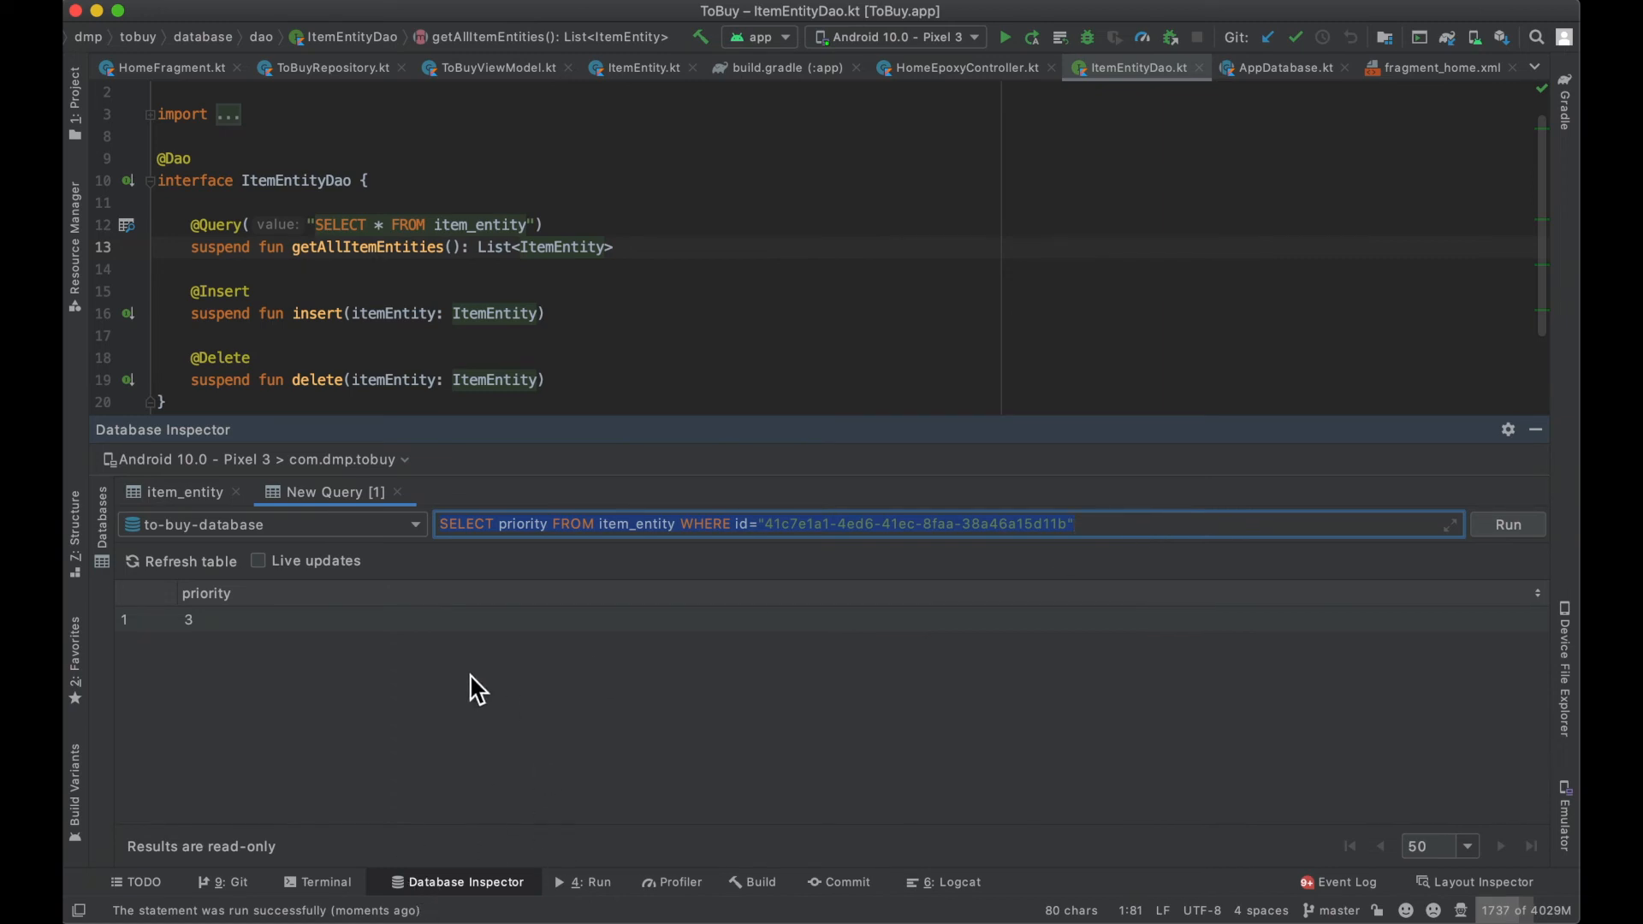
mouse_move(395, 491)
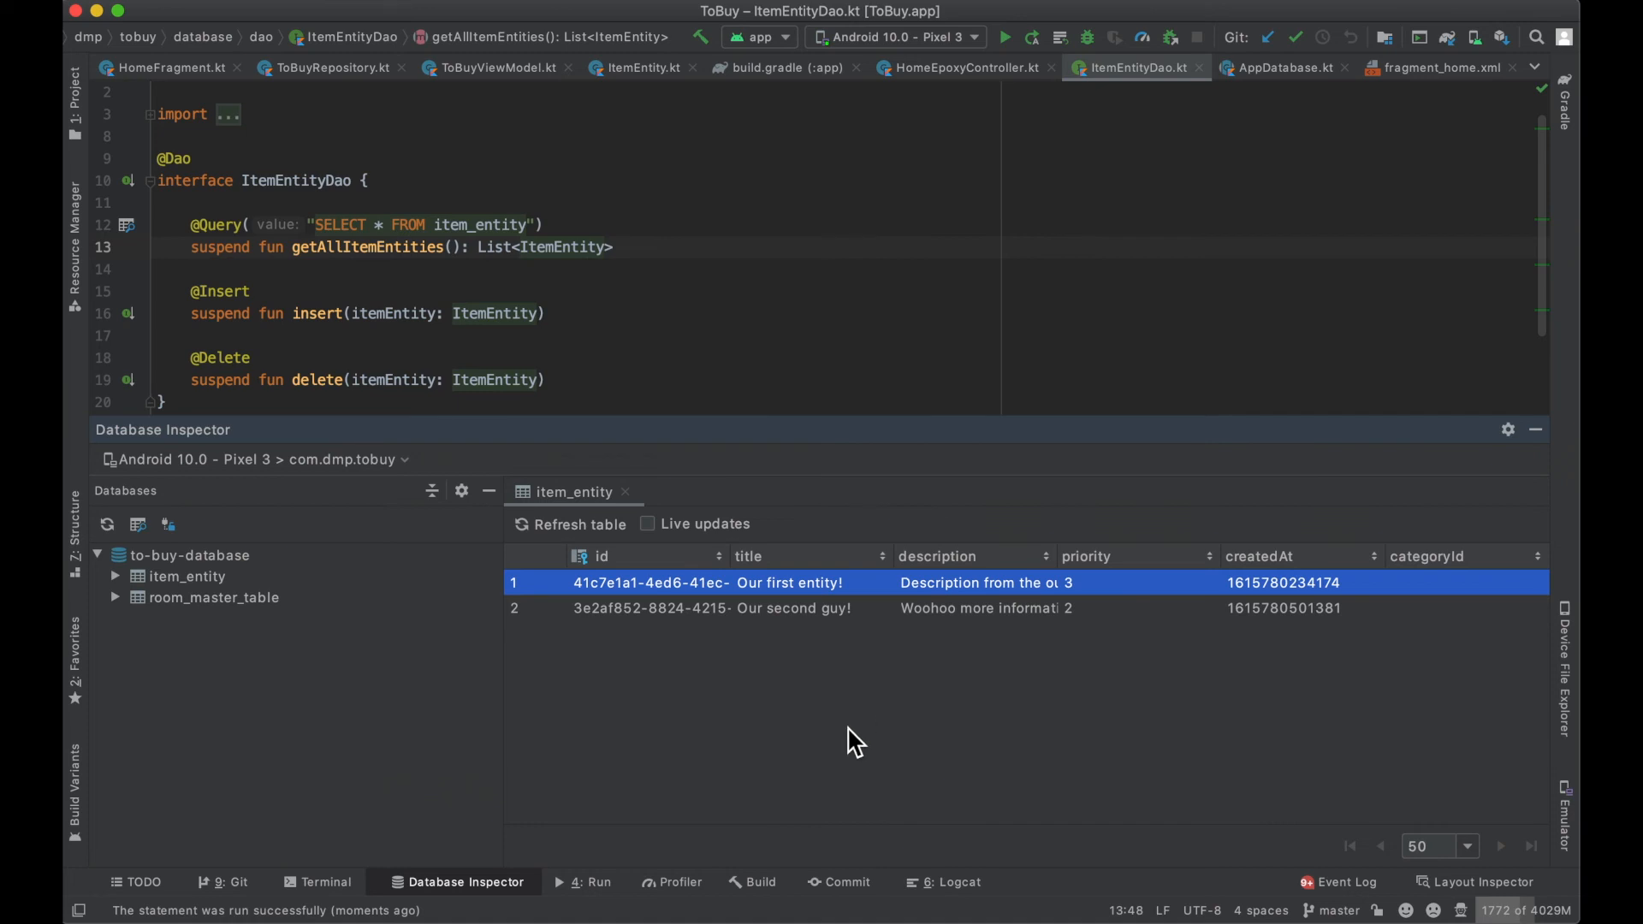
mouse_move(834, 734)
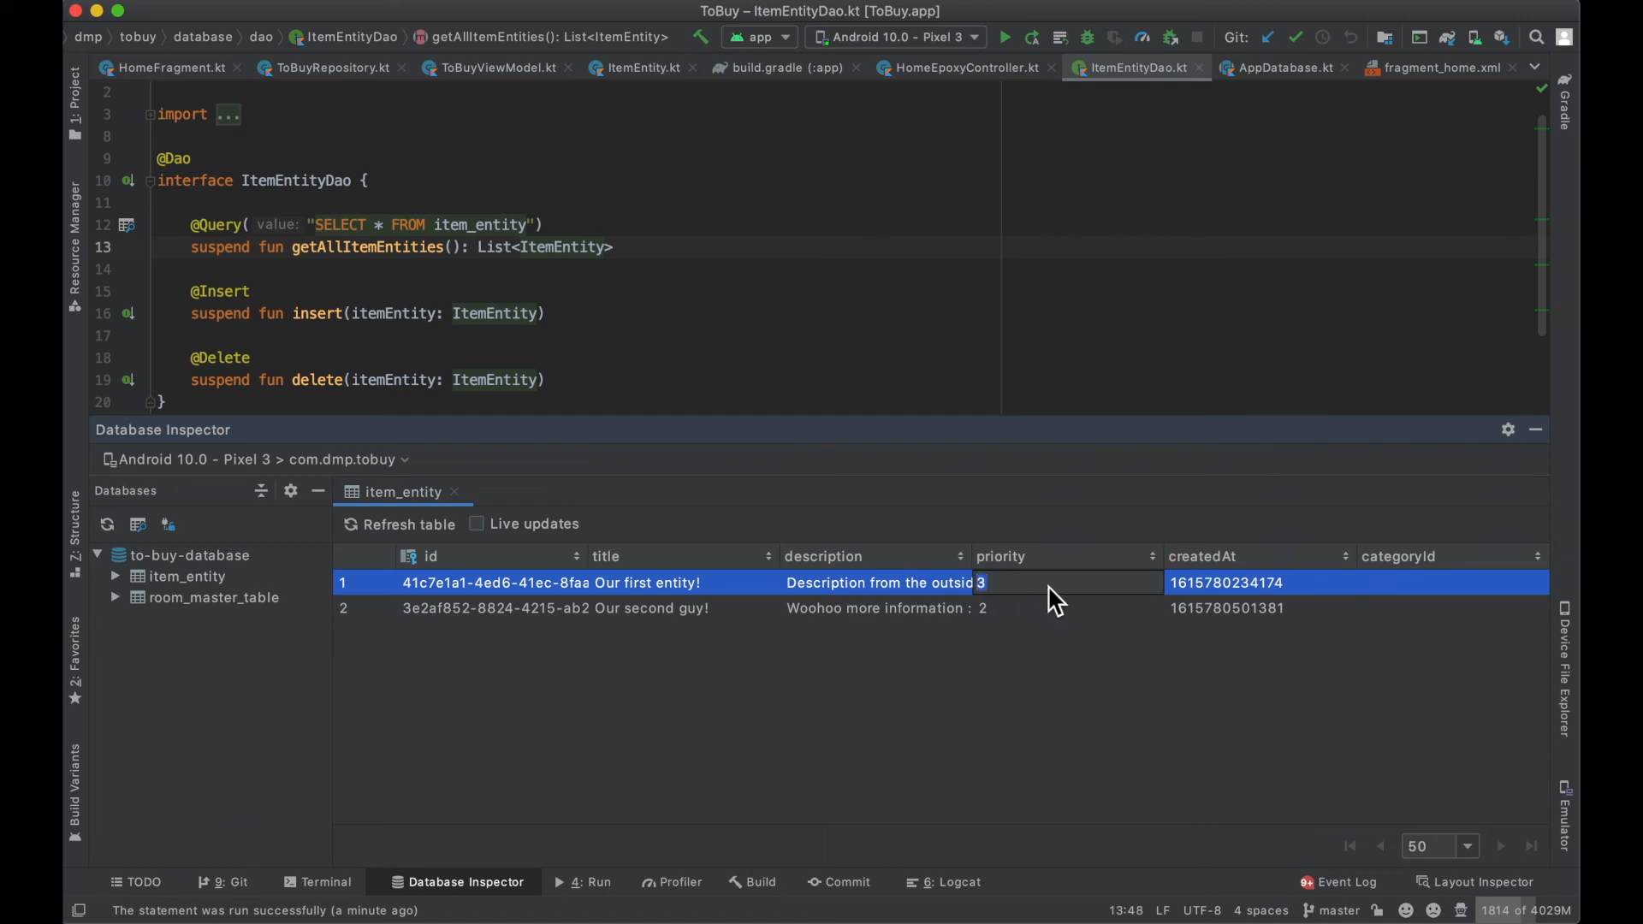
Step: Bring the emulator forward, visit the Add screen, and return to the Home list
click(1047, 608)
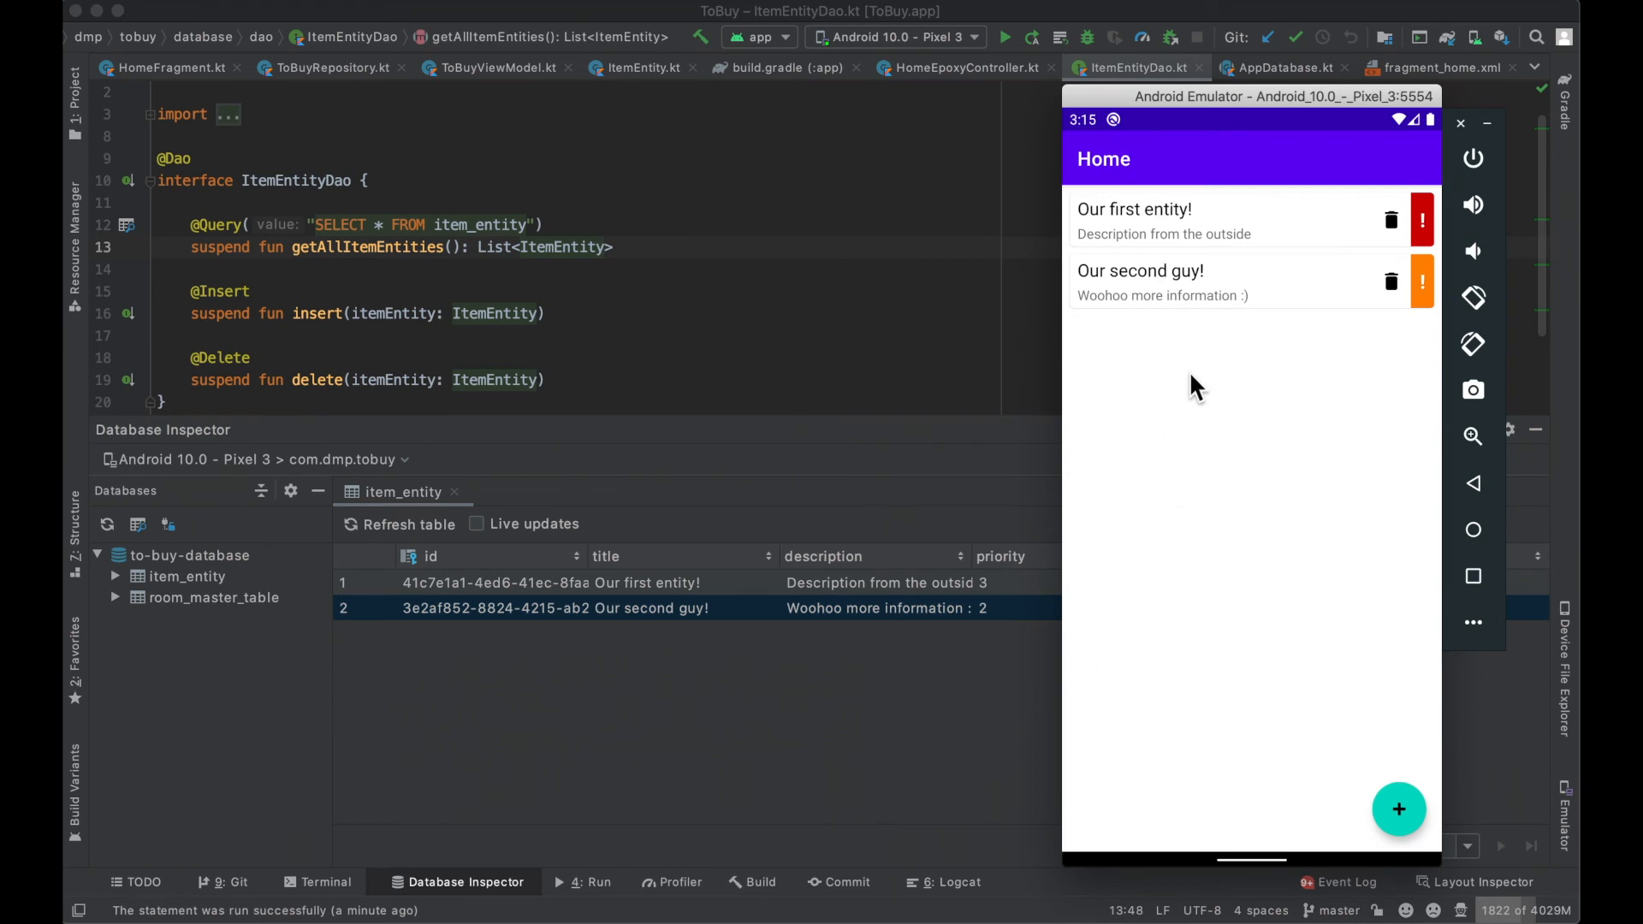
mouse_move(1116, 287)
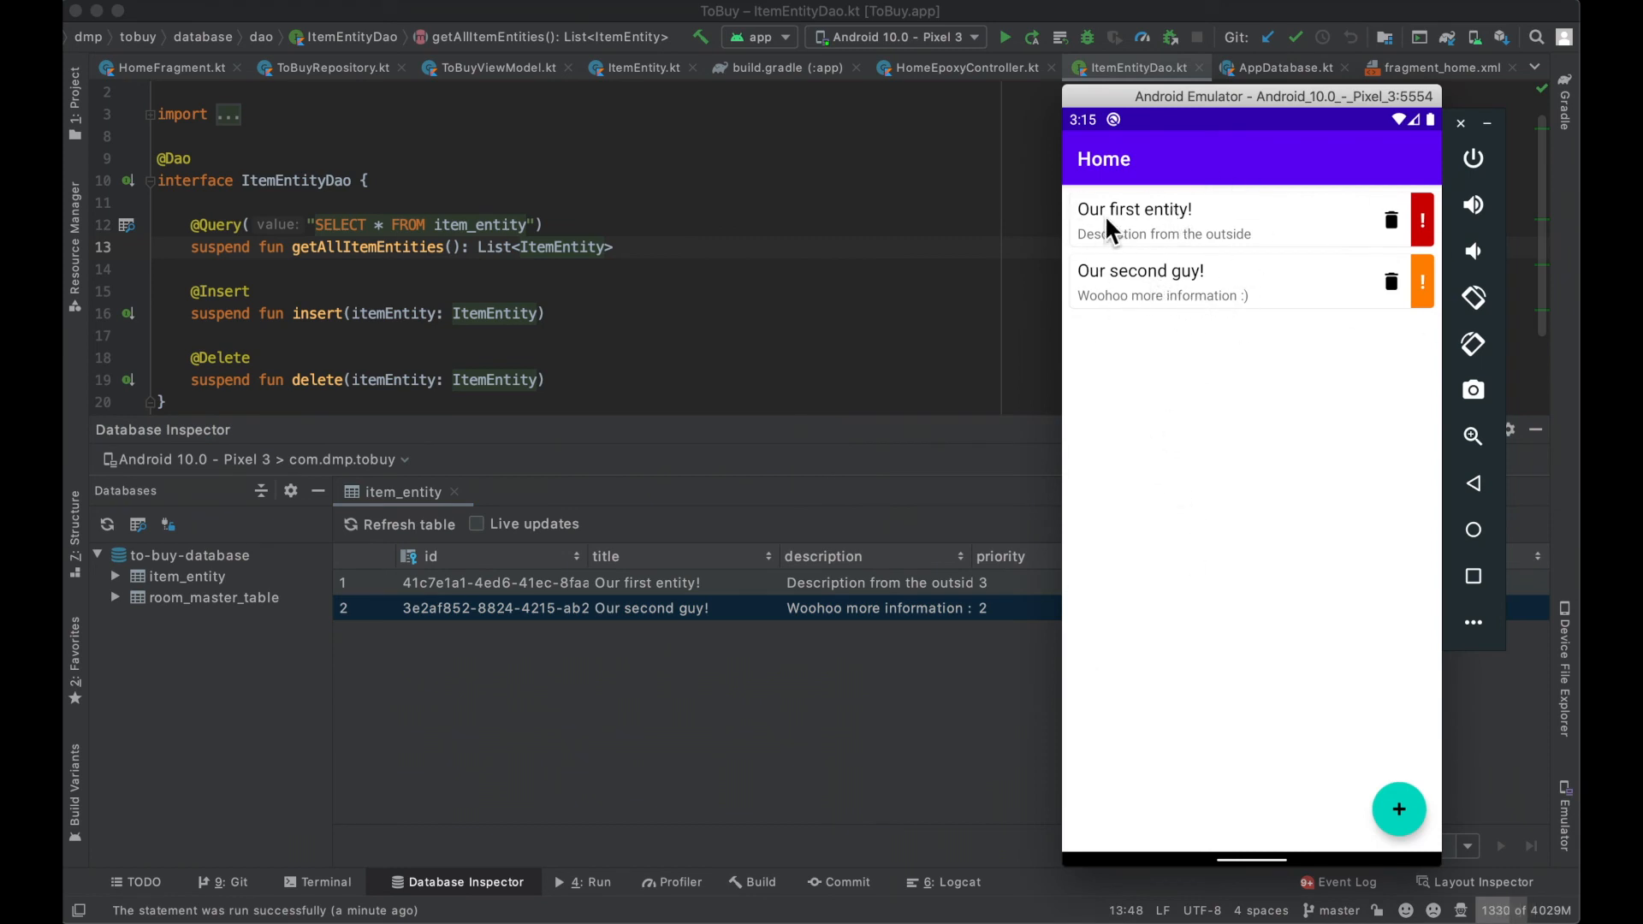
mouse_move(1403, 833)
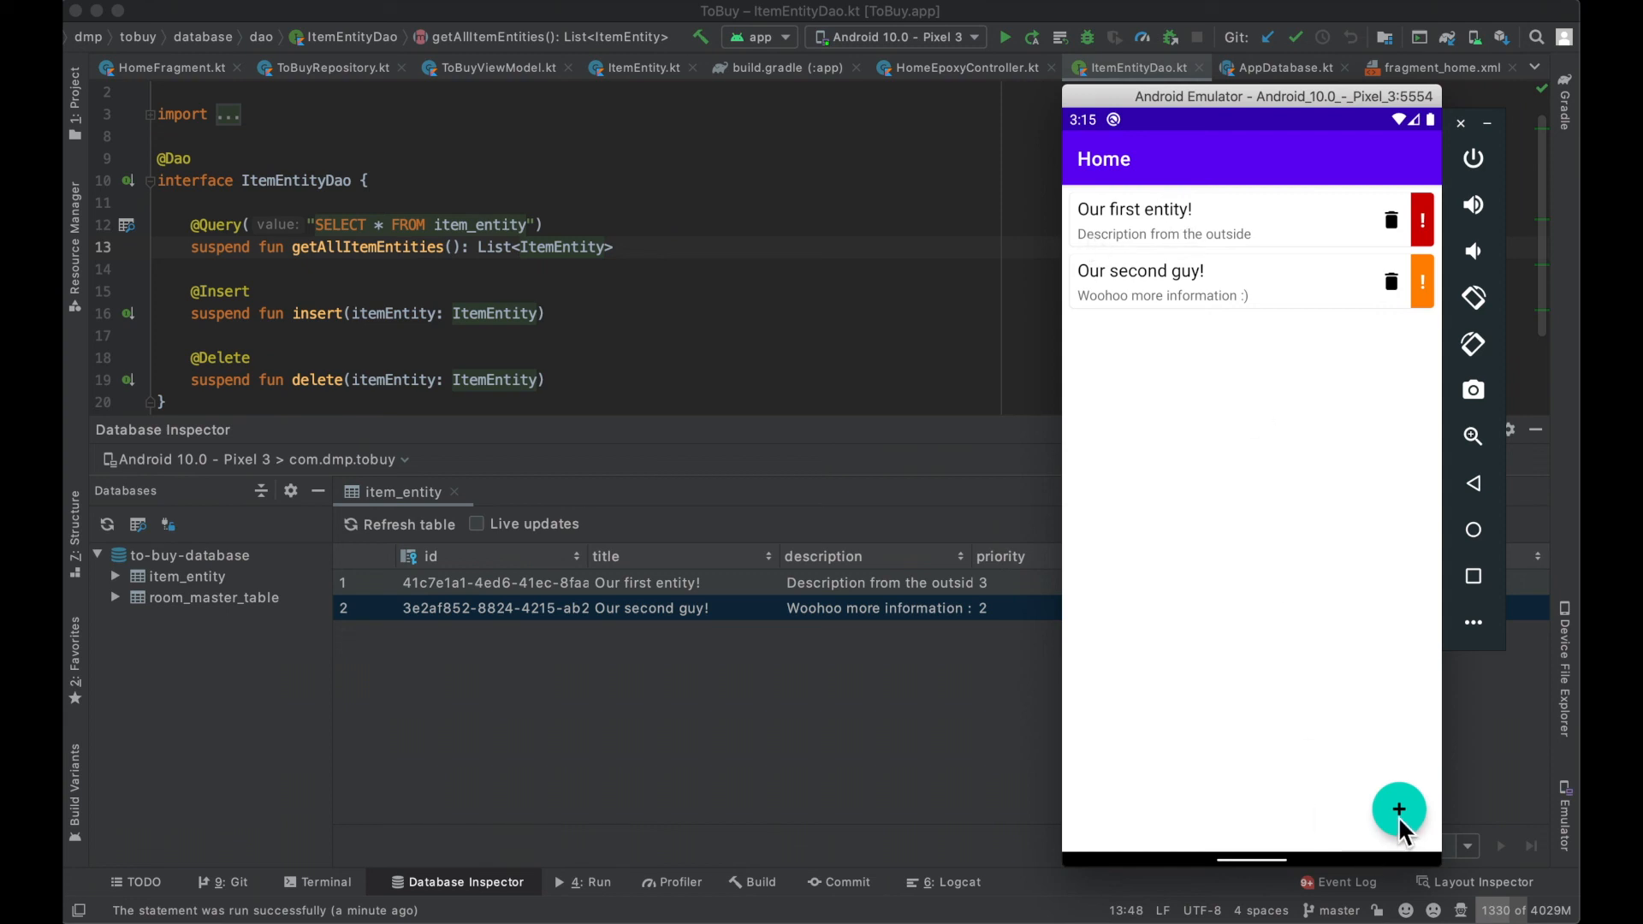
click(1400, 810)
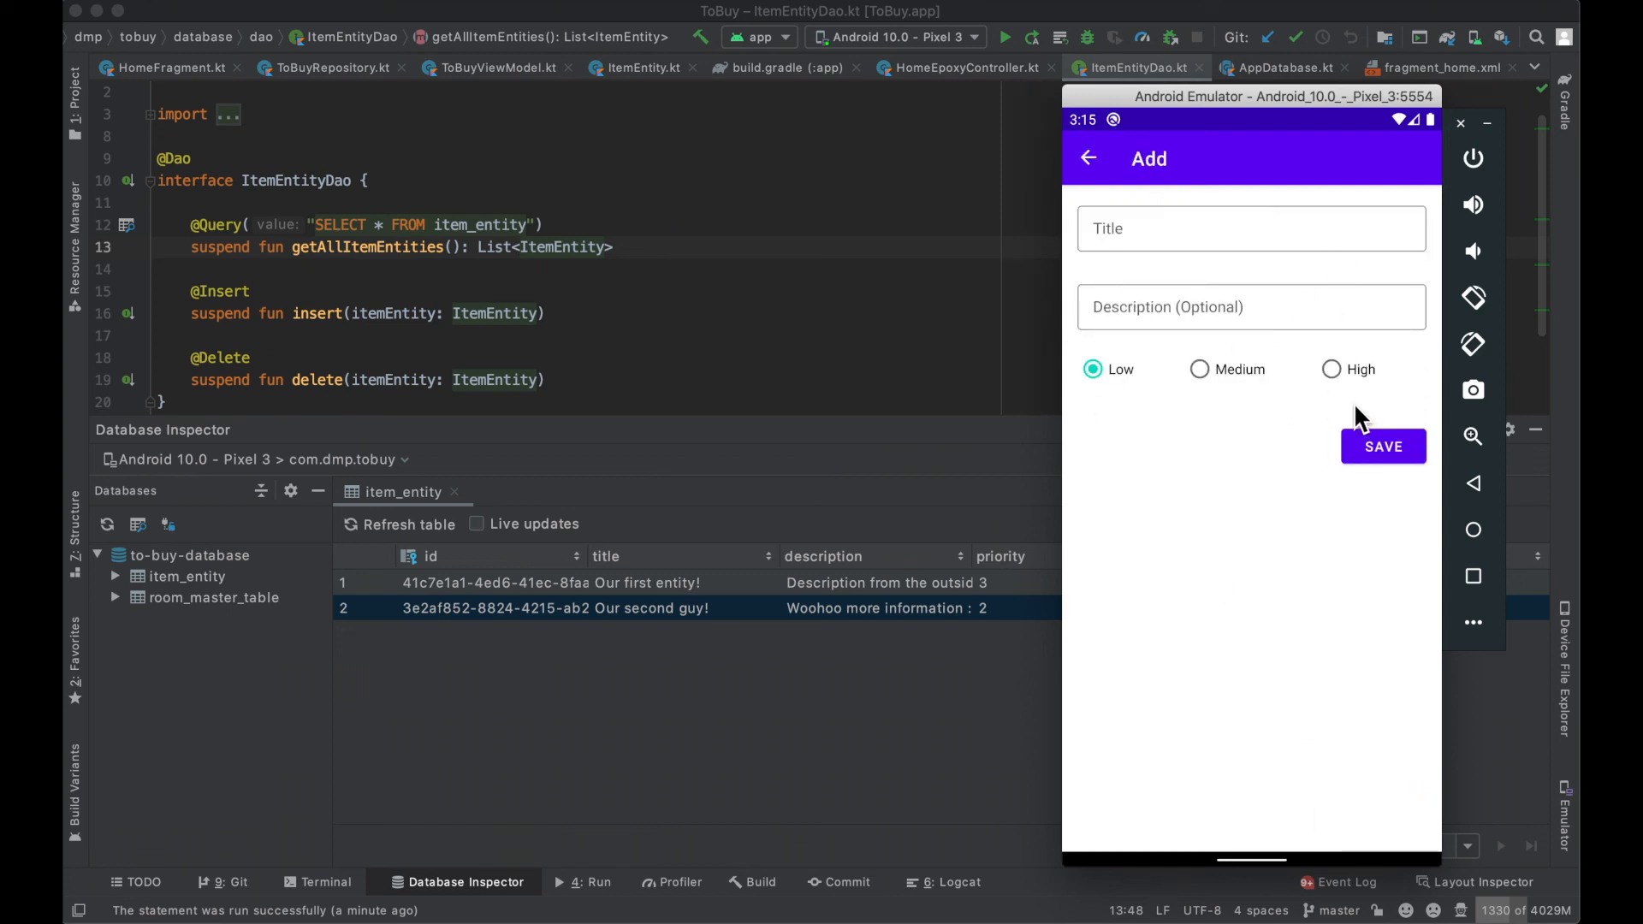
click(1088, 158)
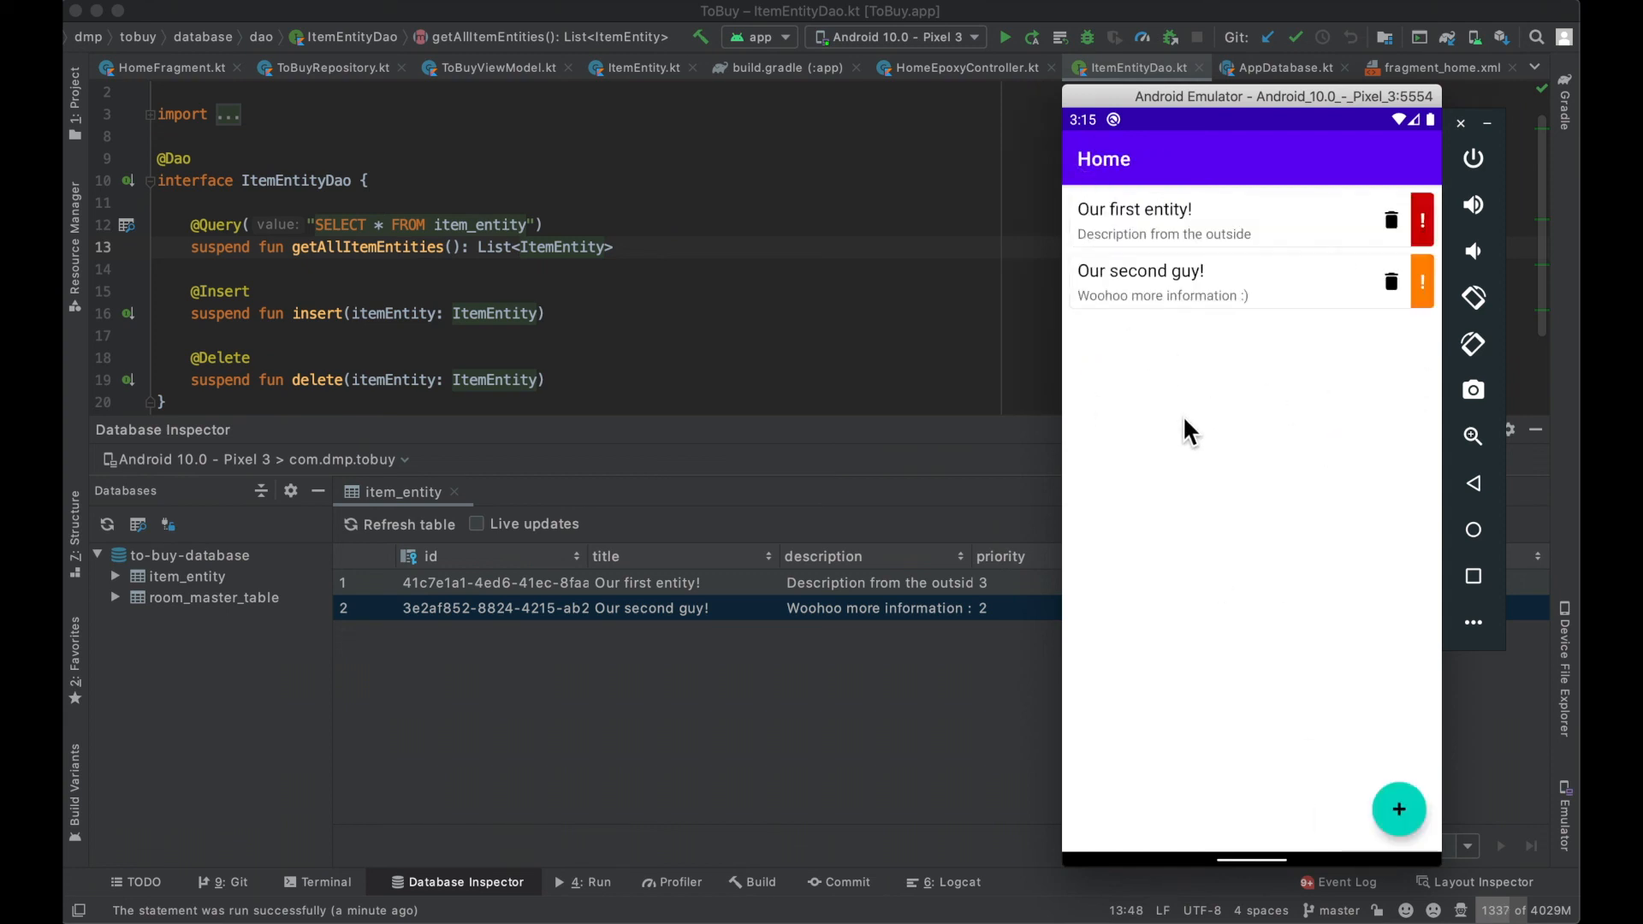
mouse_move(1328, 474)
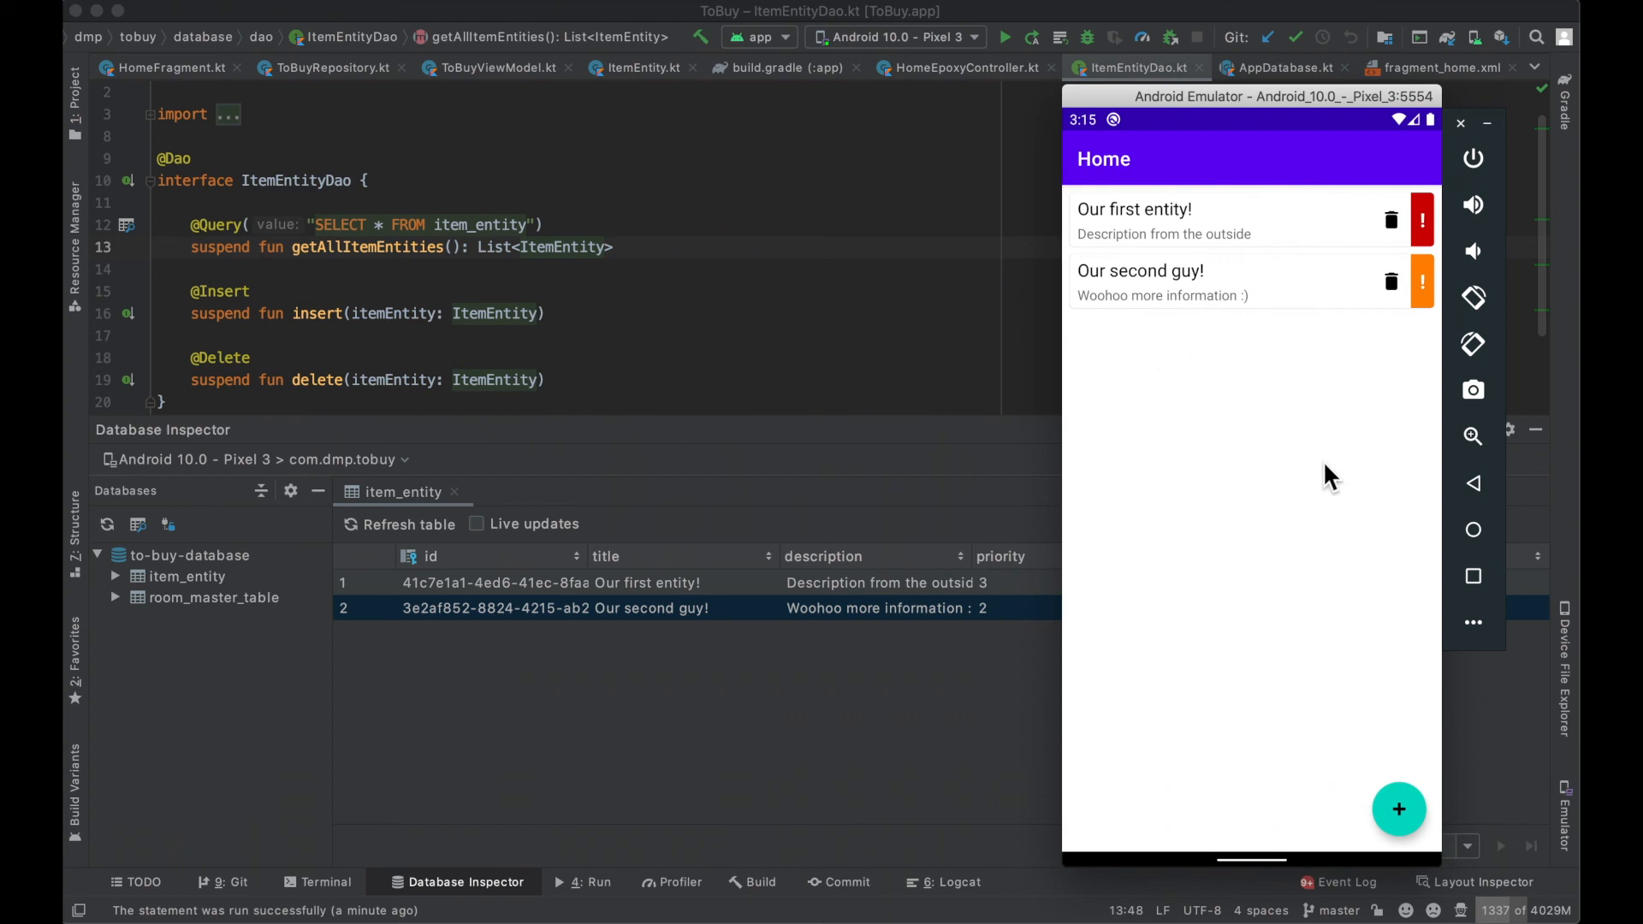
mouse_move(1225, 419)
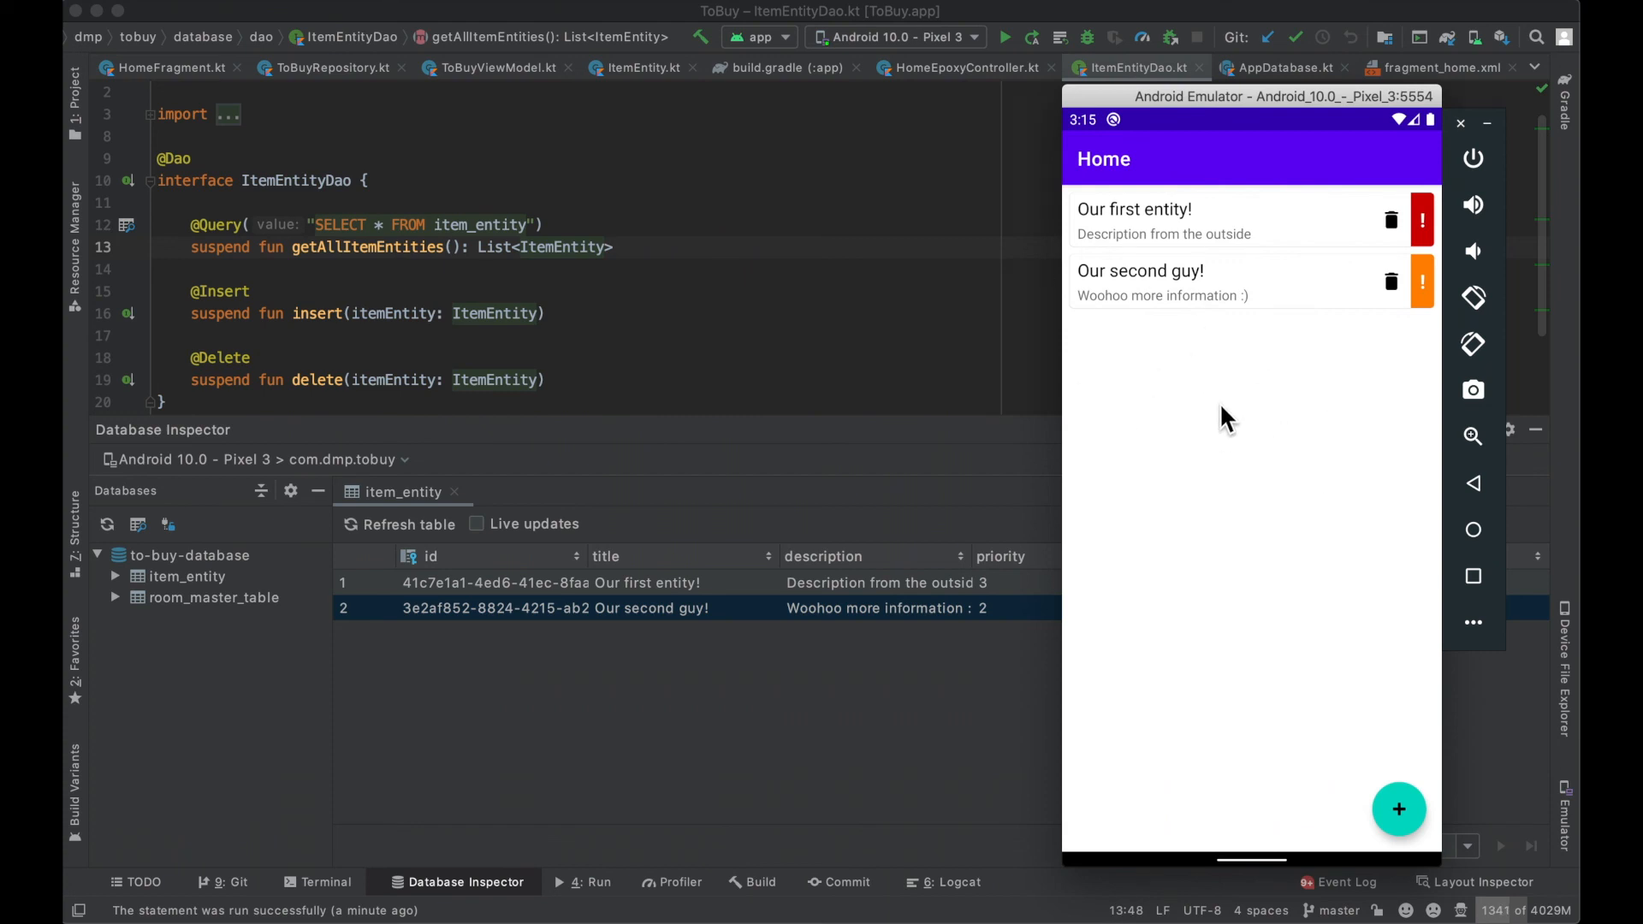
mouse_move(1230, 385)
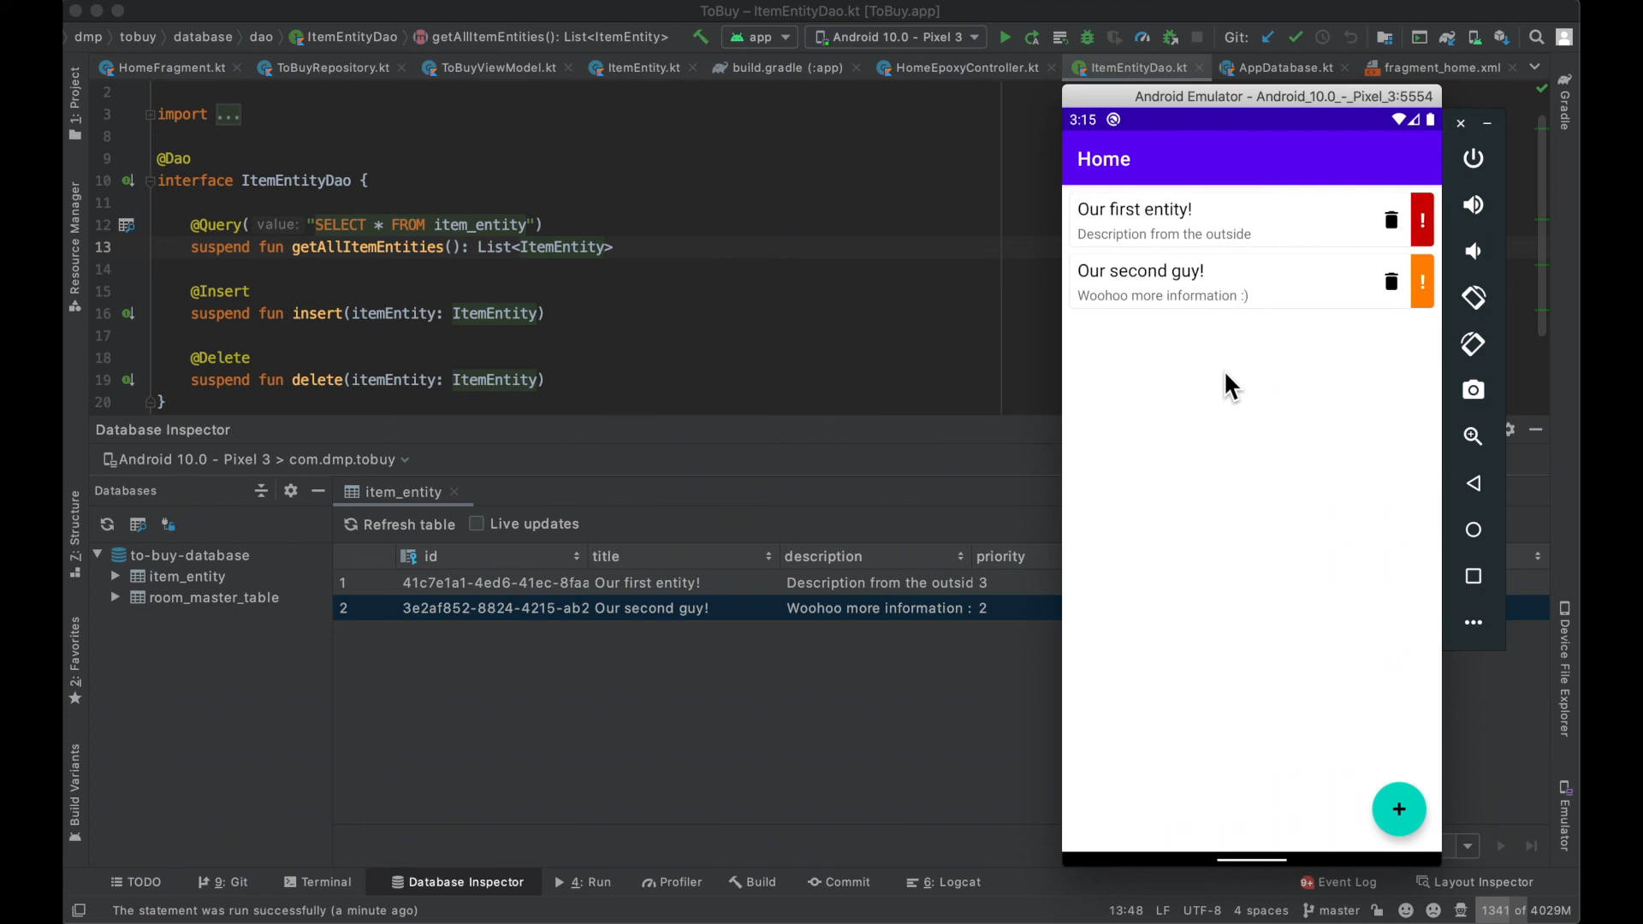
mouse_move(1140, 412)
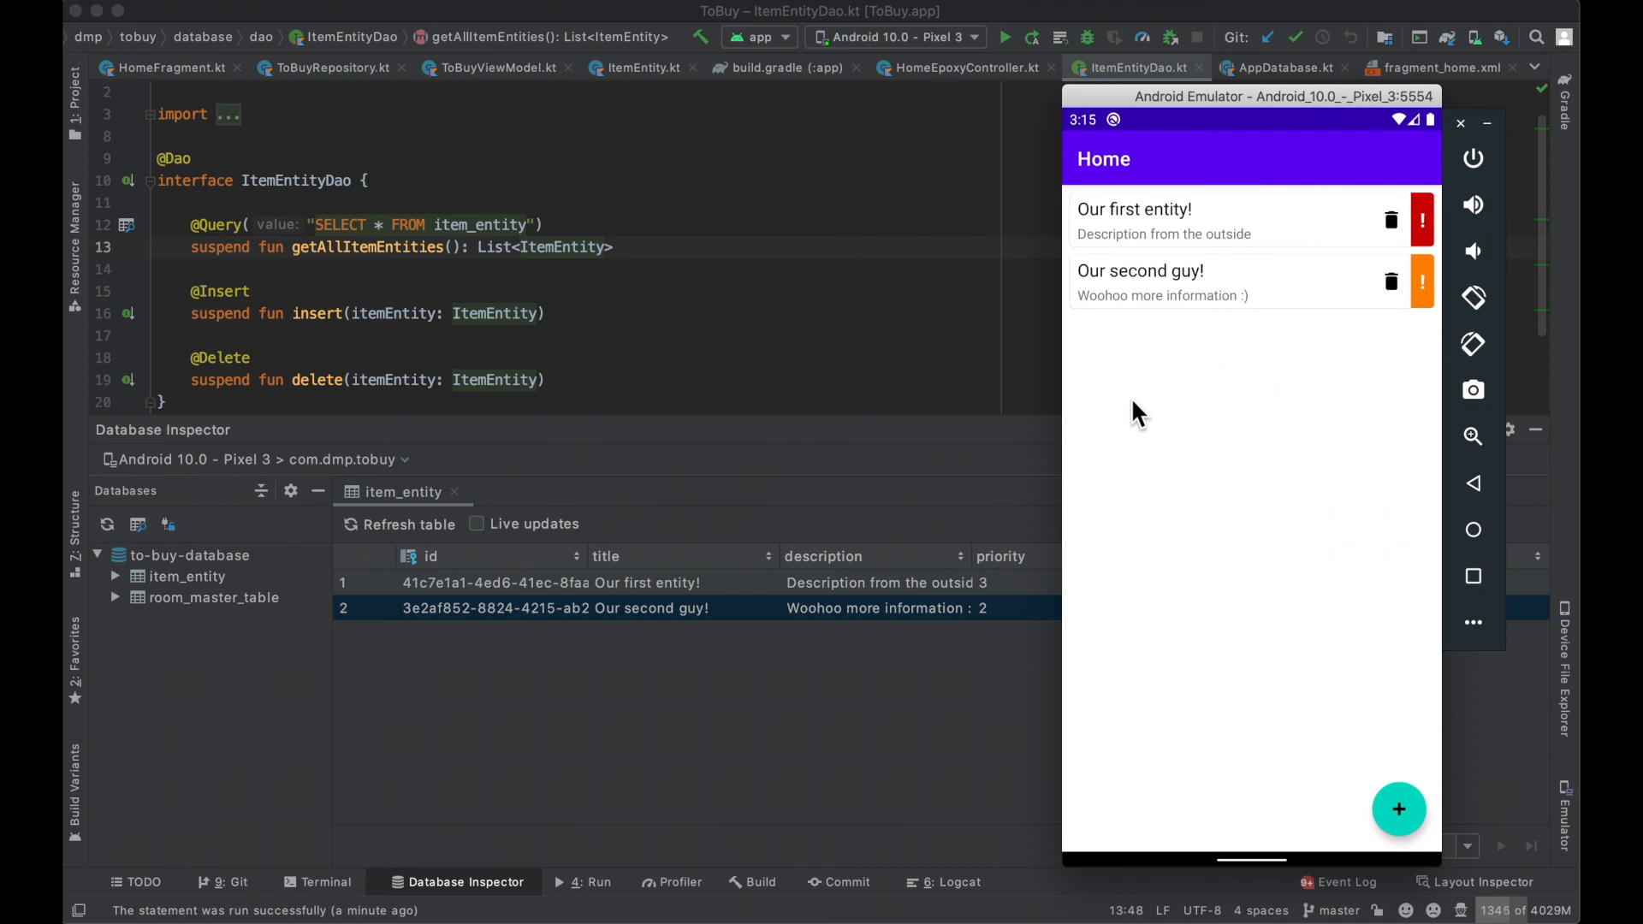
mouse_move(1033, 447)
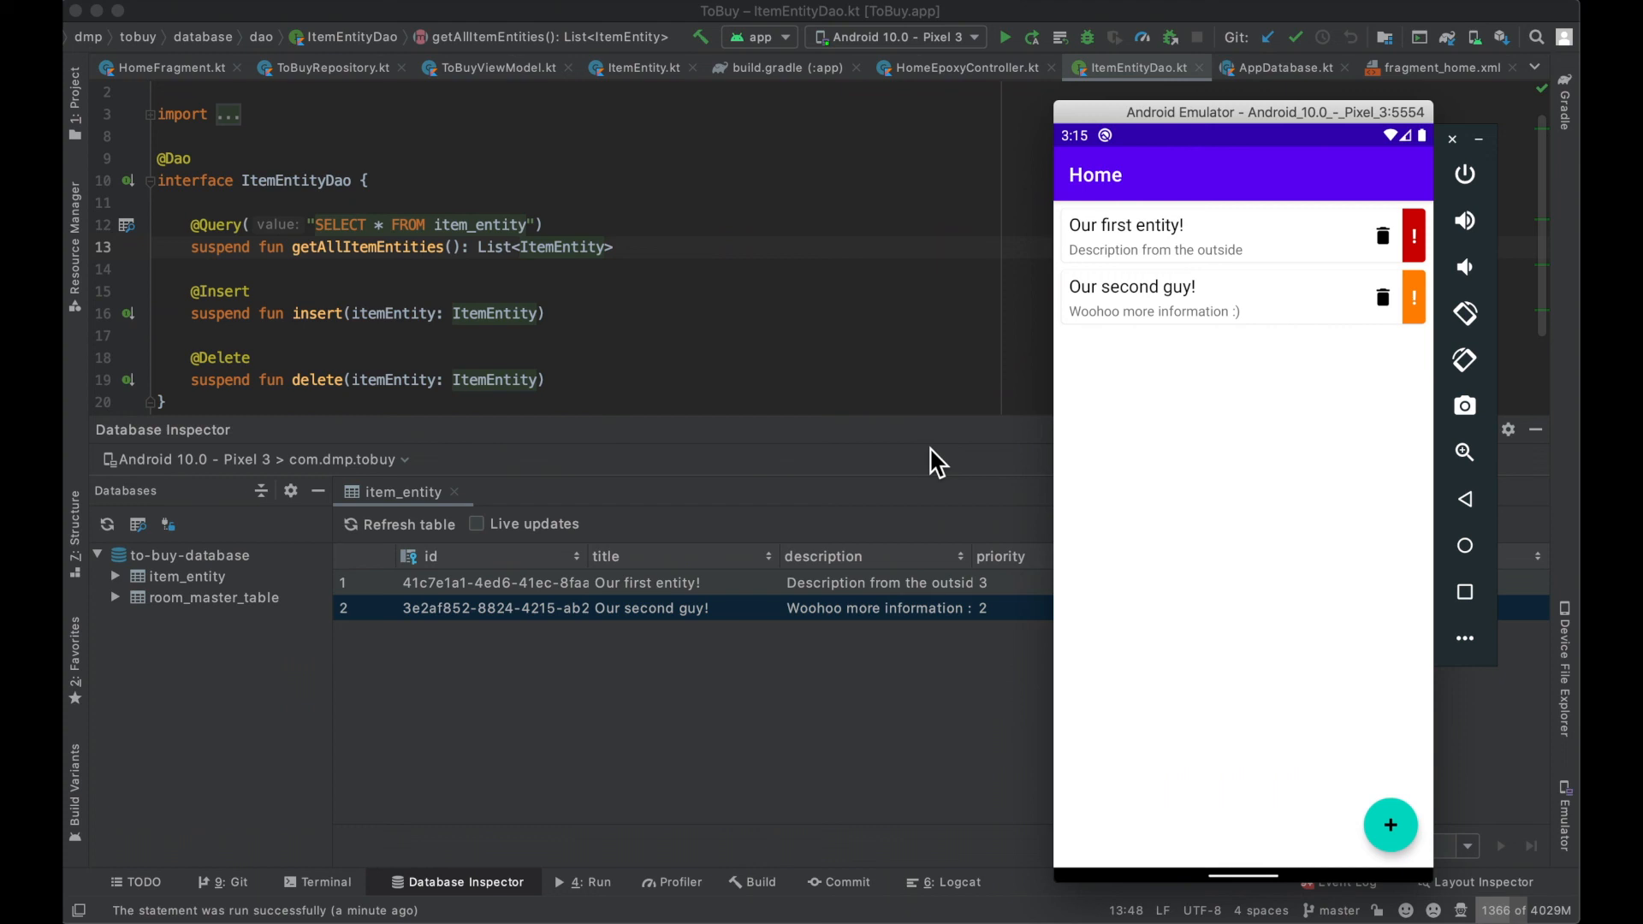
mouse_move(924, 466)
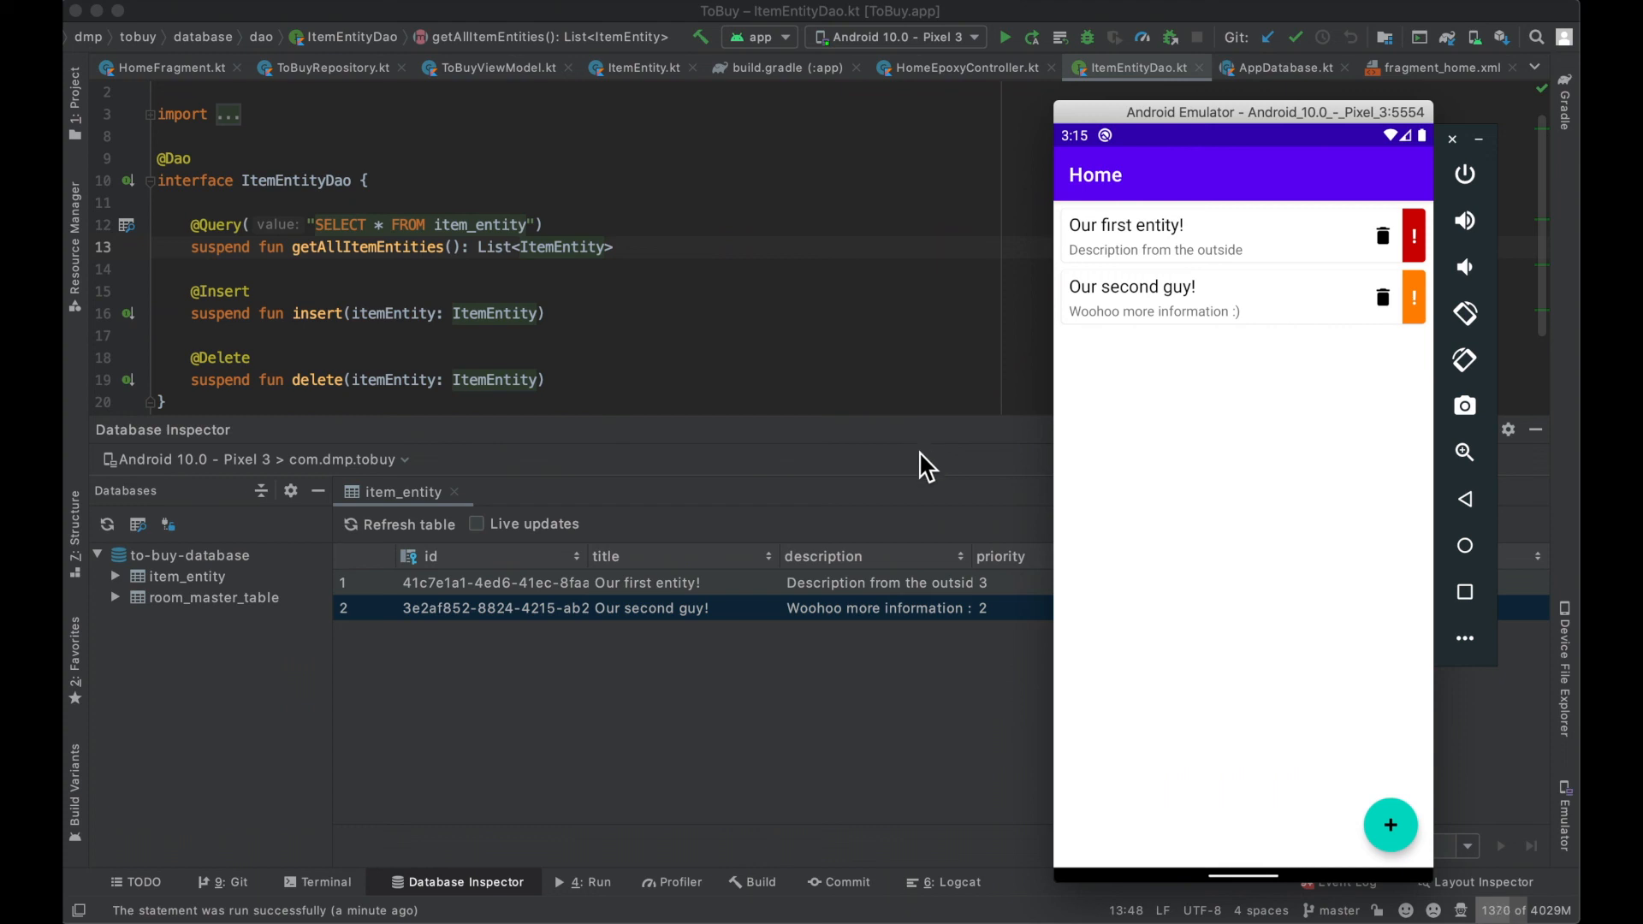